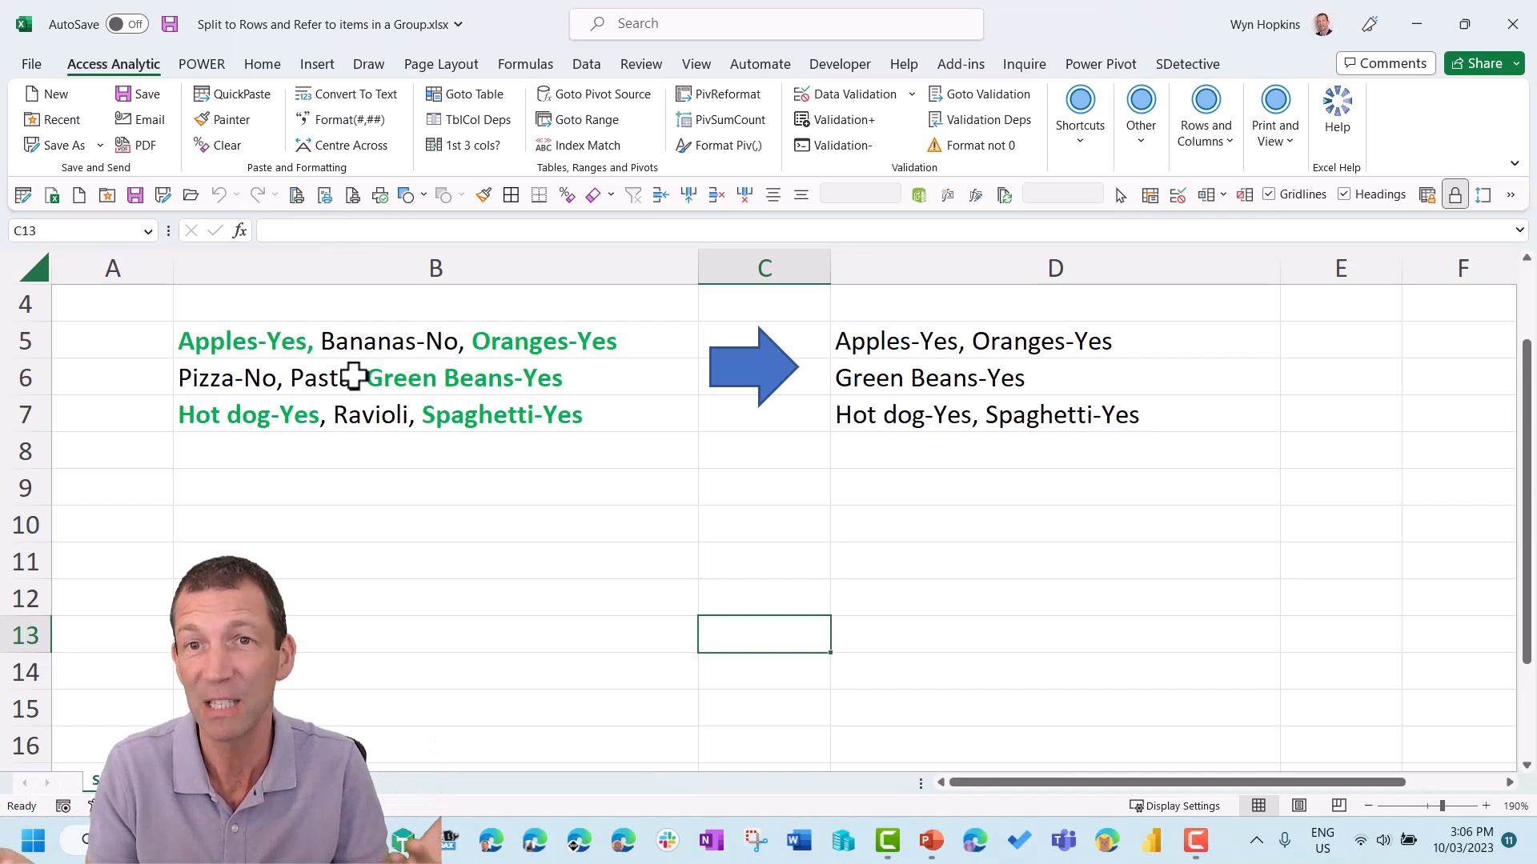
{"action": "mouse_move", "coordinate": [955, 448]}
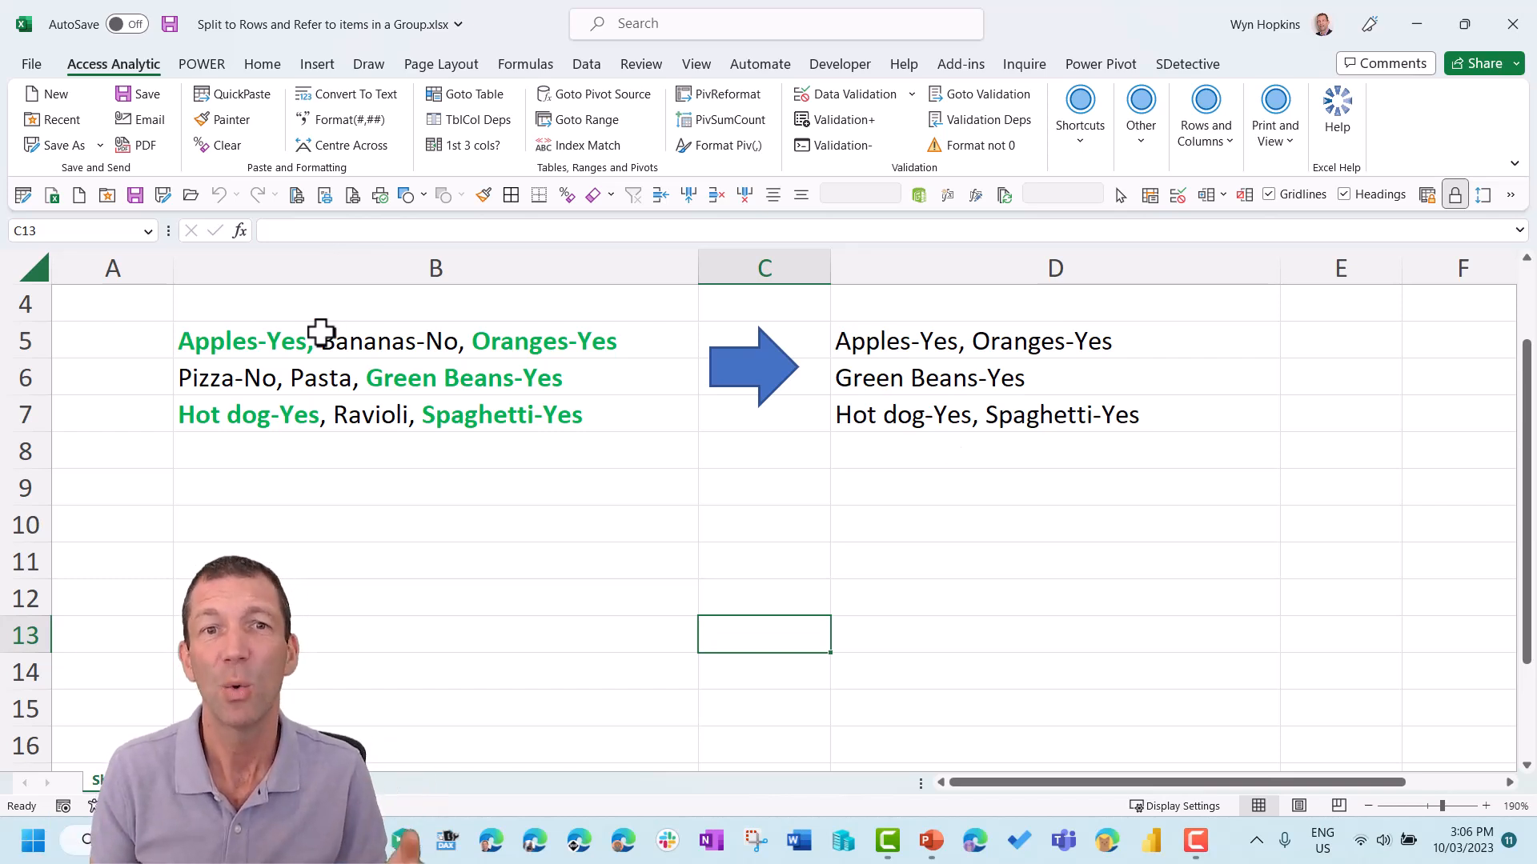
Load the food items data as Table1 into the Power Query Editor.
{"action": "left_click", "coordinate": [435, 303]}
{"action": "type", "text": "Items"}
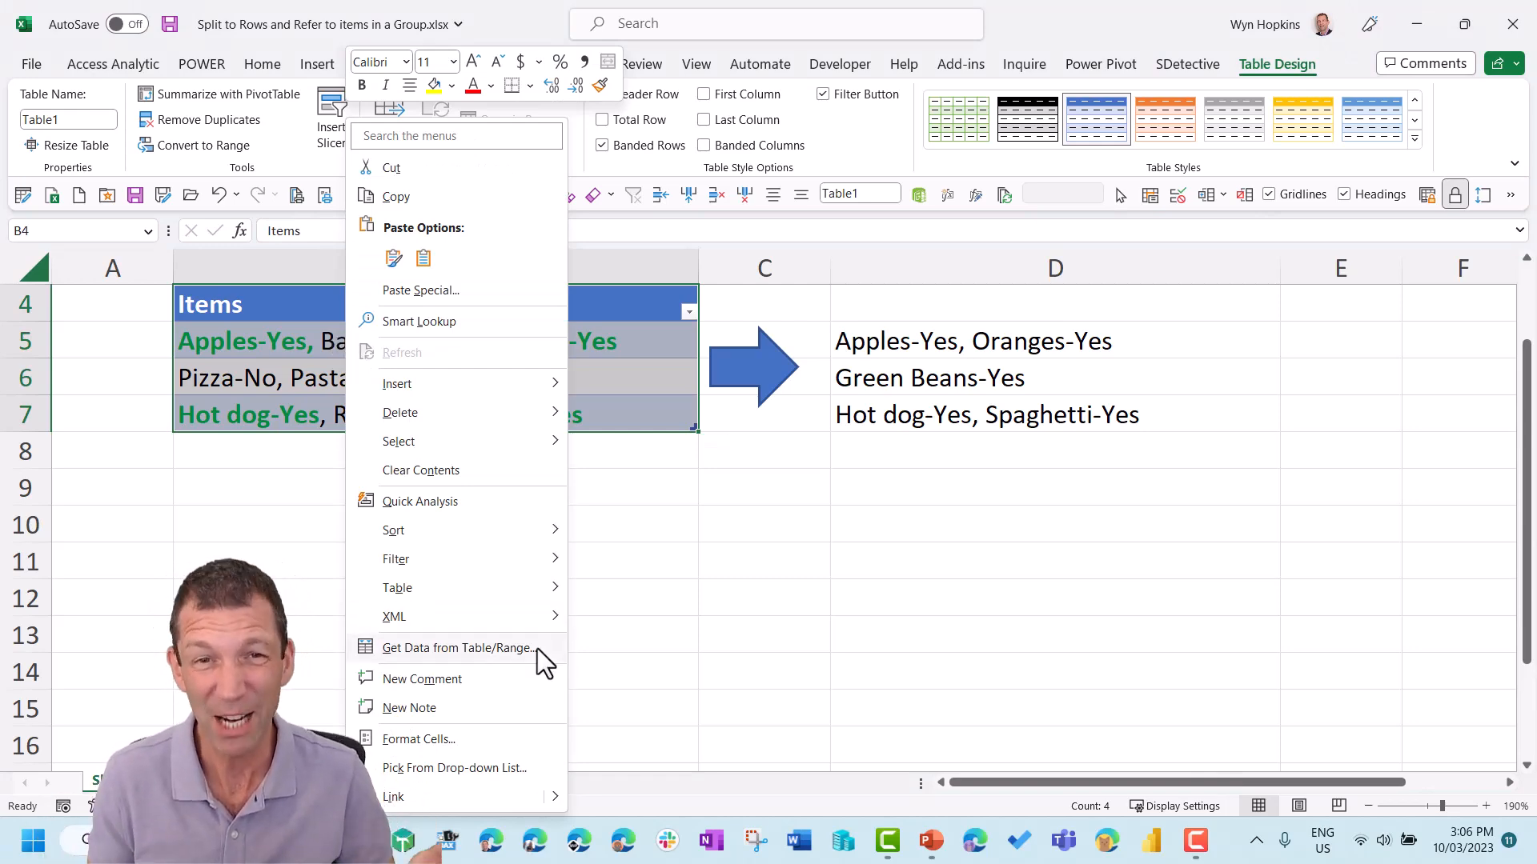
{"action": "left_click", "coordinate": [457, 648]}
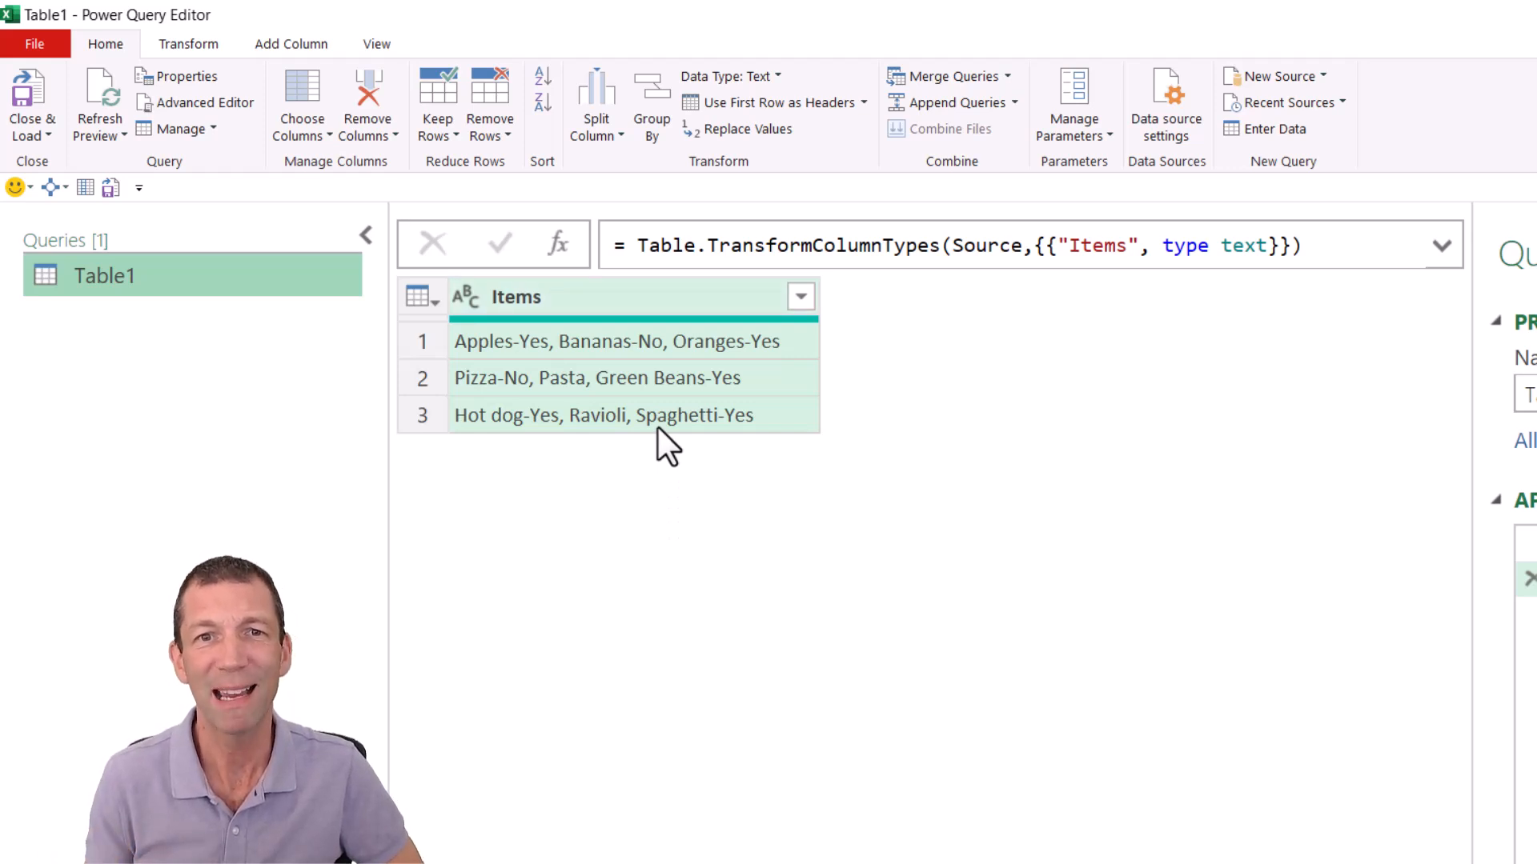
Split the Items column by comma into rows, giving nine single-item rows.
{"action": "right_click", "coordinate": [517, 297]}
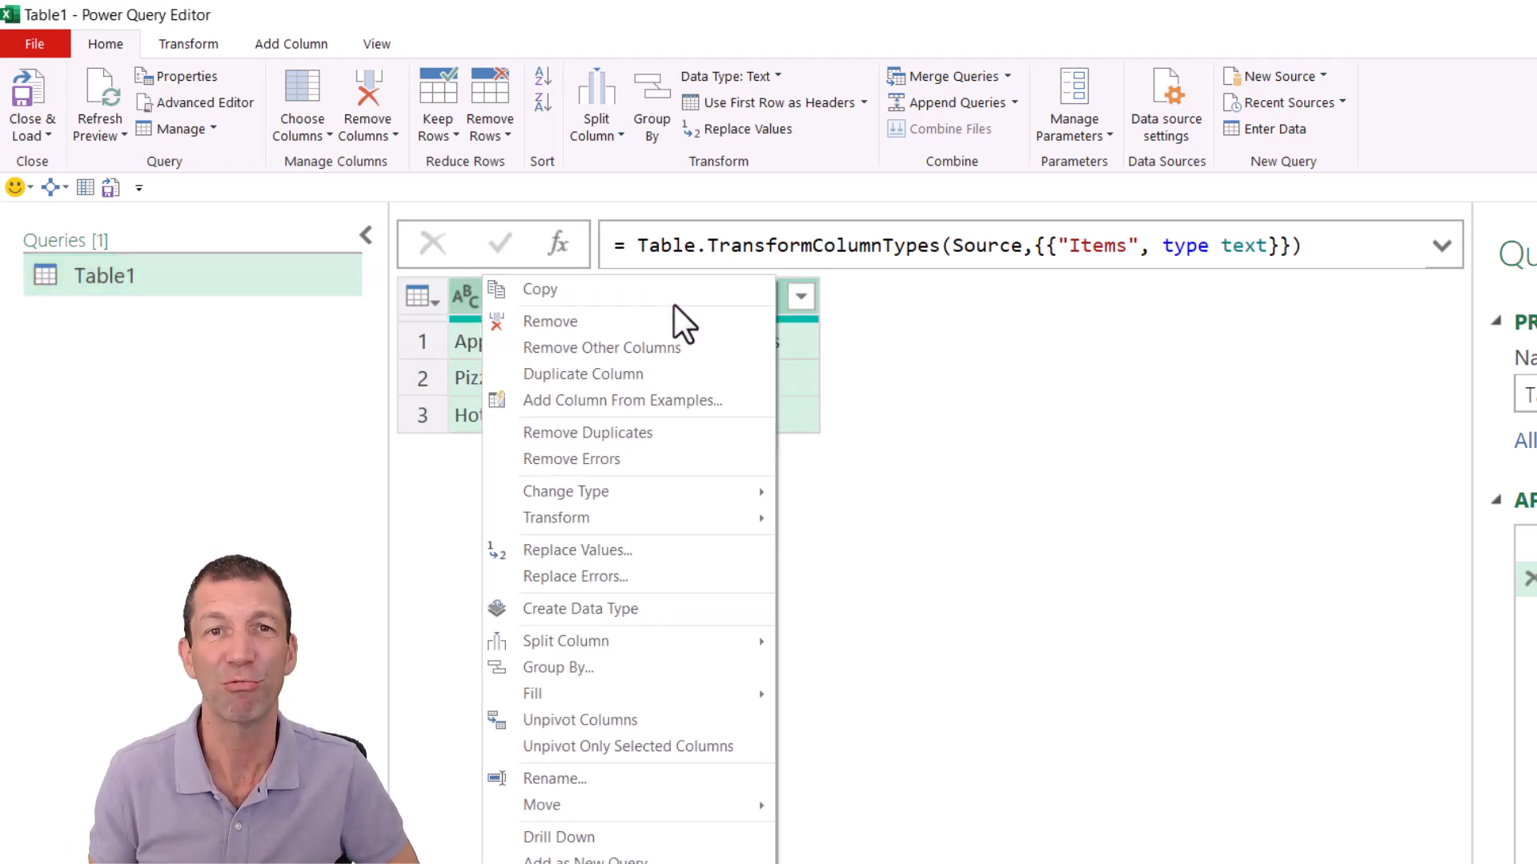
{"action": "mouse_move", "coordinate": [694, 668]}
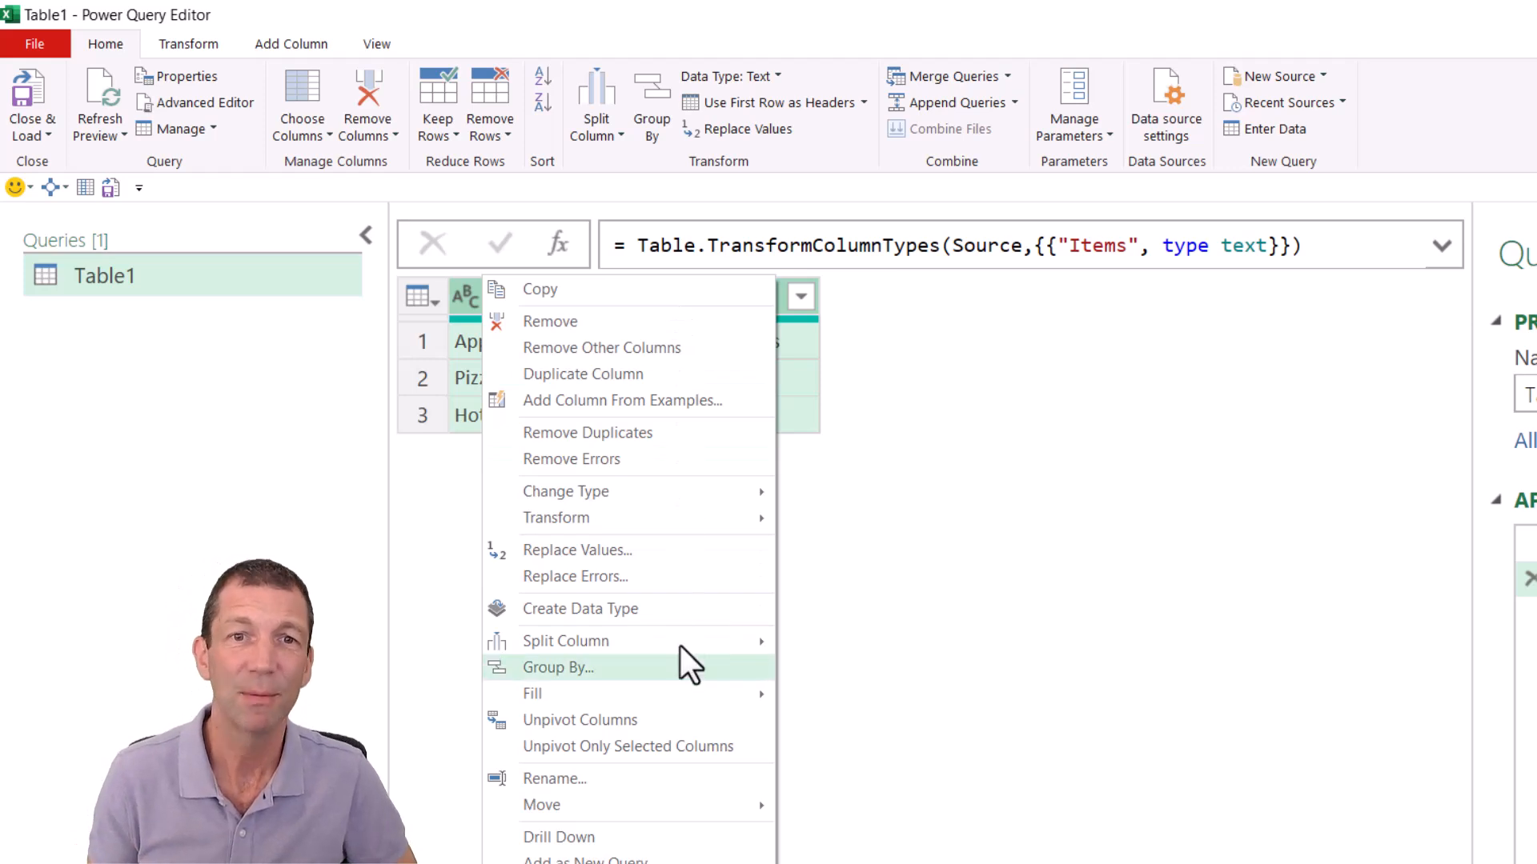
{"action": "mouse_move", "coordinate": [597, 641]}
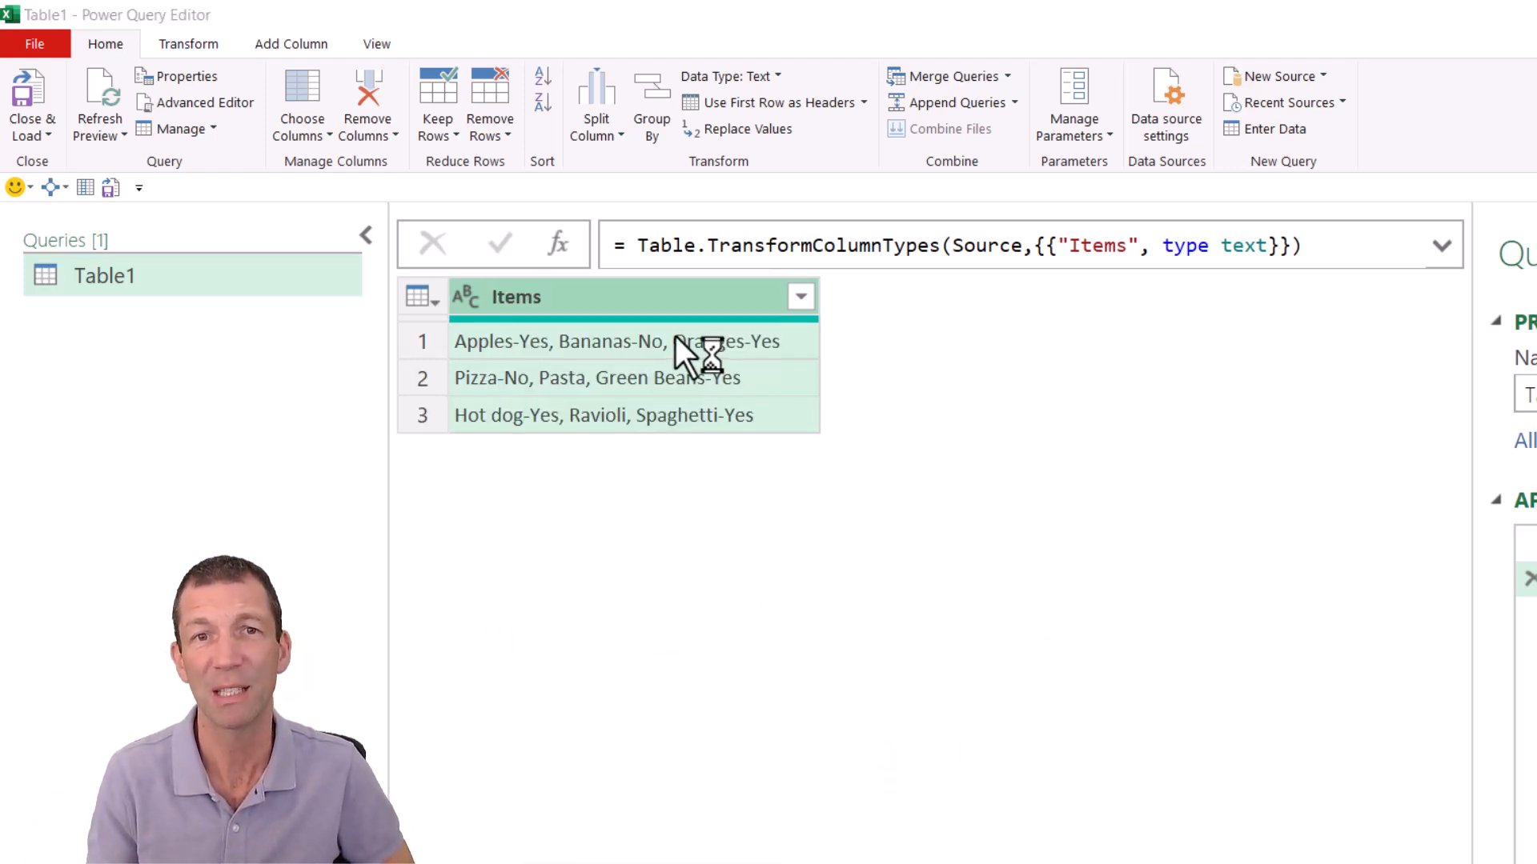
{"action": "left_click", "coordinate": [596, 96]}
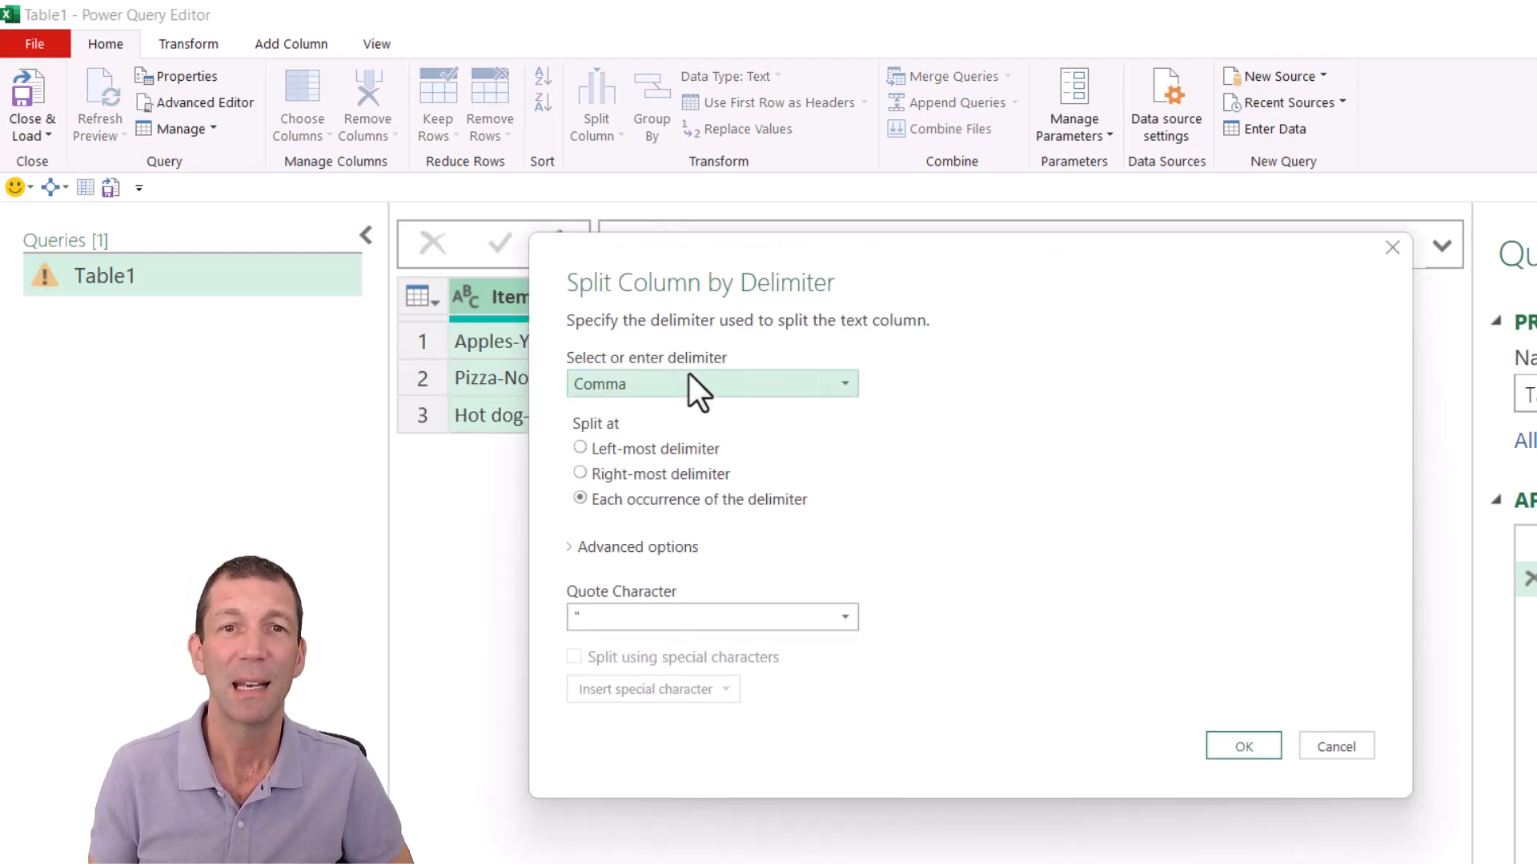
{"action": "mouse_move", "coordinate": [708, 430]}
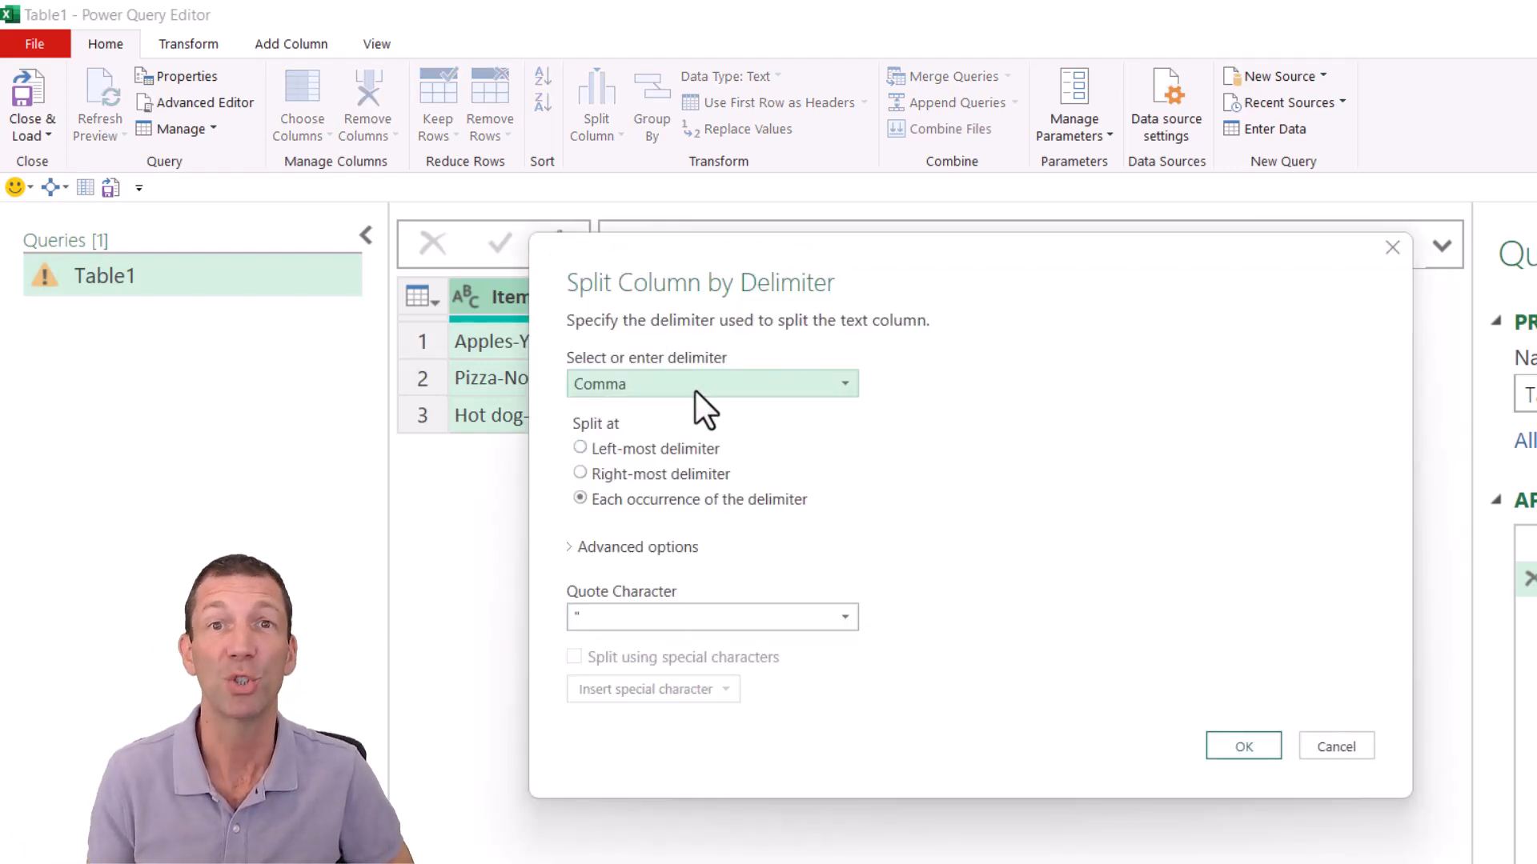
{"action": "left_click", "coordinate": [632, 547]}
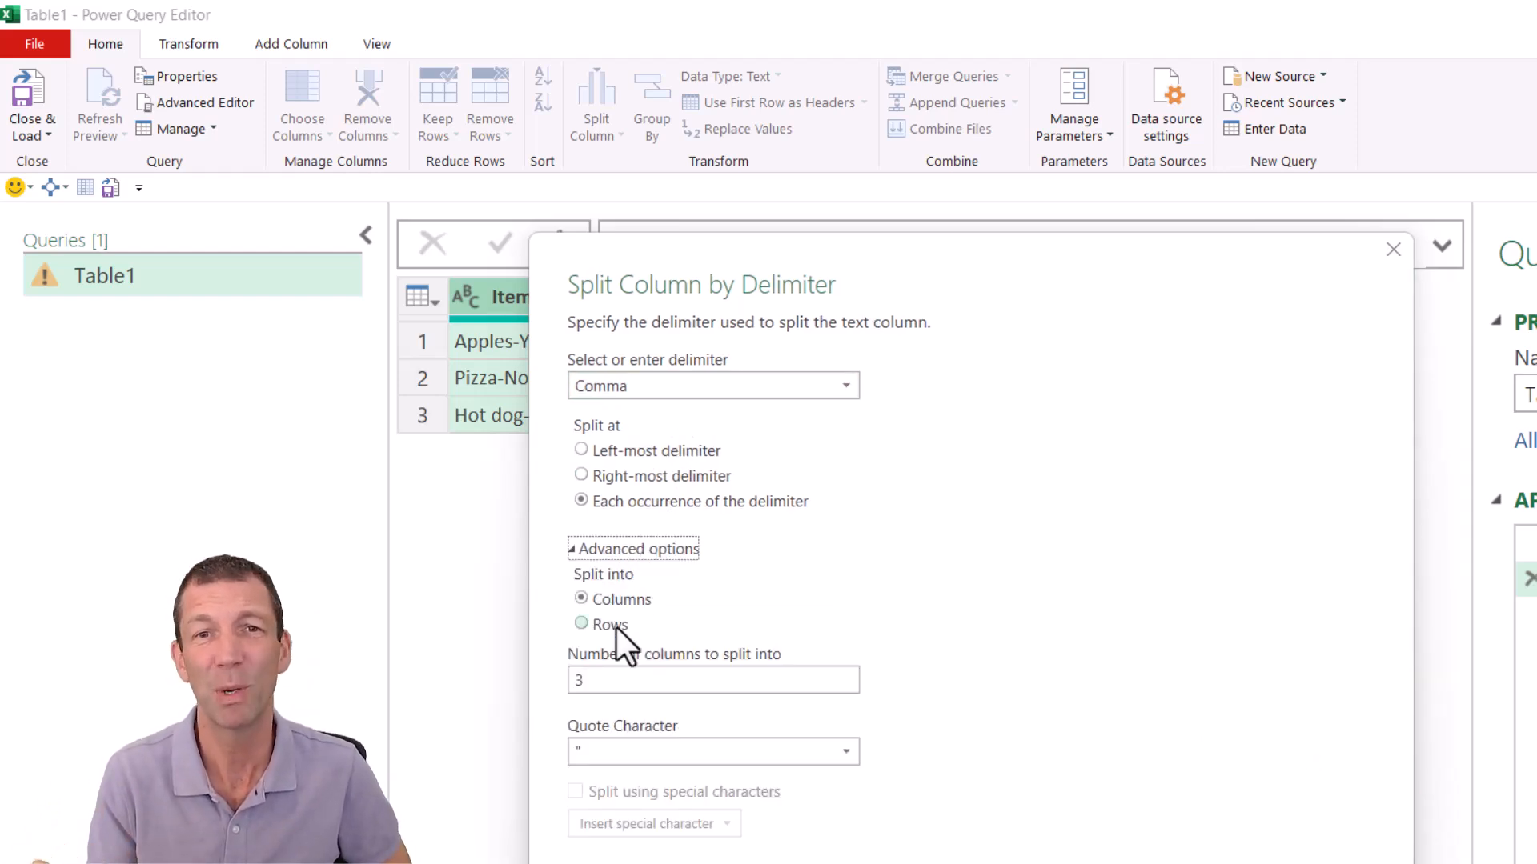
{"action": "left_click", "coordinate": [579, 624]}
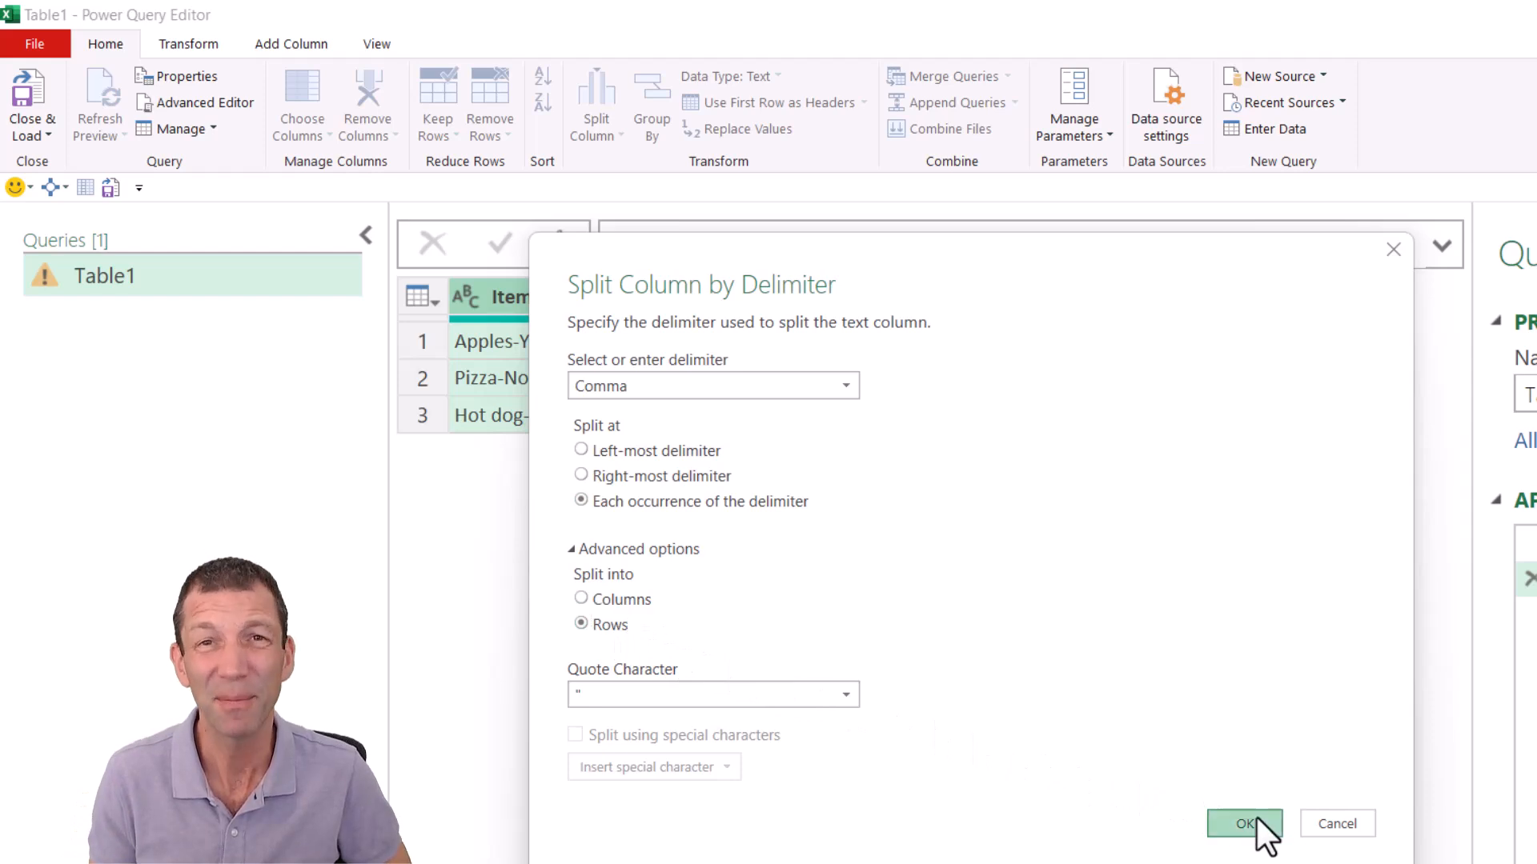
{"action": "left_click", "coordinate": [1248, 823]}
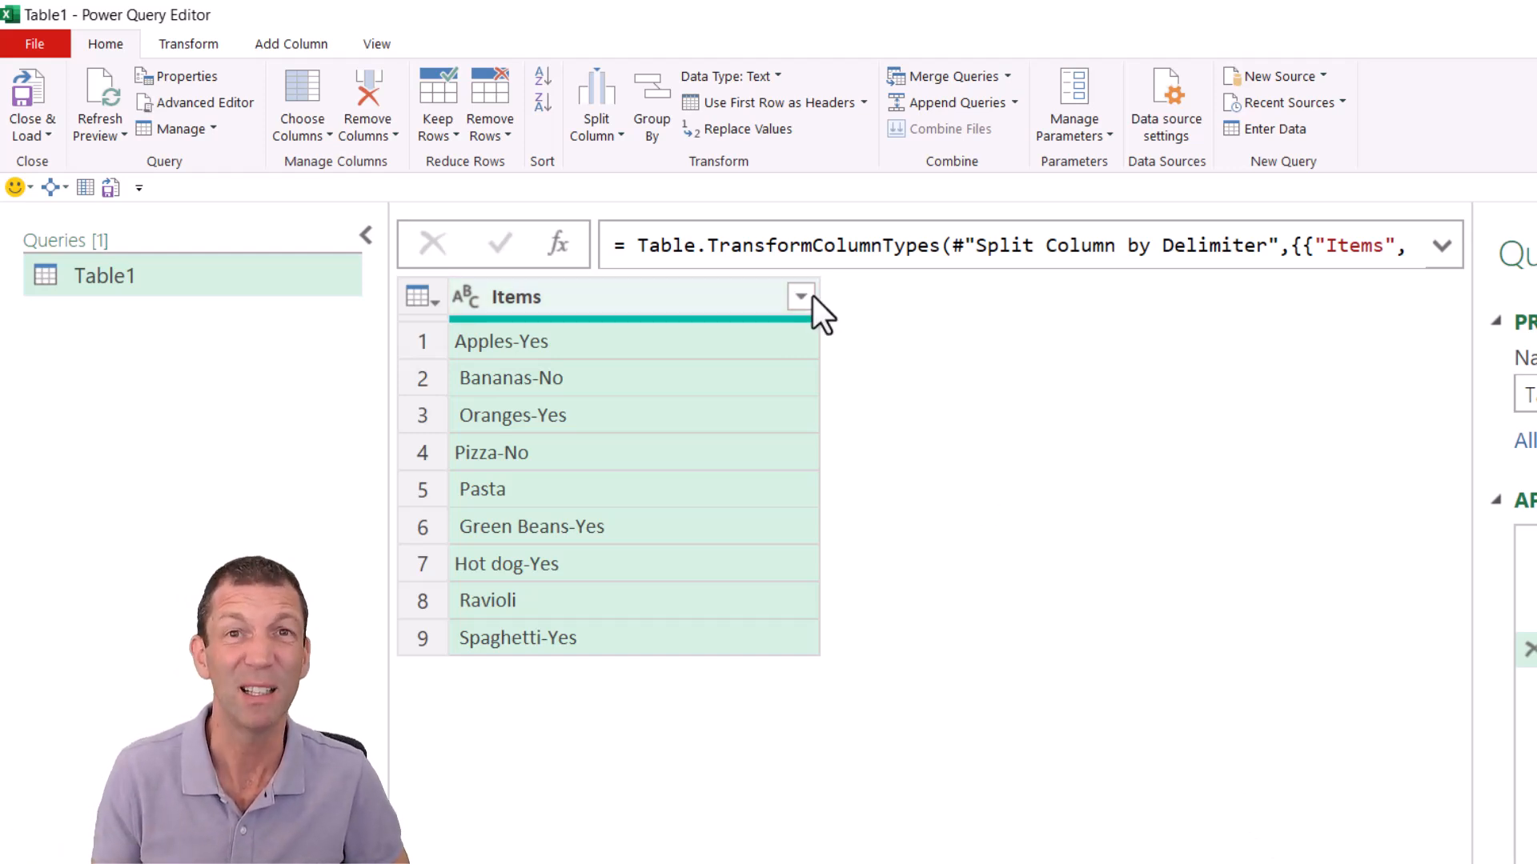
Filter the Items column with a Contains 'Yes' text filter, keeping five items.
{"action": "left_click", "coordinate": [800, 296]}
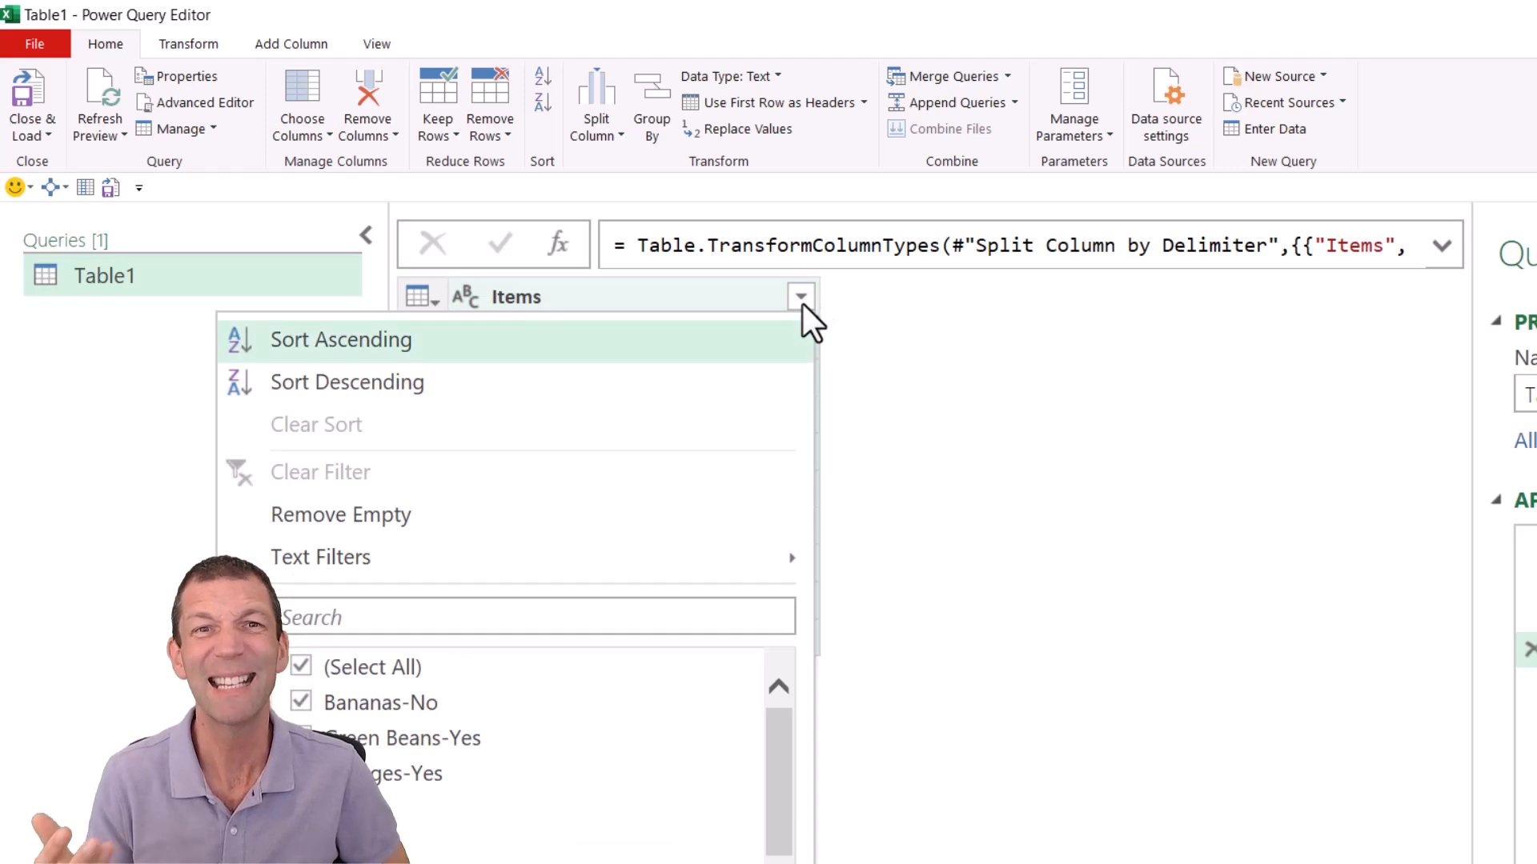
{"action": "mouse_move", "coordinate": [320, 557]}
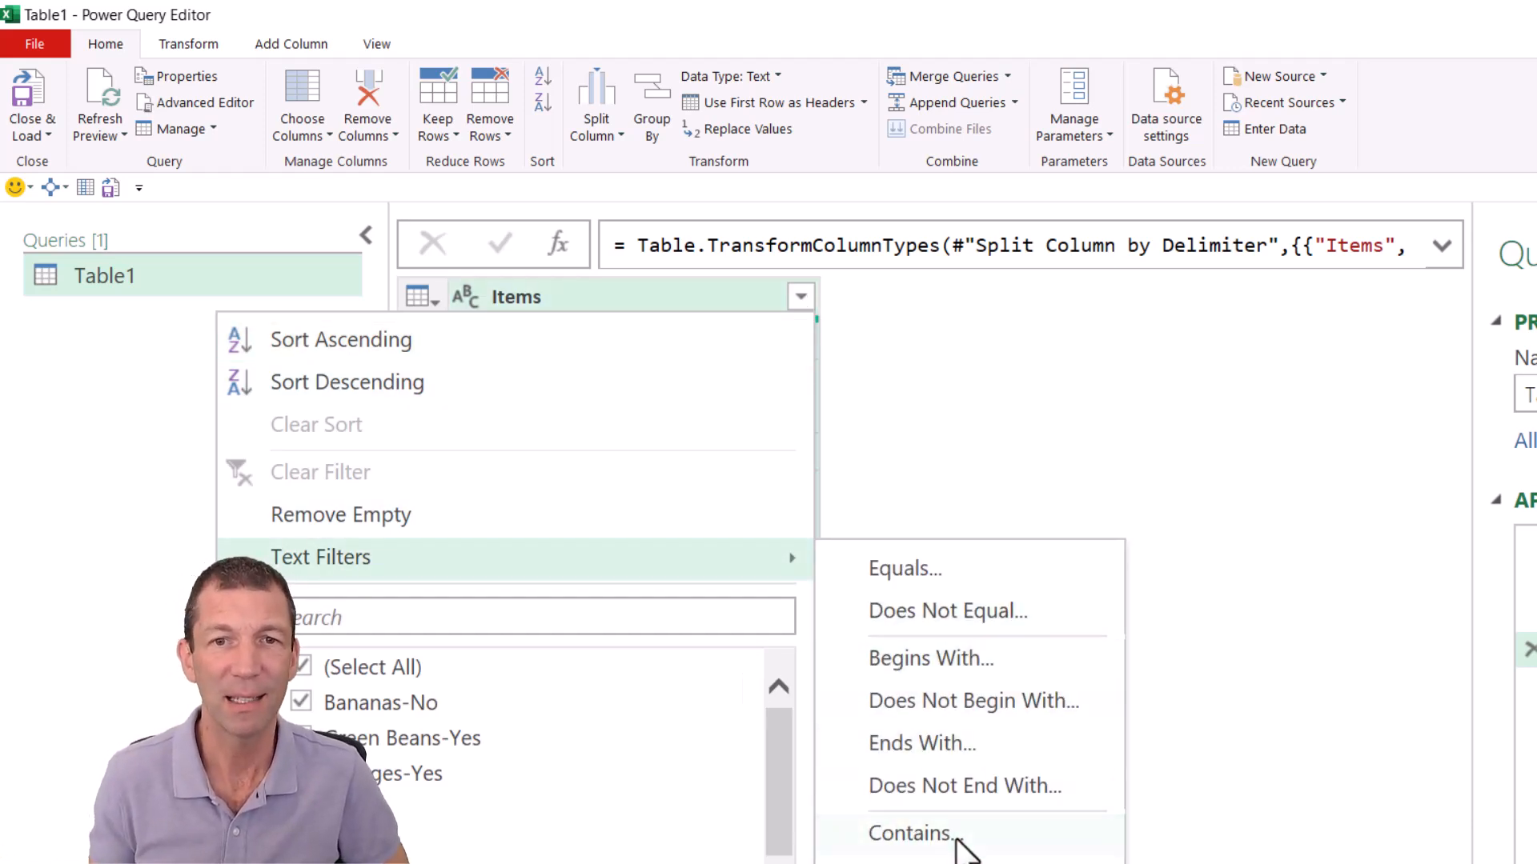
{"action": "left_click", "coordinate": [911, 833]}
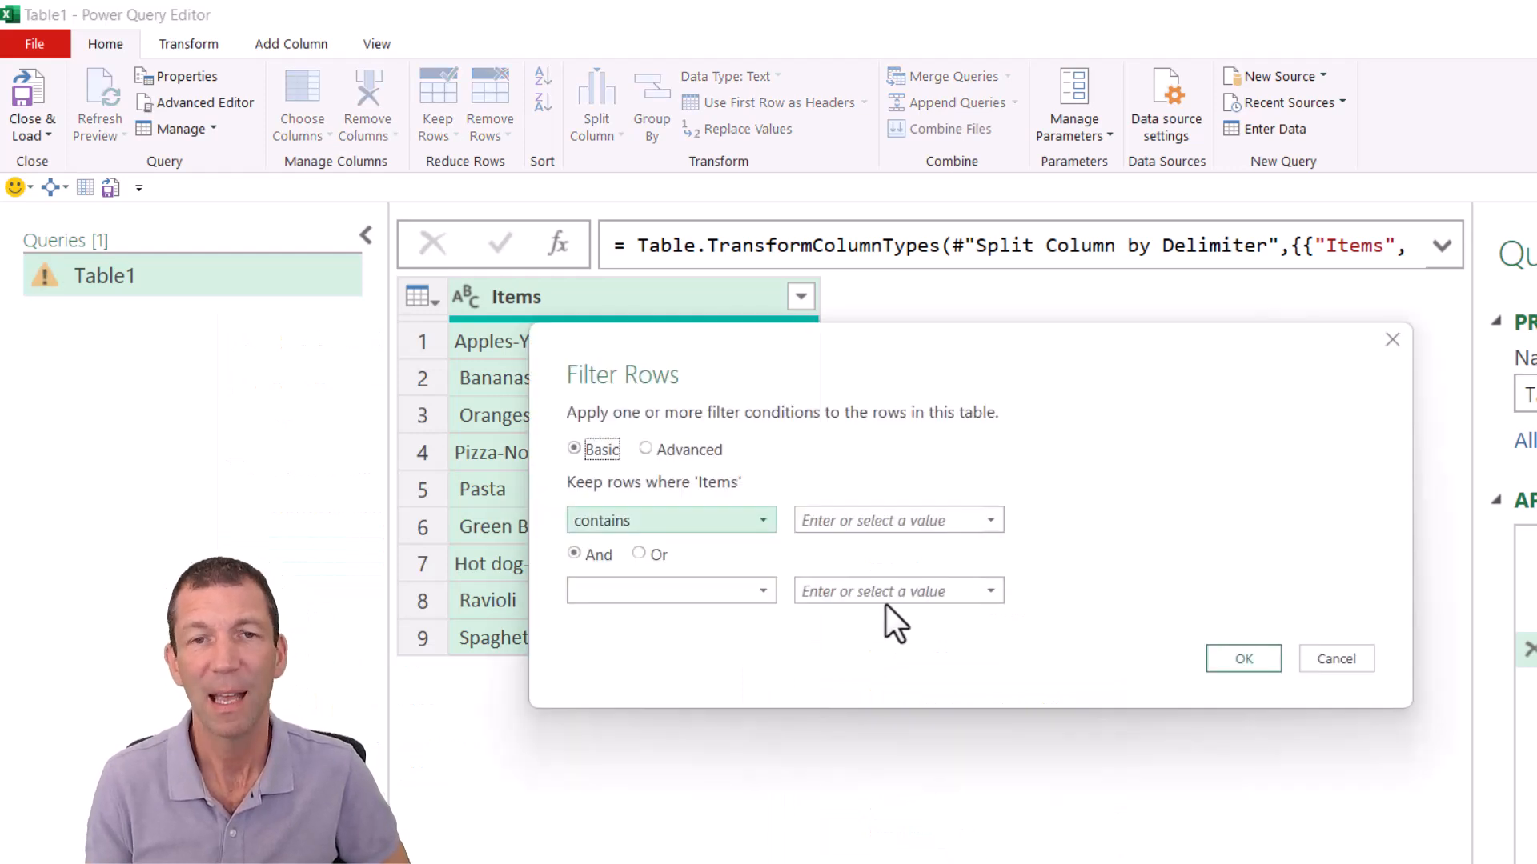
{"action": "type", "text": "Y"}
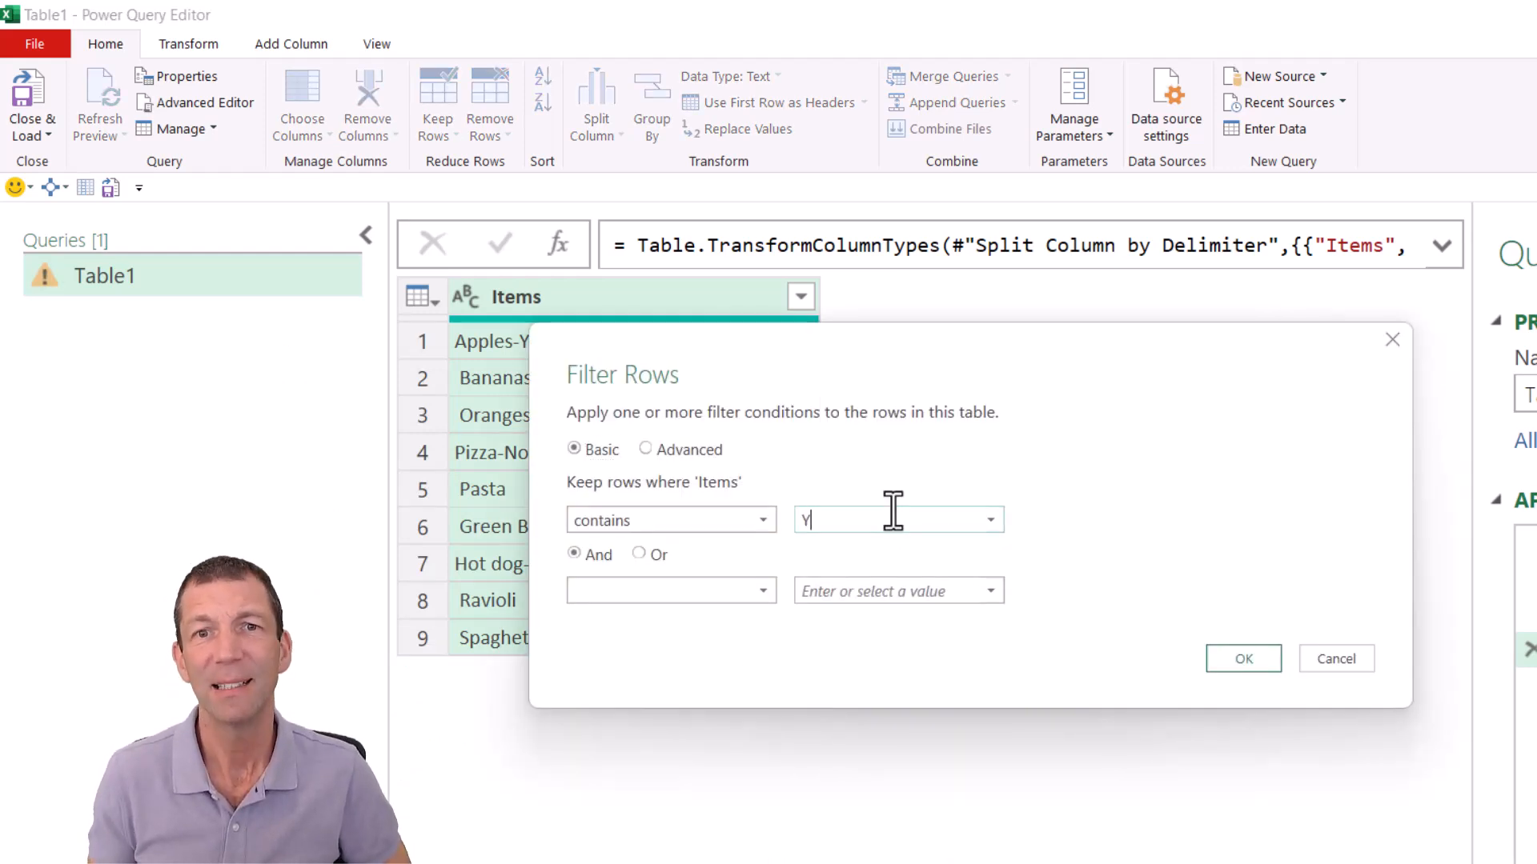
{"action": "type", "text": "es"}
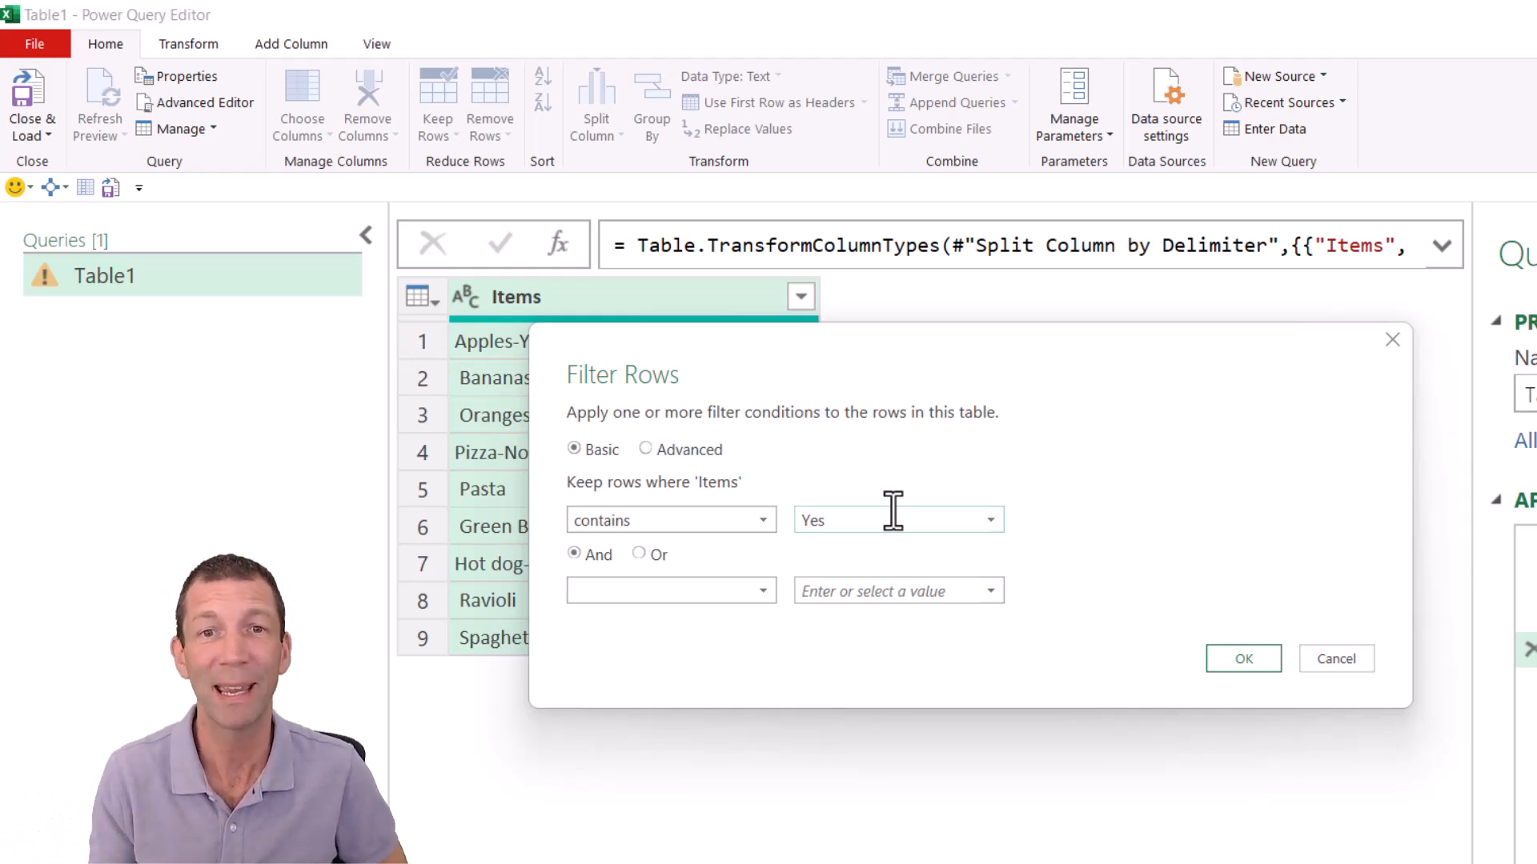
{"action": "mouse_move", "coordinate": [931, 563]}
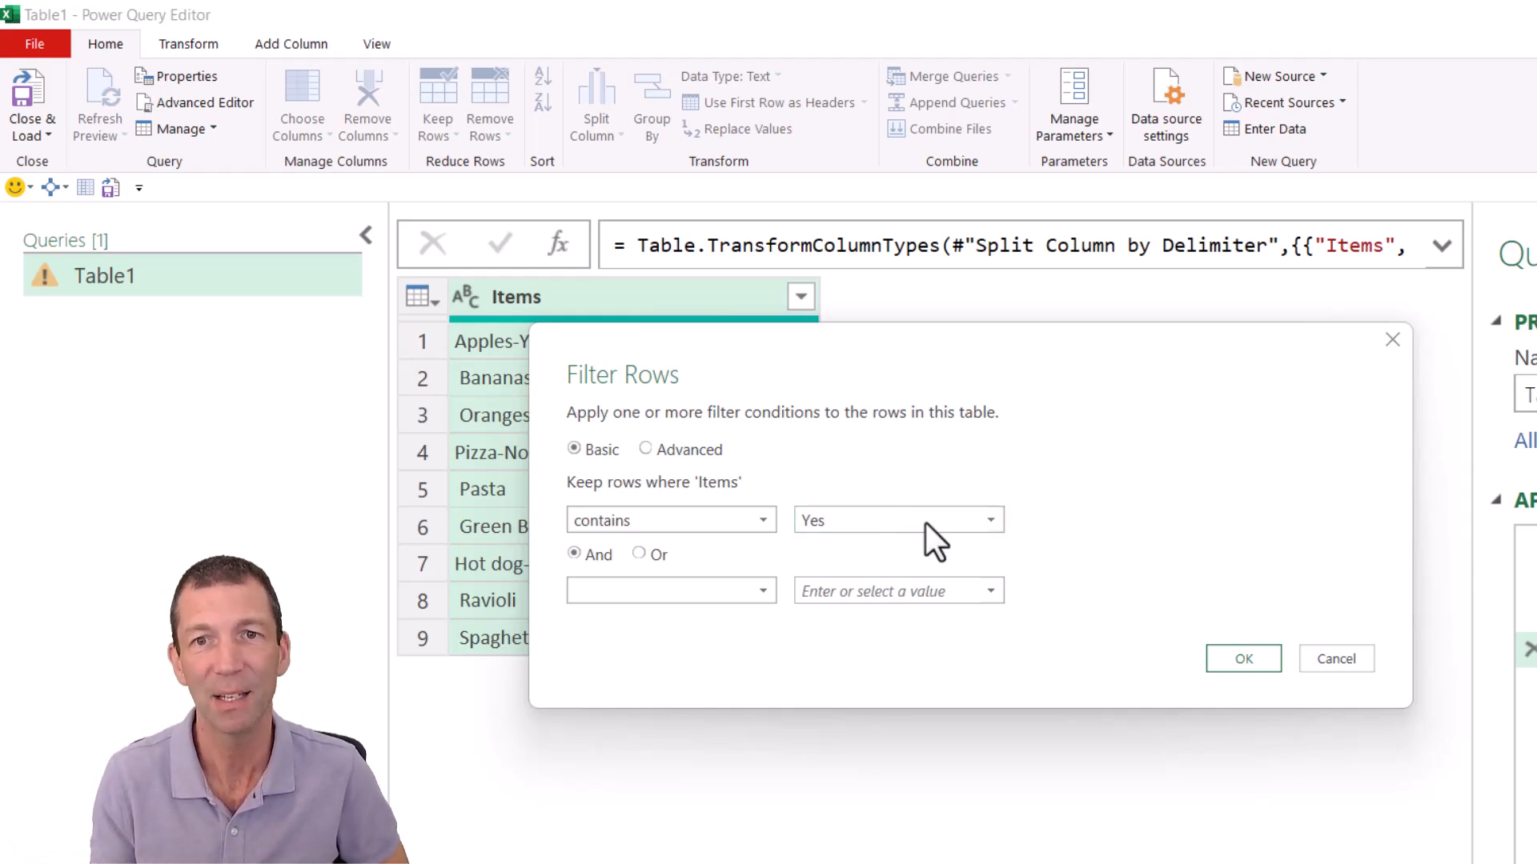
{"action": "left_click", "coordinate": [1243, 659]}
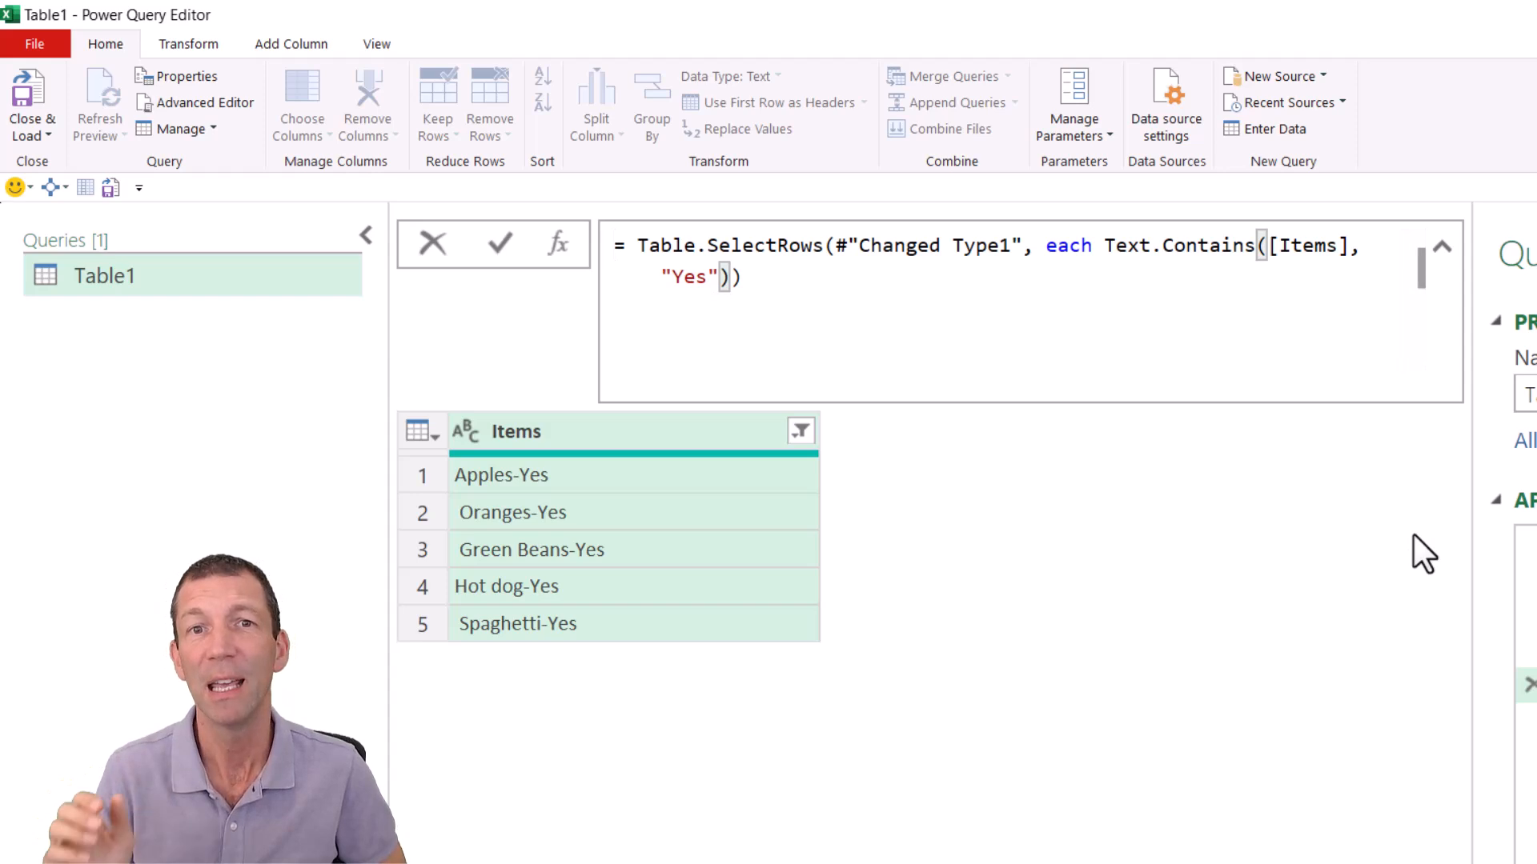
Add Comparer.OrdinalIgnoreCase as the Text.Contains third argument and commit the formula.
{"action": "type", "text": ","}
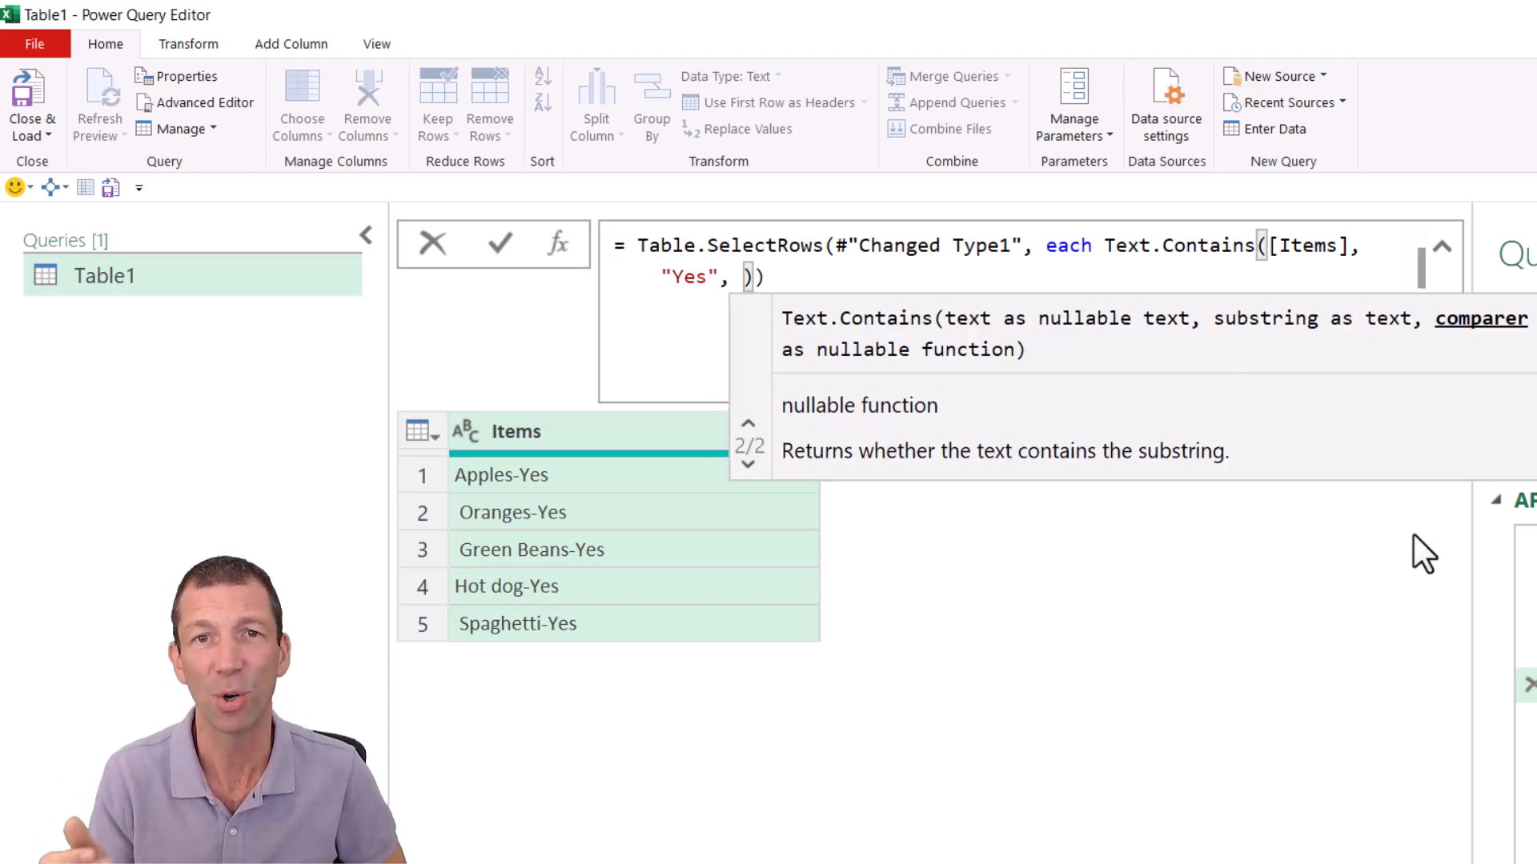
{"action": "type", "text": "if"}
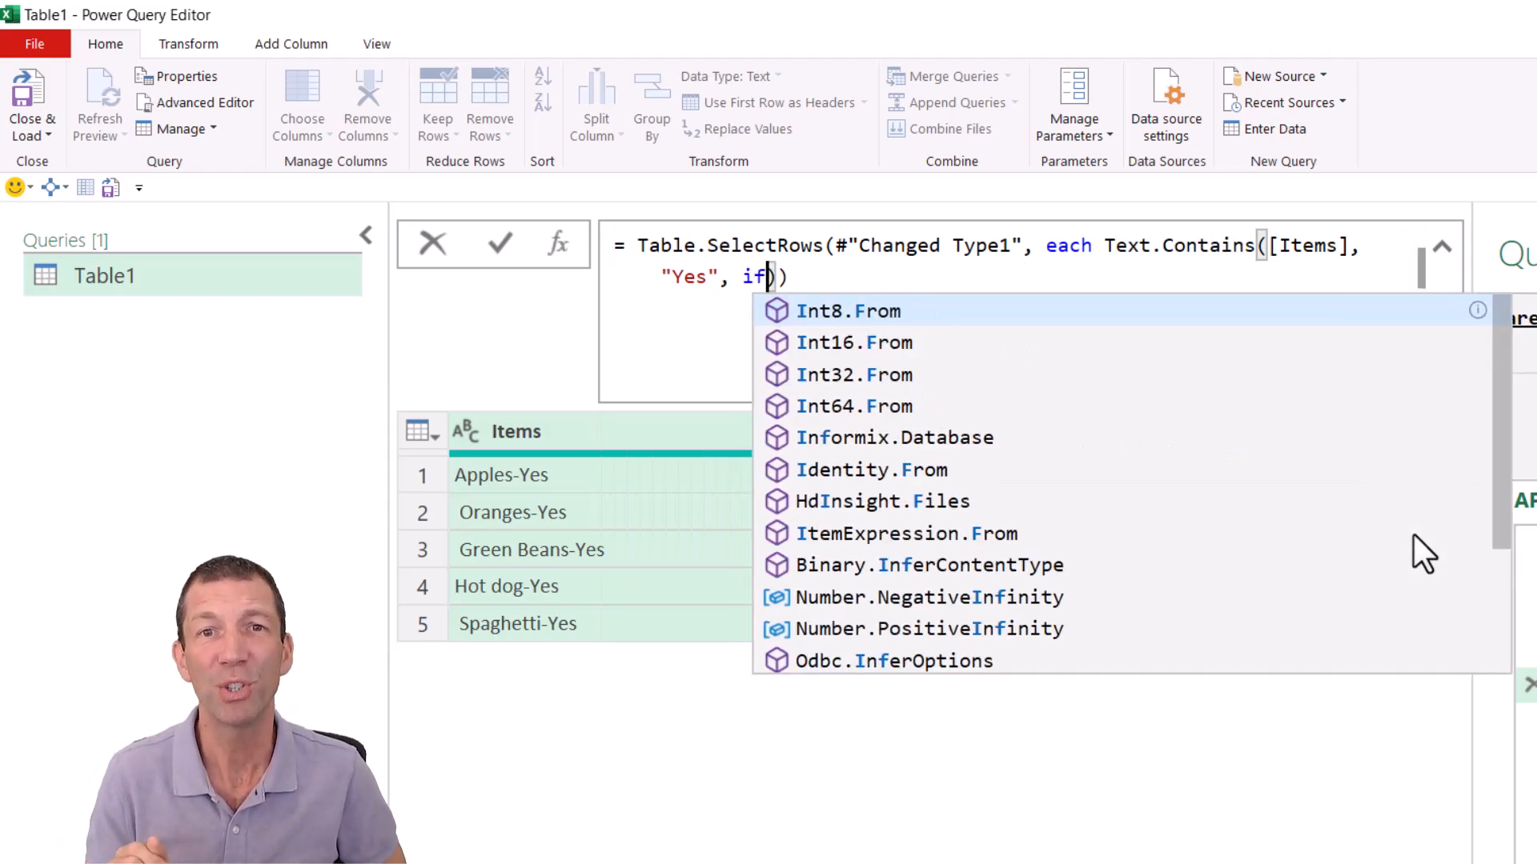
{"action": "type", "text": "gno"}
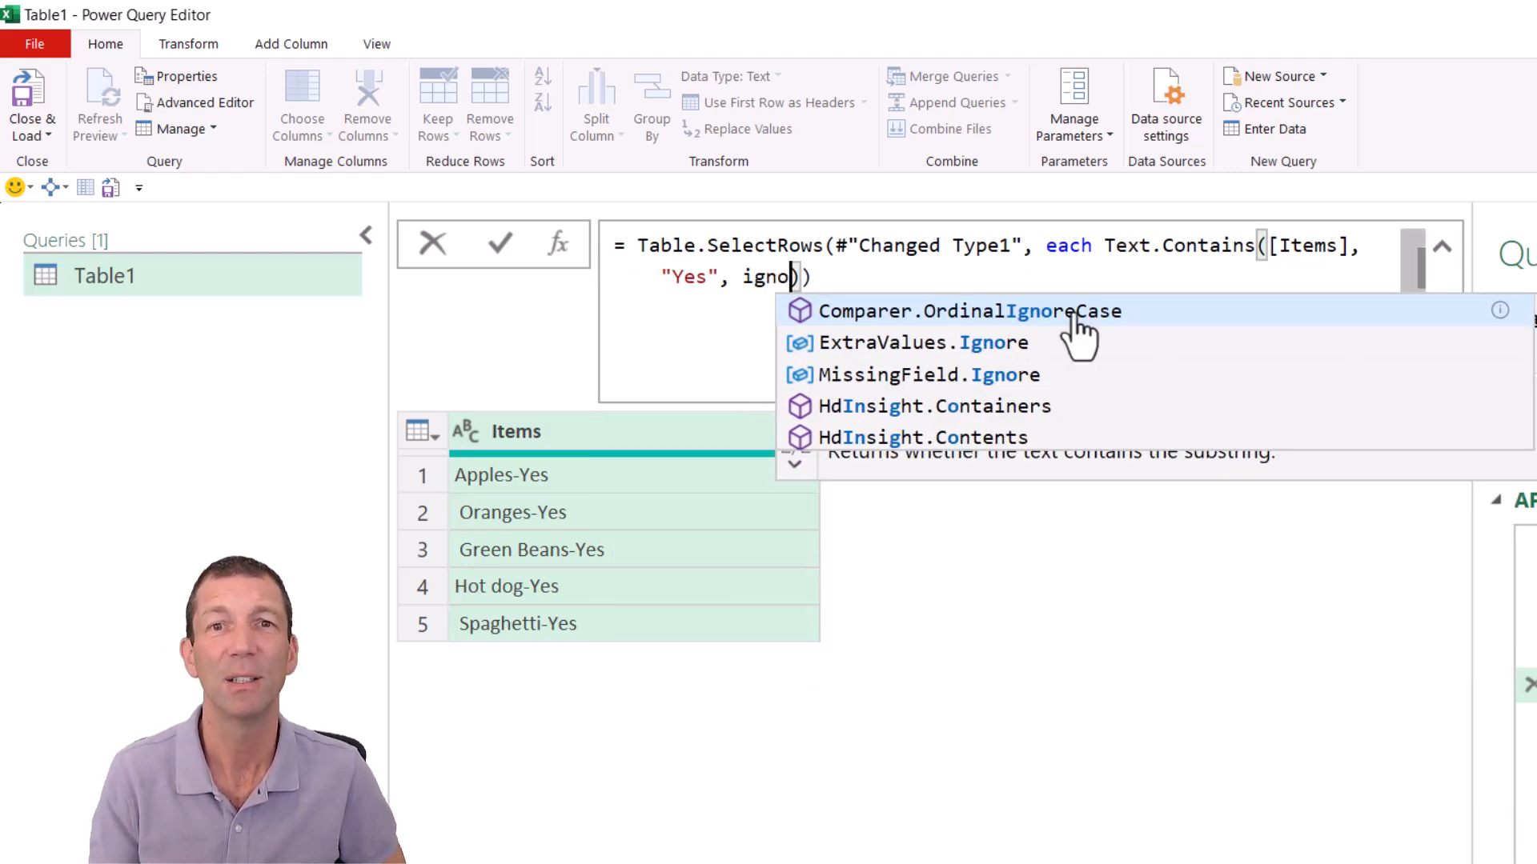
{"action": "left_click", "coordinate": [969, 311]}
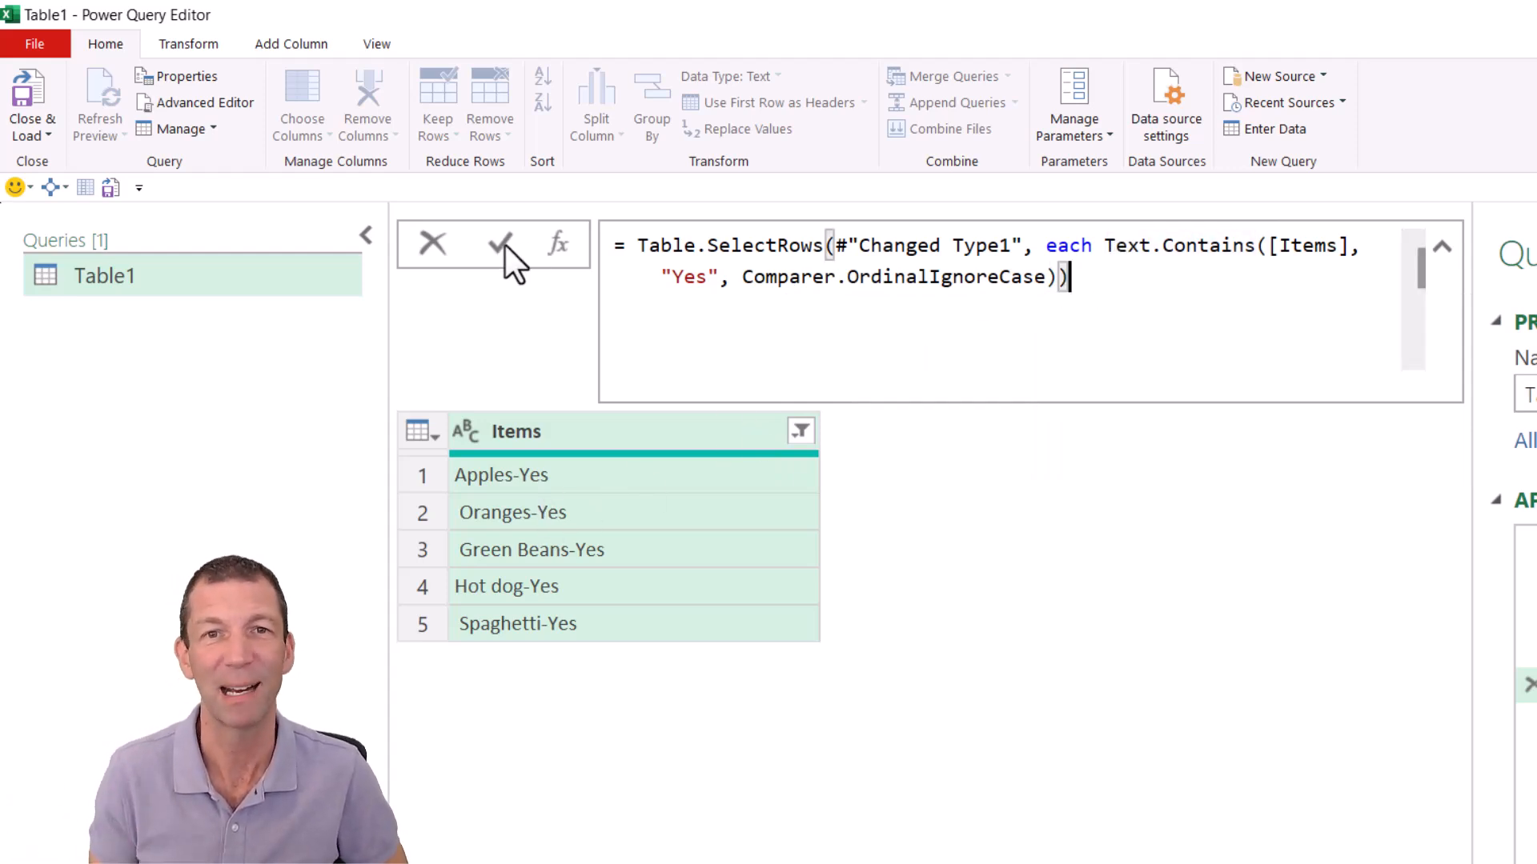
{"action": "left_click", "coordinate": [500, 243]}
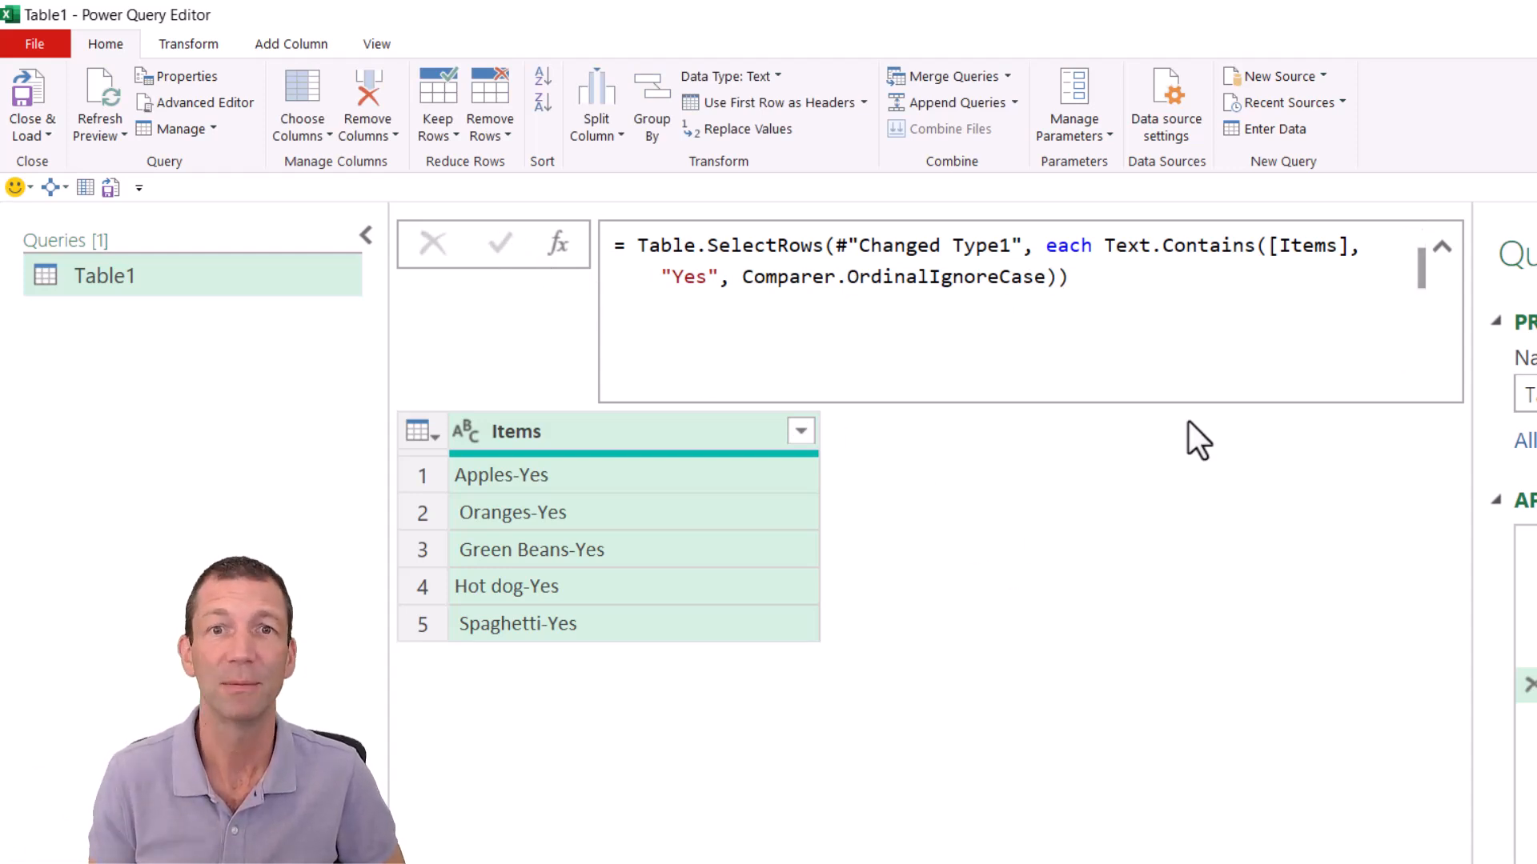
{"action": "left_click", "coordinate": [1427, 263]}
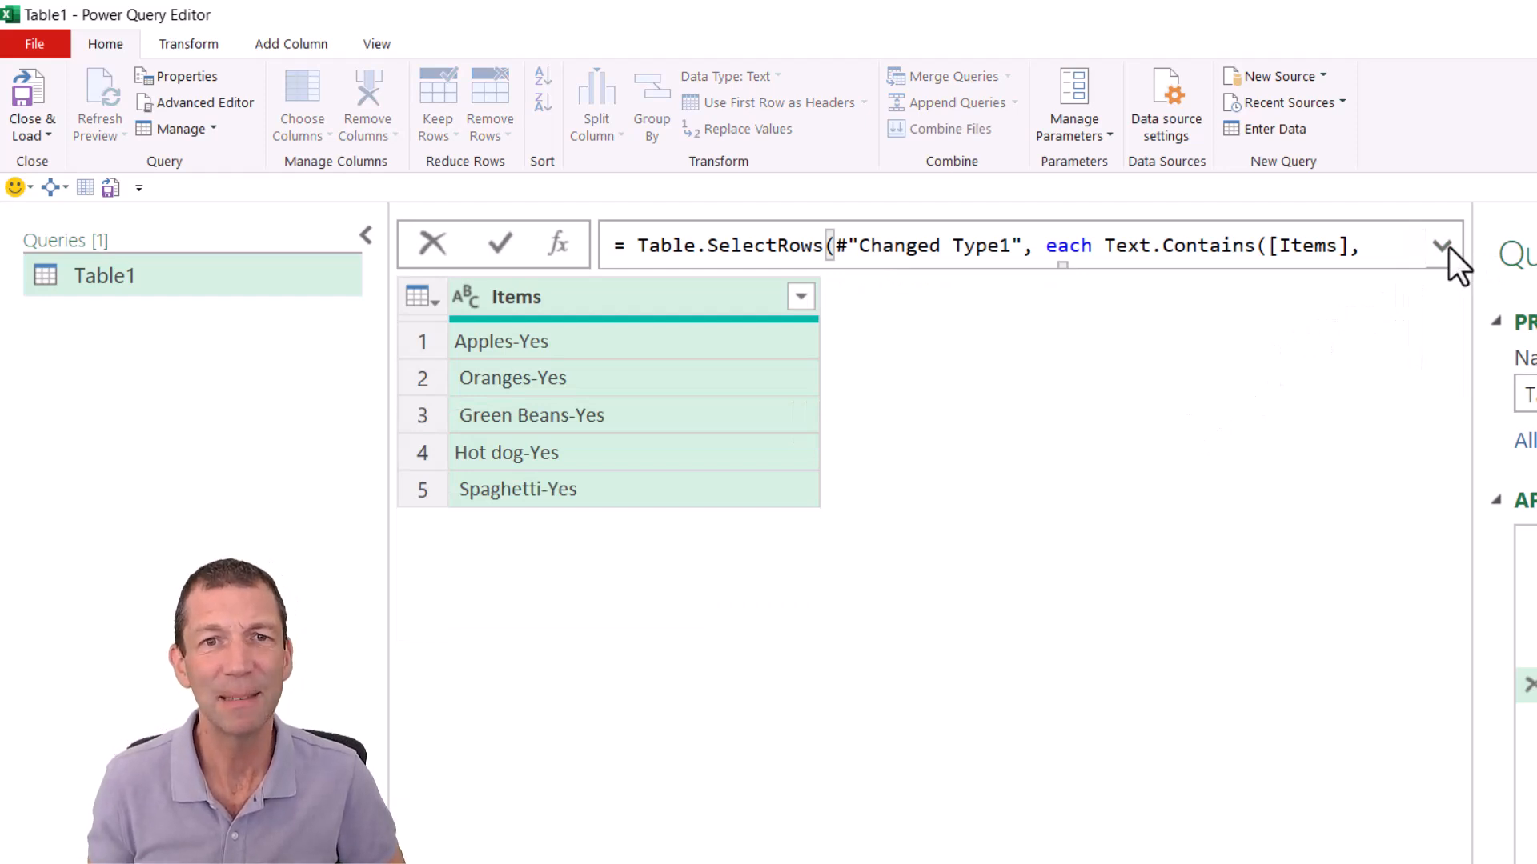
{"action": "mouse_move", "coordinate": [1319, 276]}
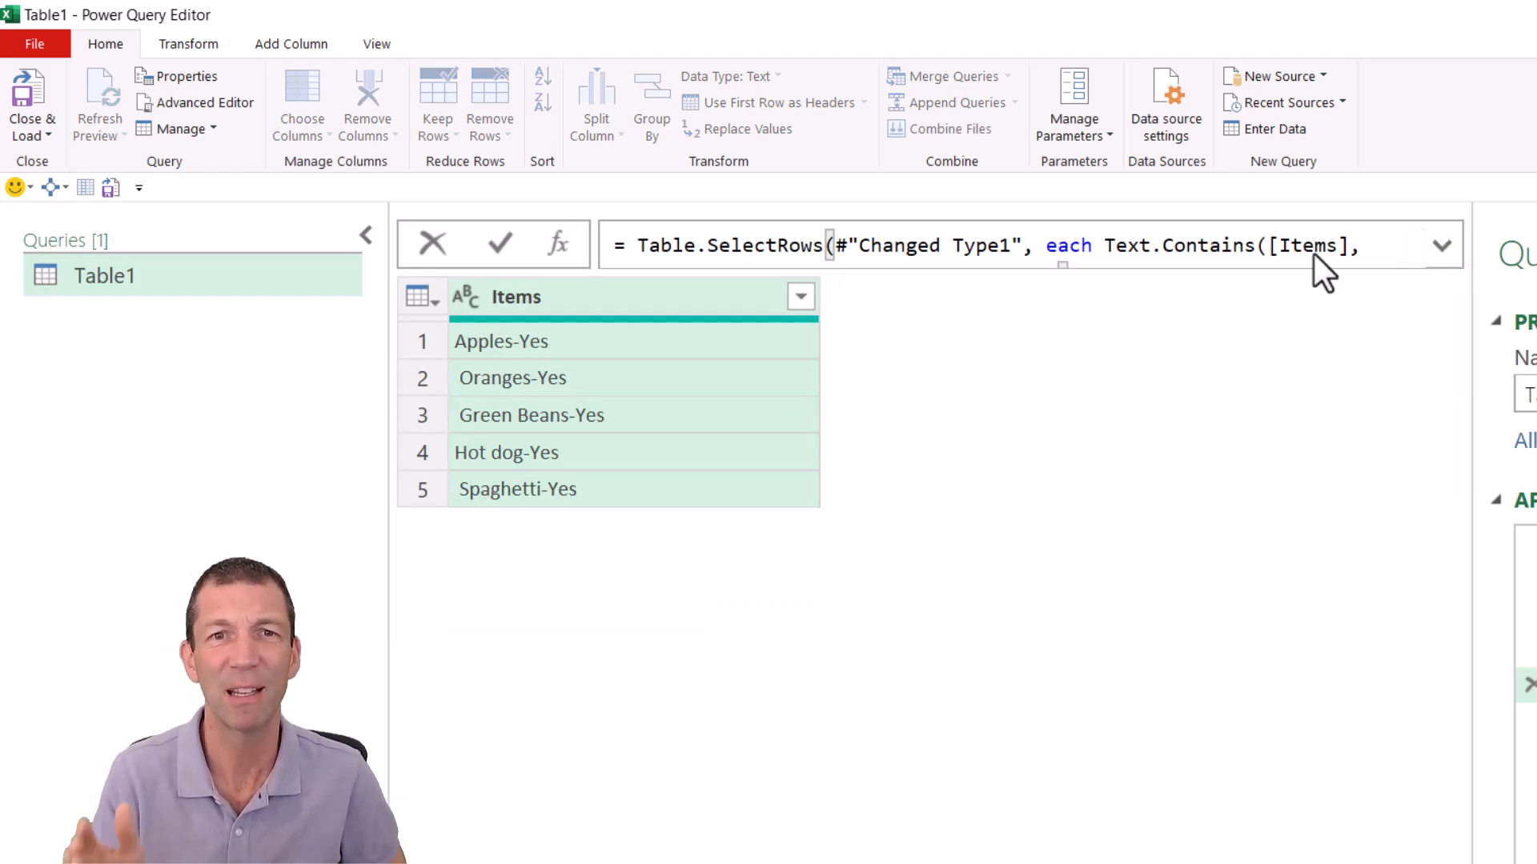
Apply Transform > Trim to the Items column.
{"action": "right_click", "coordinate": [514, 297]}
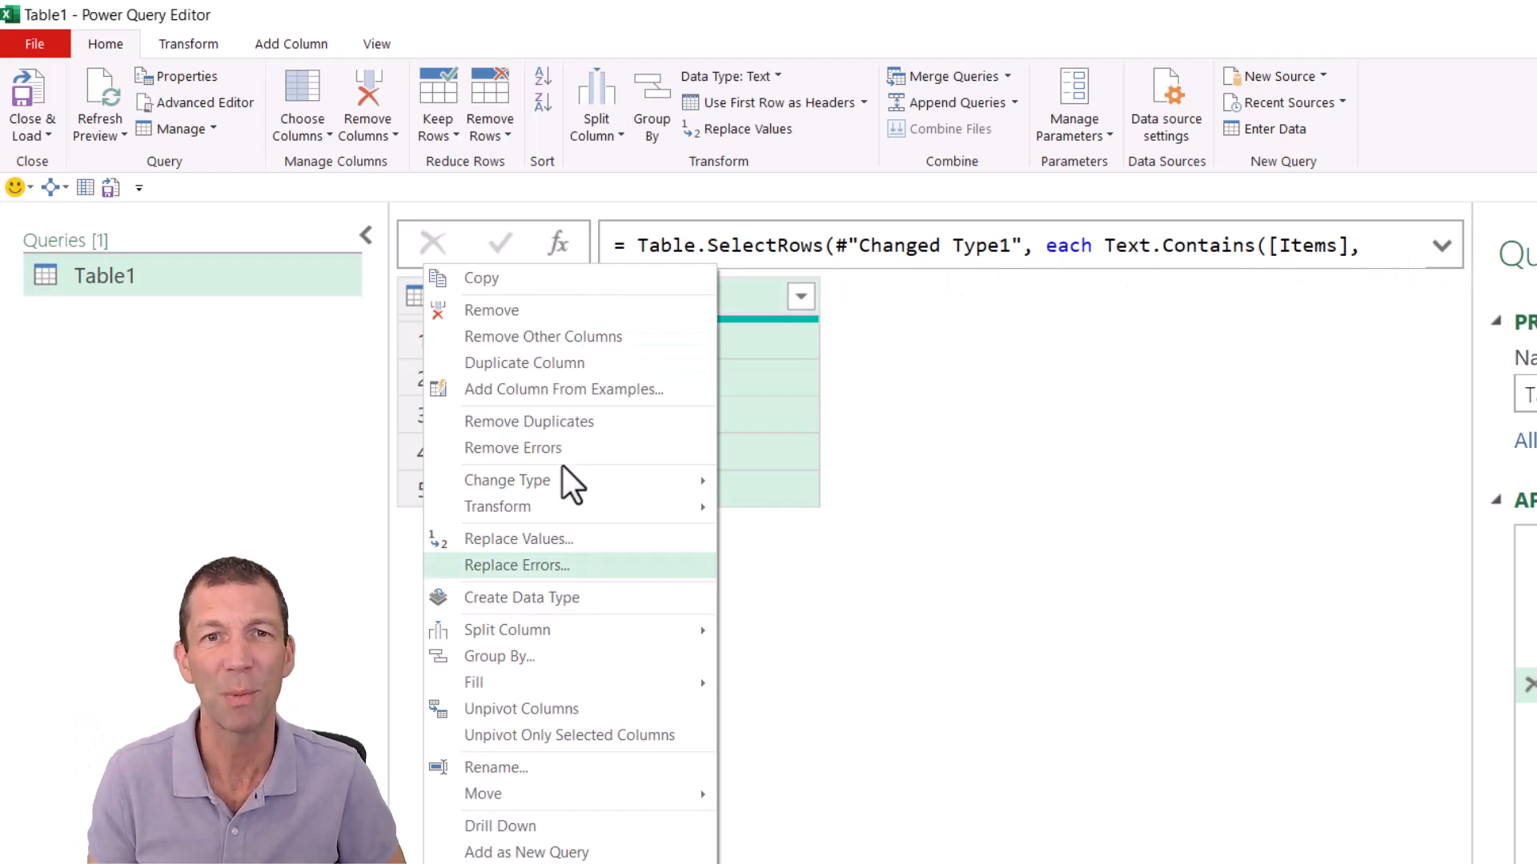
{"action": "mouse_move", "coordinate": [553, 519]}
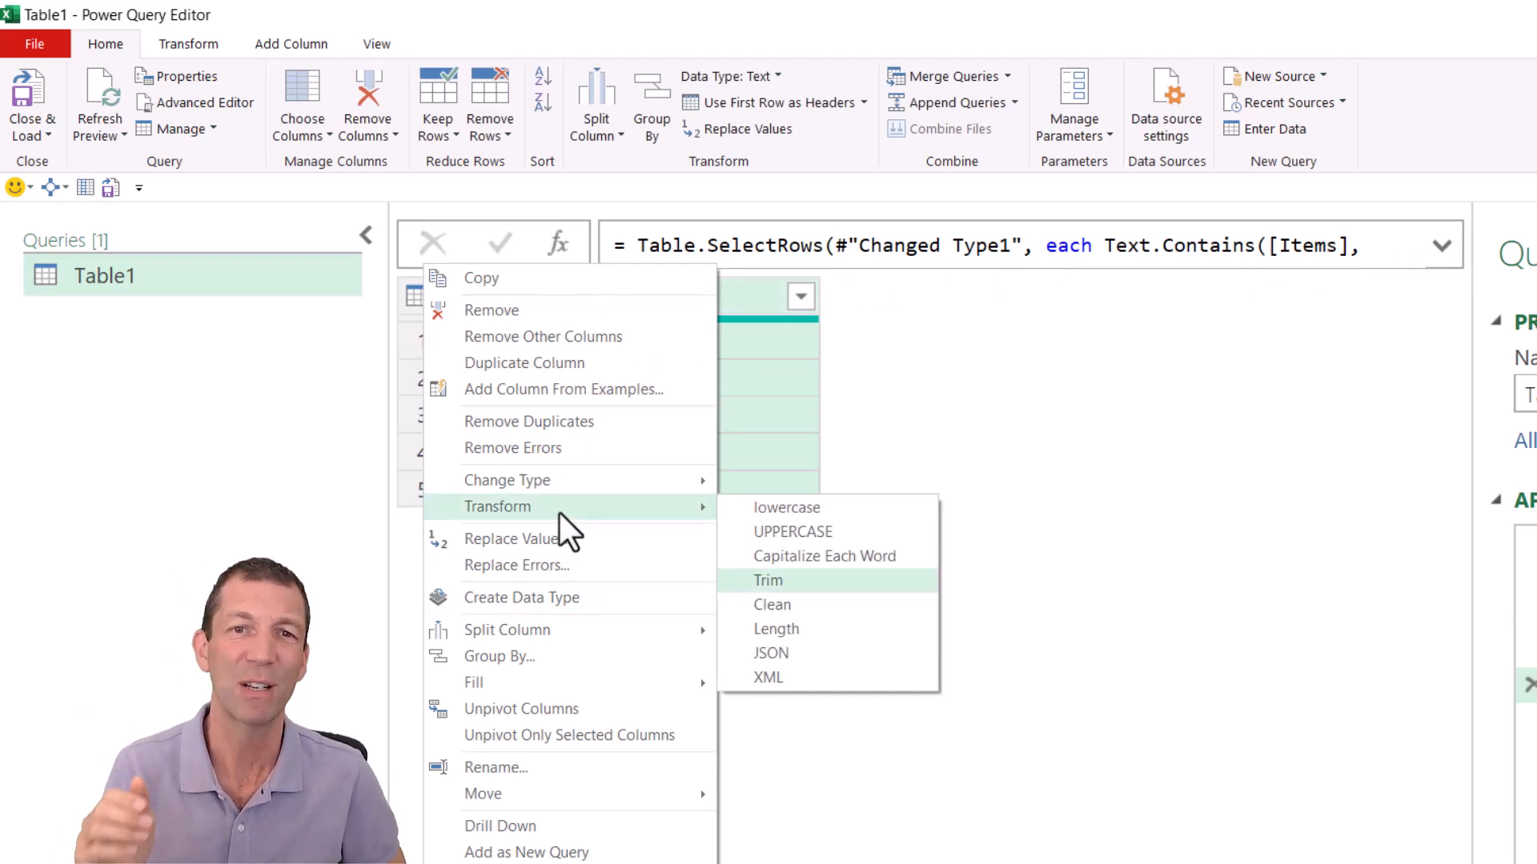
{"action": "left_click", "coordinate": [768, 580]}
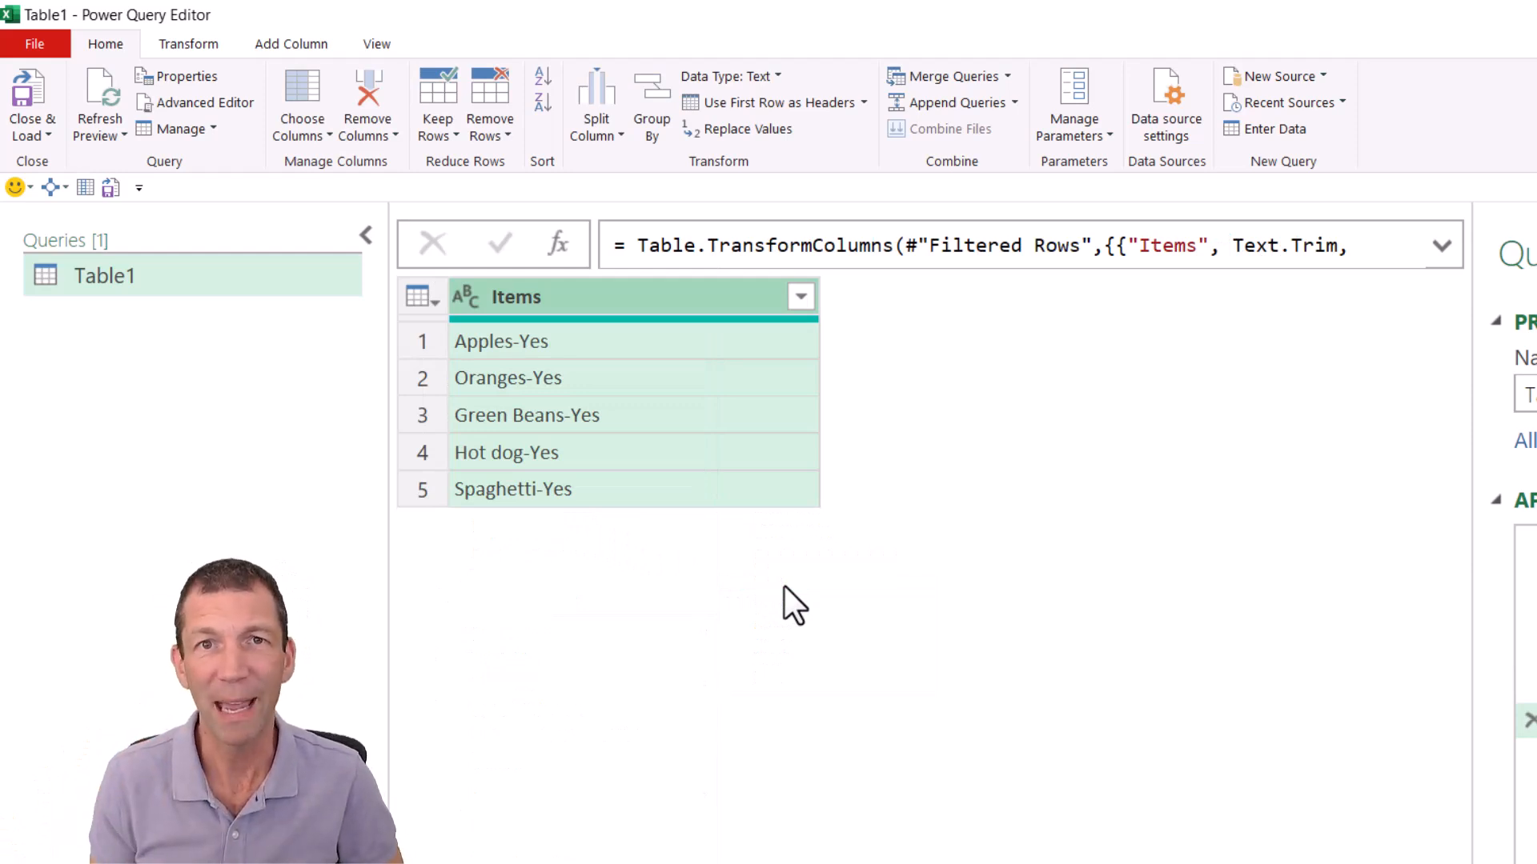
{"action": "mouse_move", "coordinate": [674, 393]}
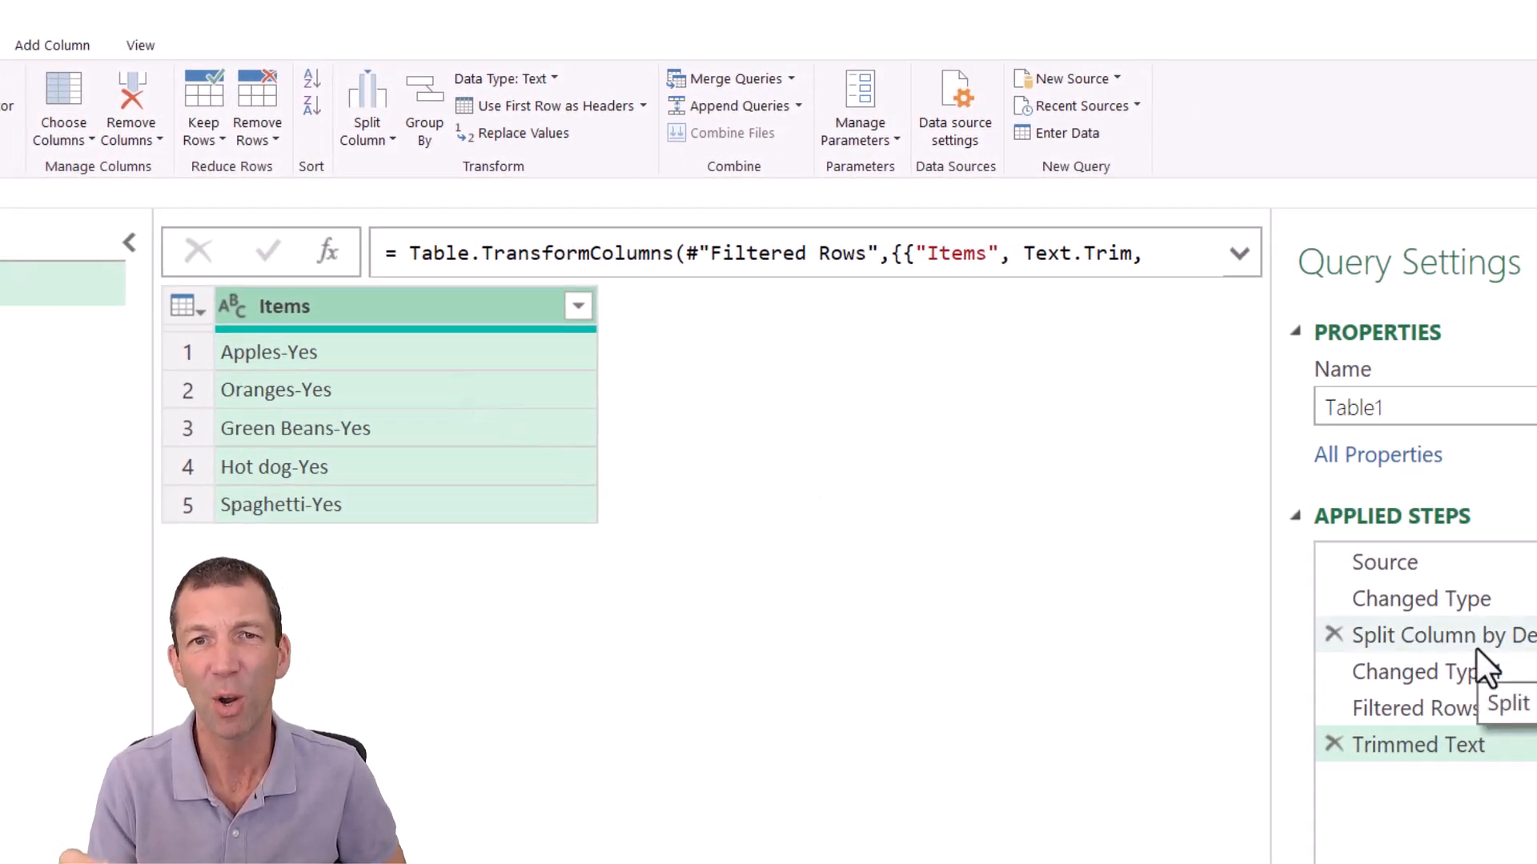
Insert an Index column starting from 1 right after the Changed Type step.
{"action": "left_click", "coordinate": [1421, 599]}
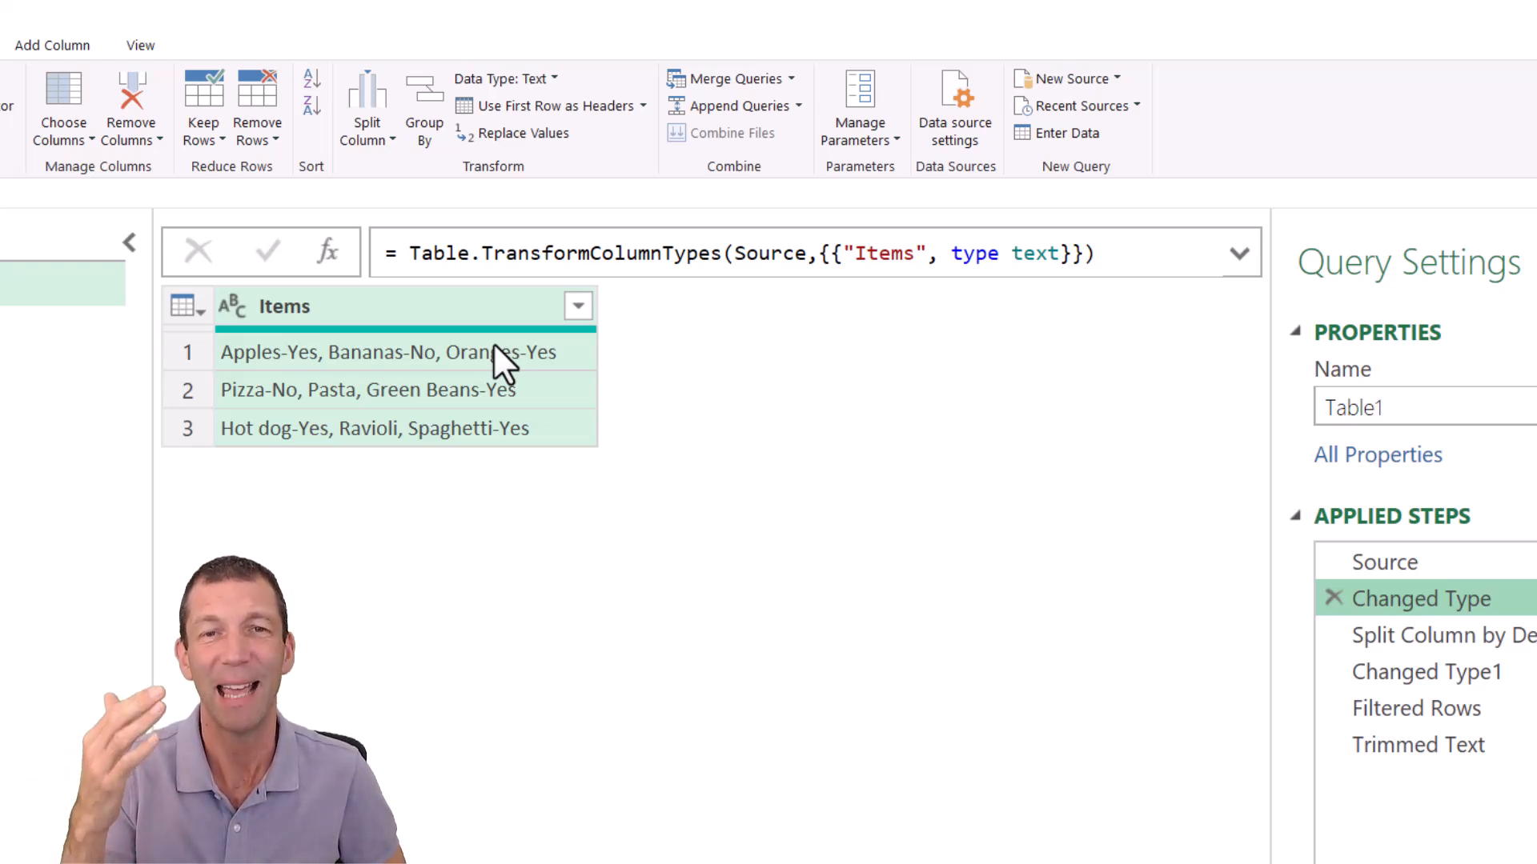
{"action": "mouse_move", "coordinate": [190, 138]}
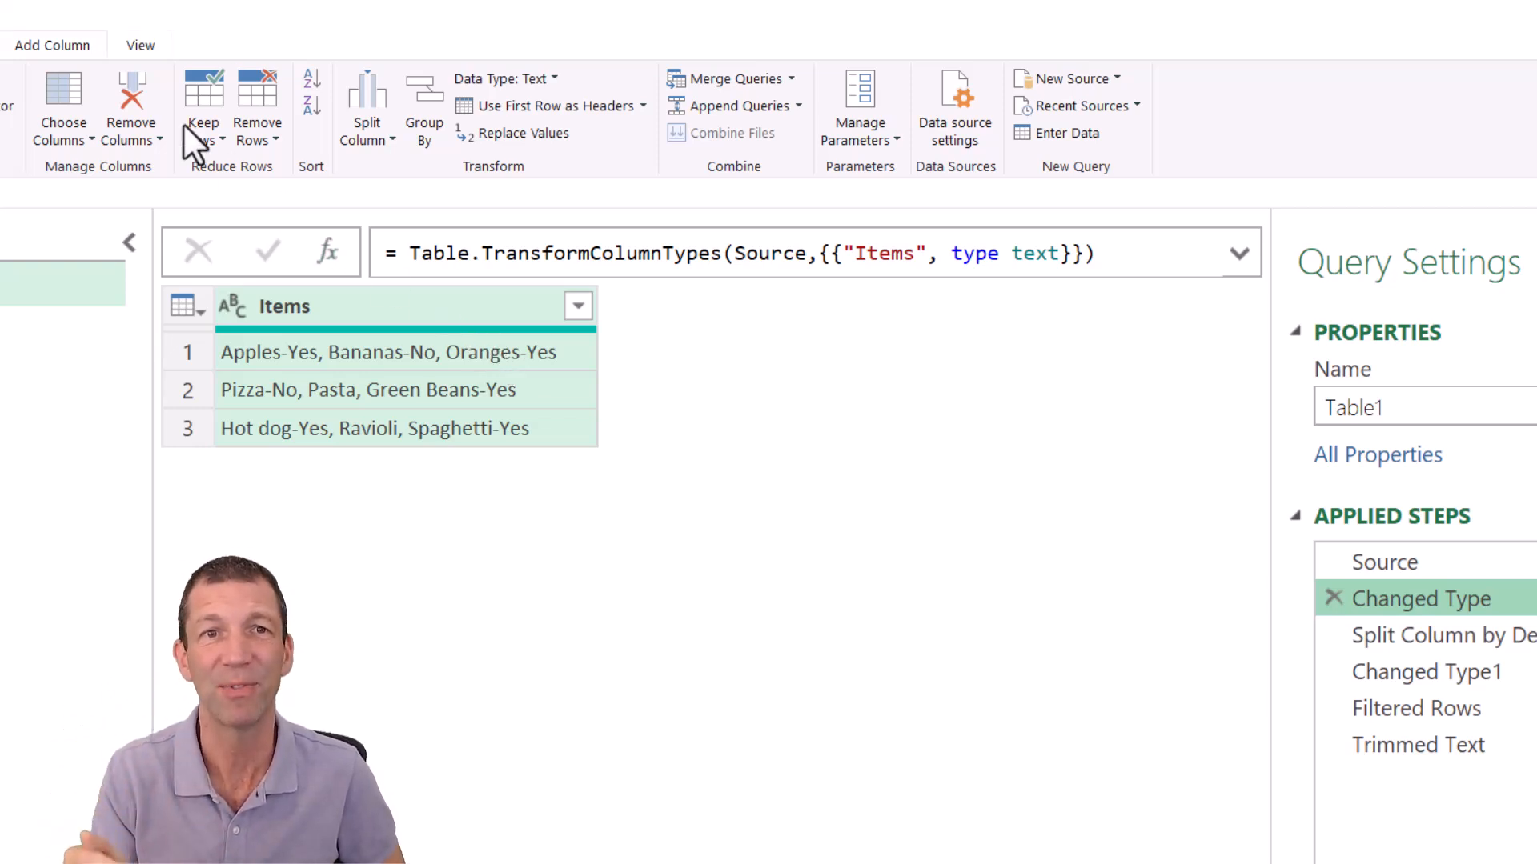
{"action": "left_click", "coordinate": [52, 44]}
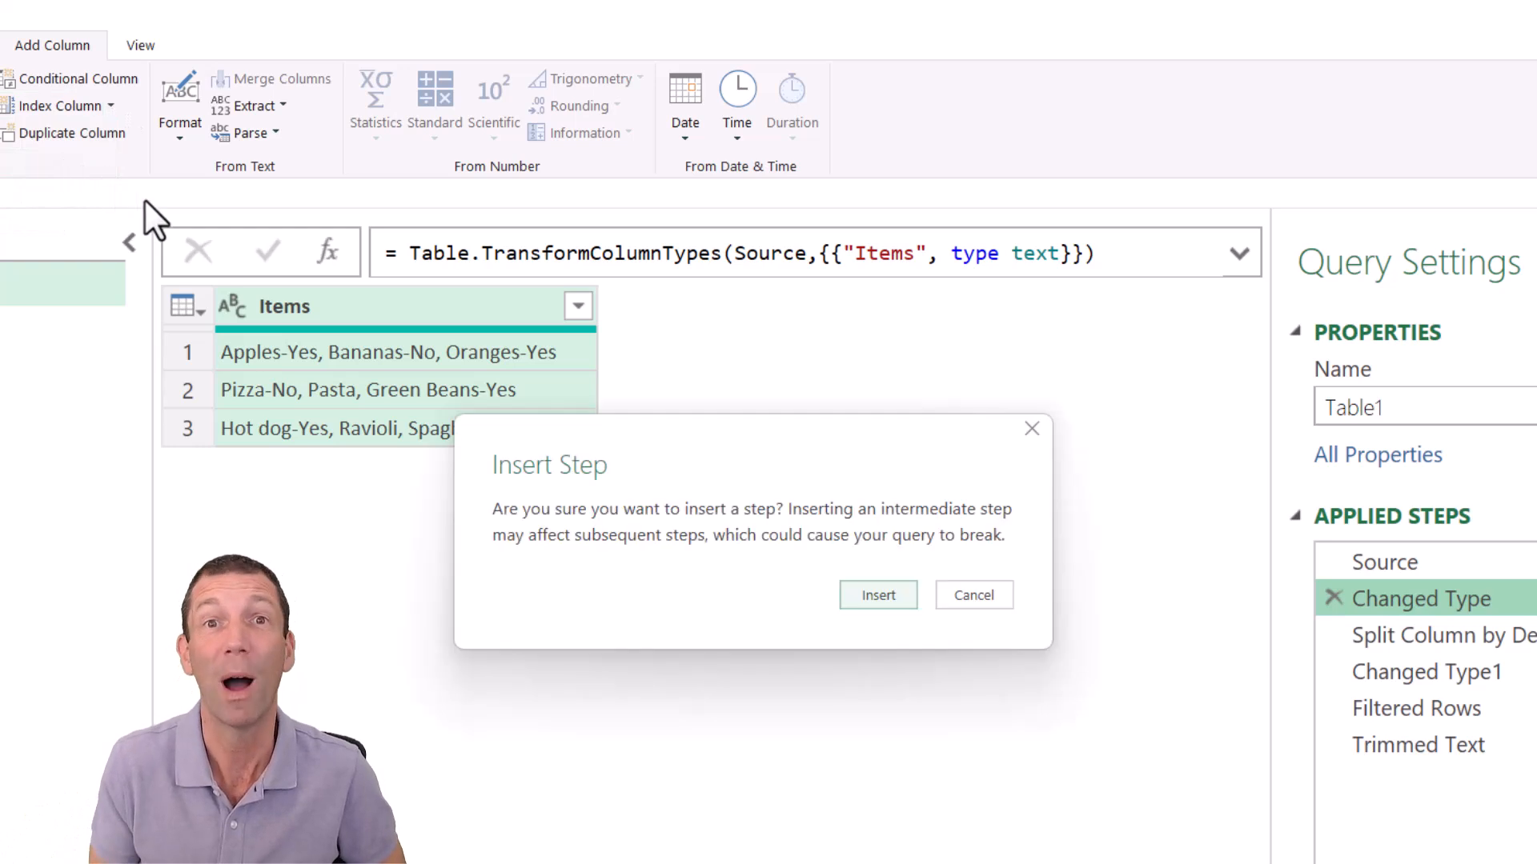
{"action": "left_click", "coordinate": [878, 595]}
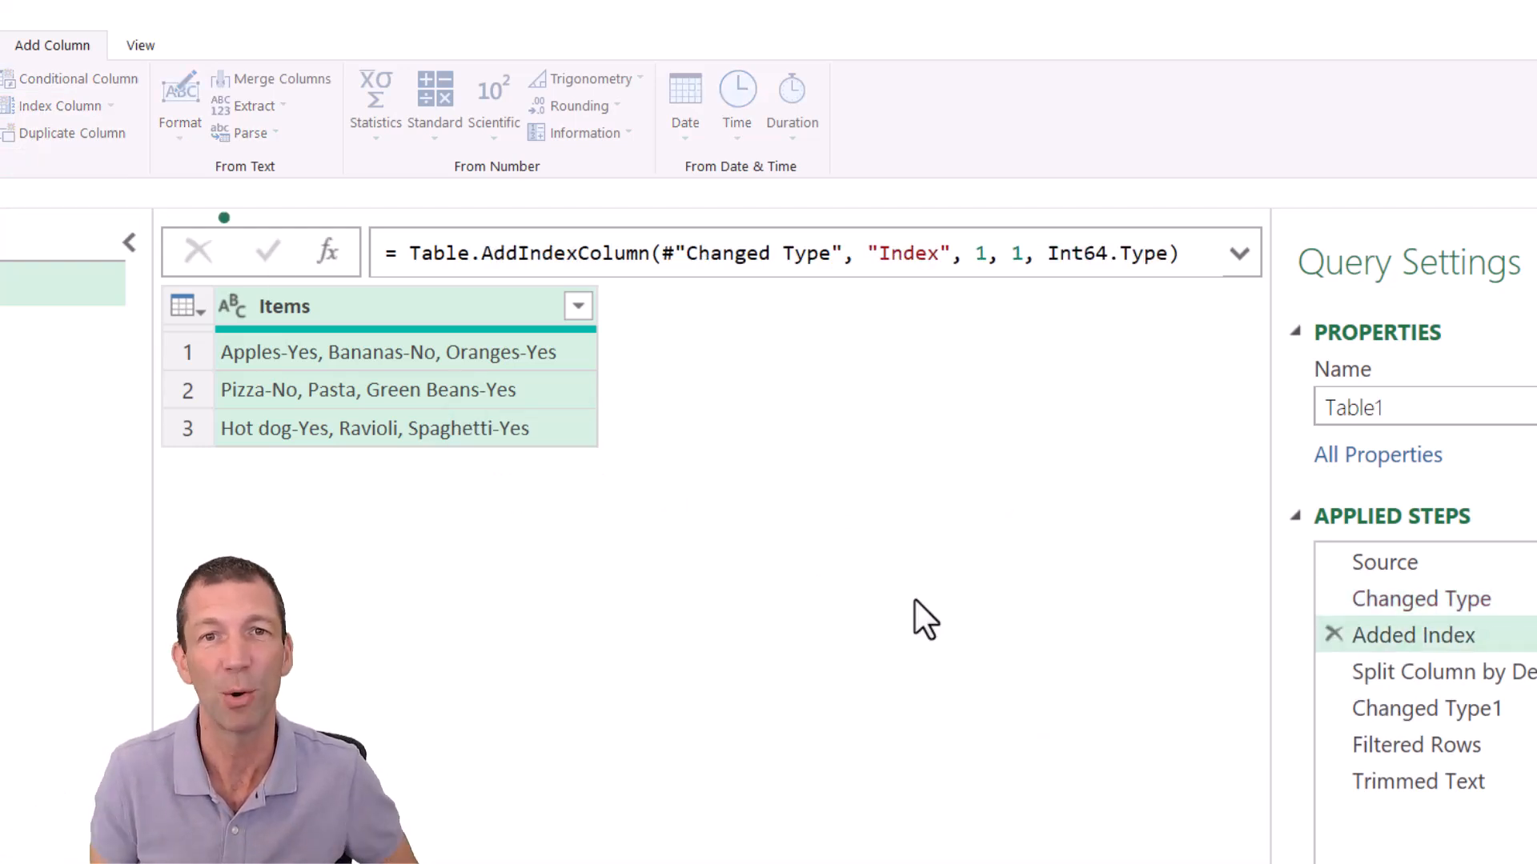
{"action": "left_click", "coordinate": [56, 105]}
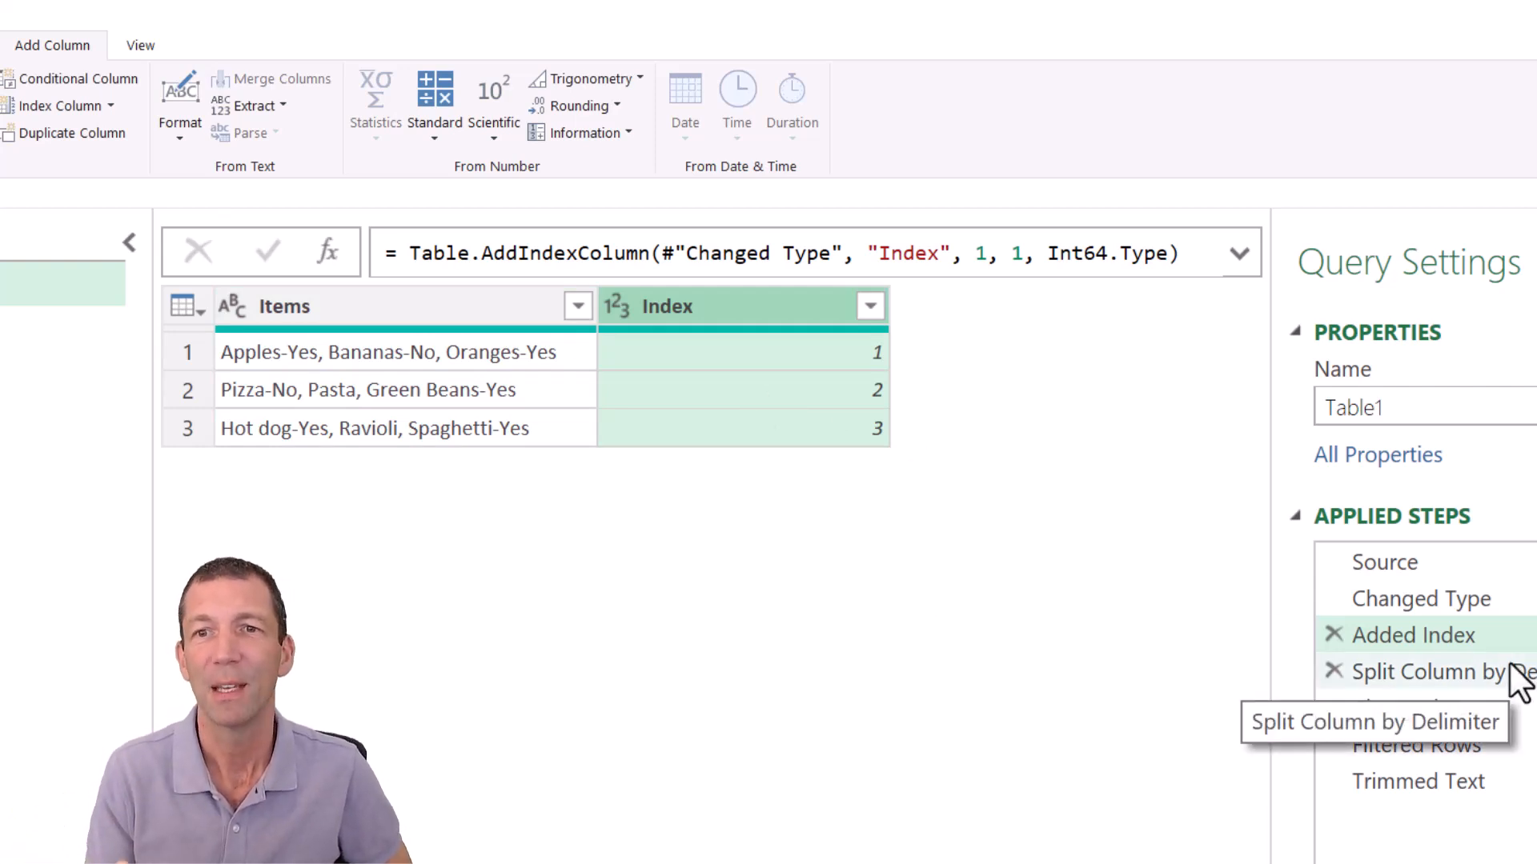
Step through Split Column, Filtered Rows and Trimmed Text to check the Index values.
{"action": "left_click", "coordinate": [1438, 672]}
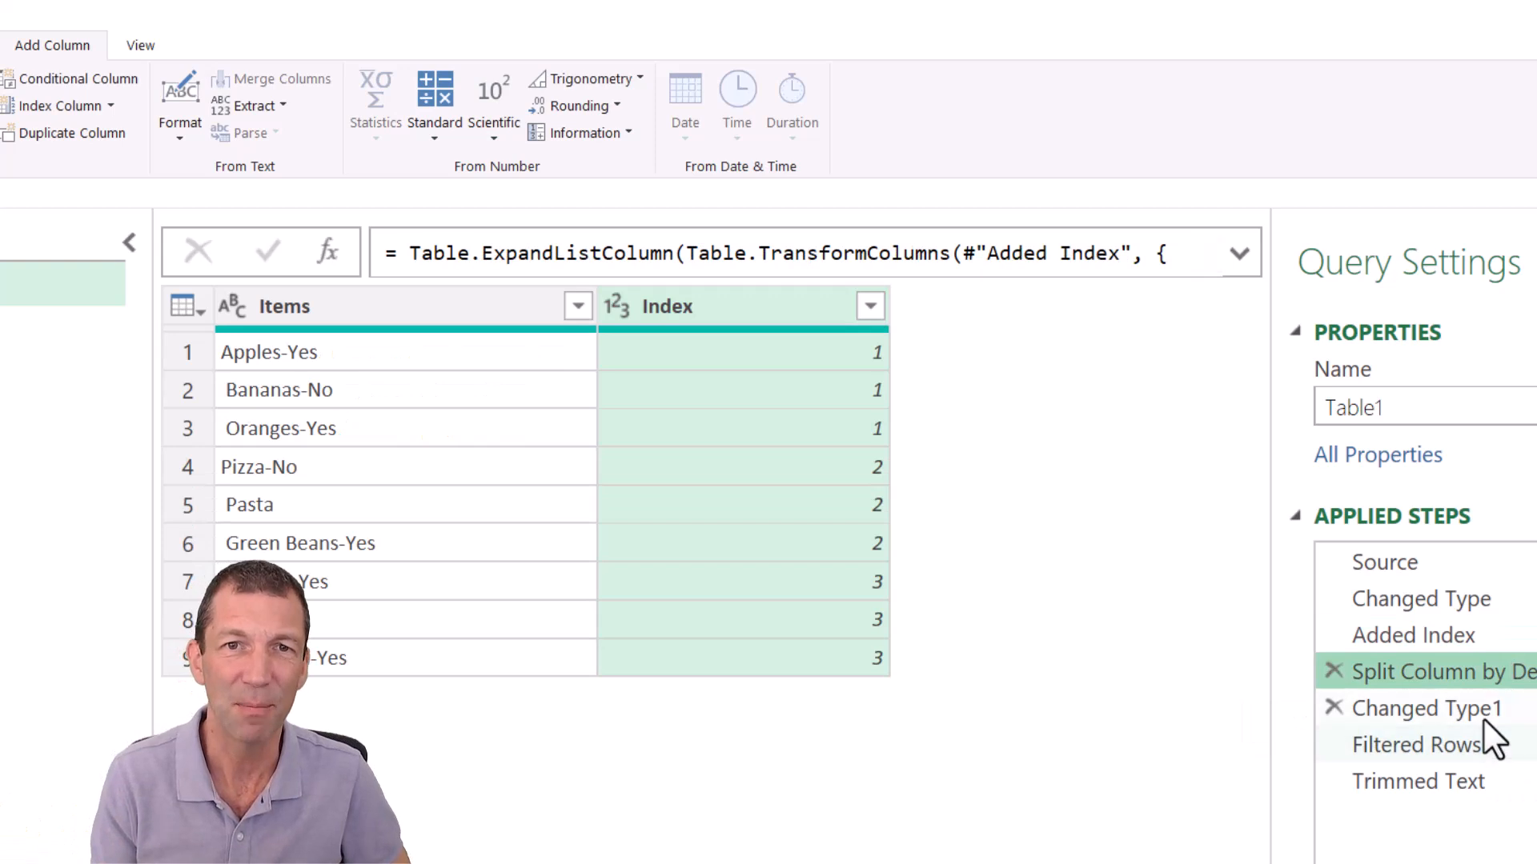
{"action": "left_click", "coordinate": [1417, 745]}
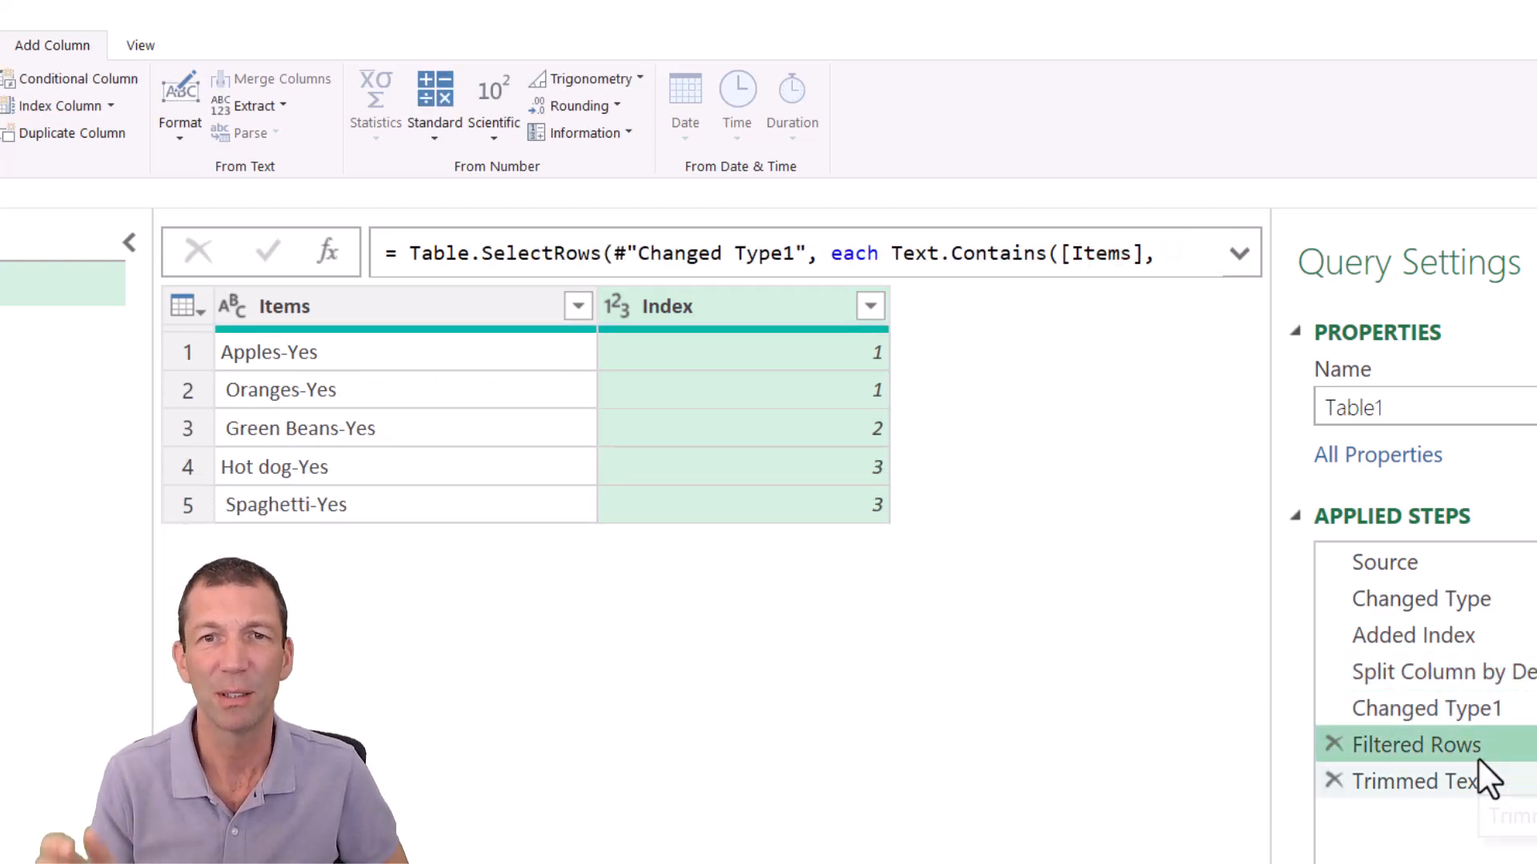
{"action": "left_click", "coordinate": [1420, 781]}
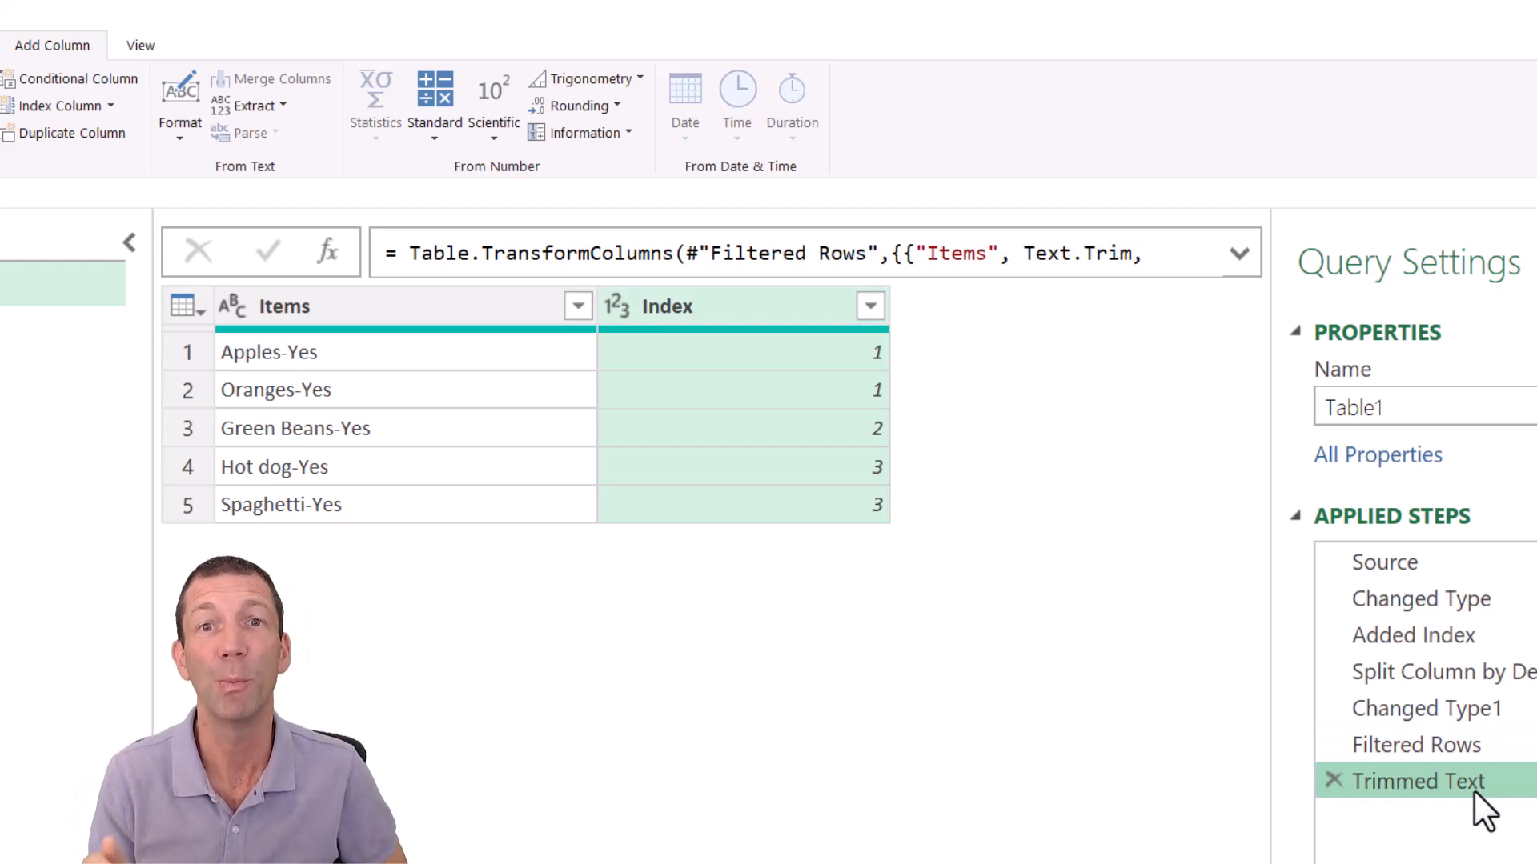
{"action": "mouse_move", "coordinate": [716, 361]}
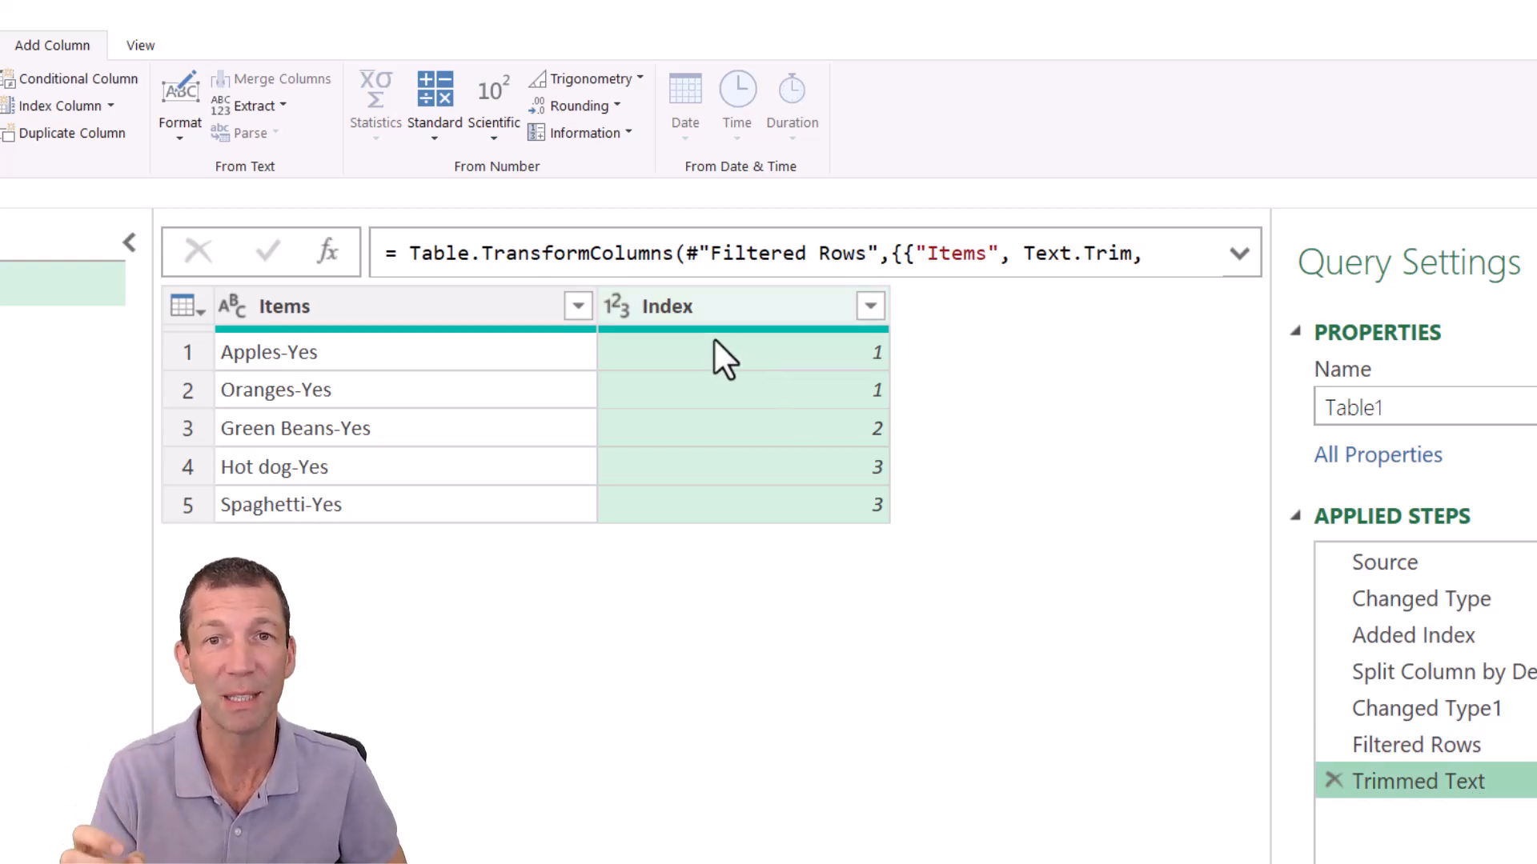
{"action": "right_click", "coordinate": [869, 307]}
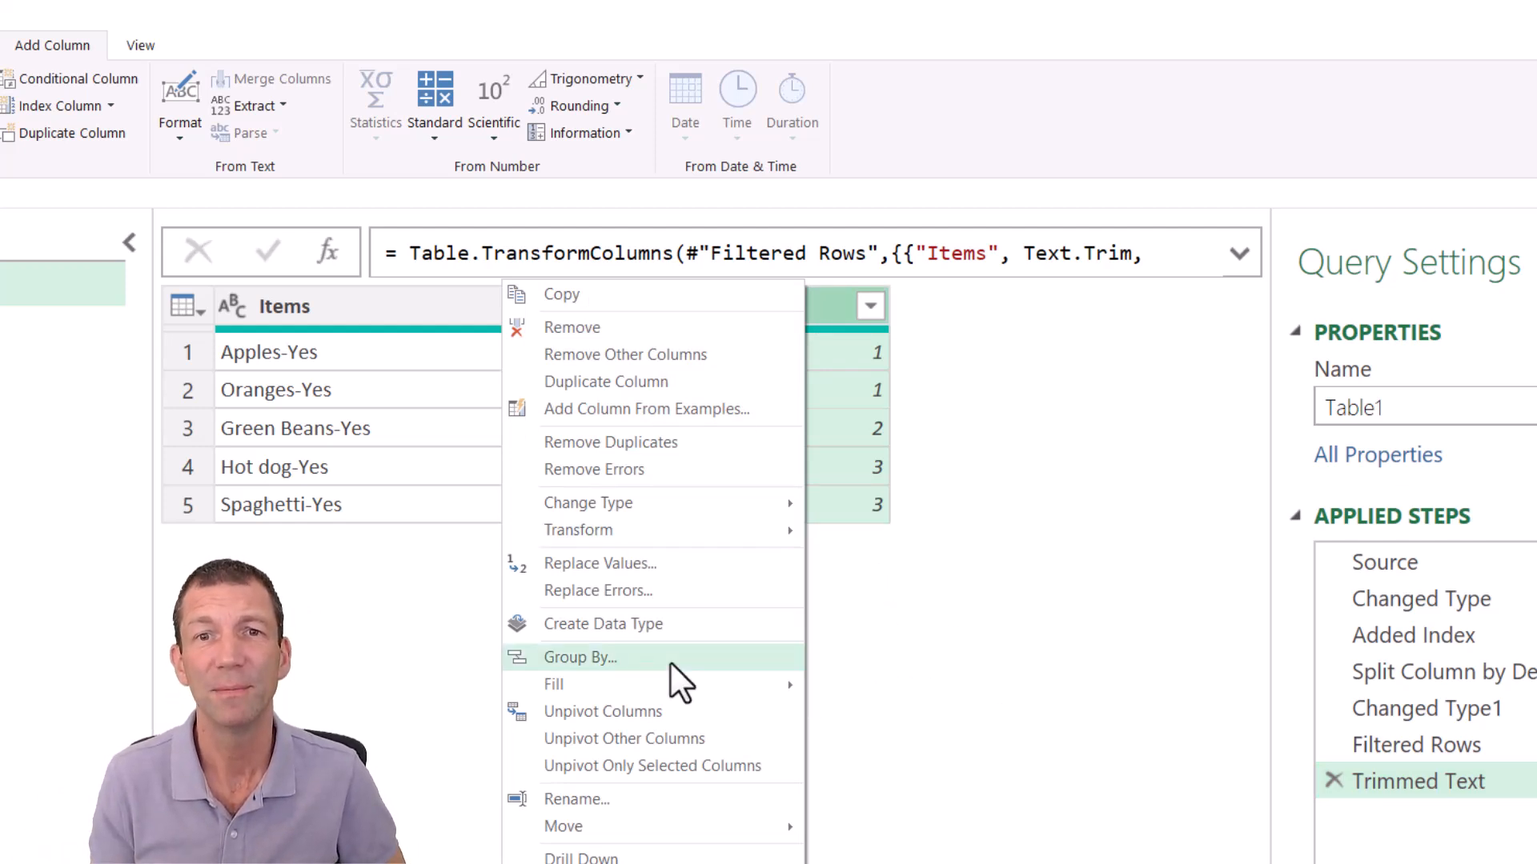
Group by Index with an All Rows operation in a new column named Data.
{"action": "left_click", "coordinate": [580, 657]}
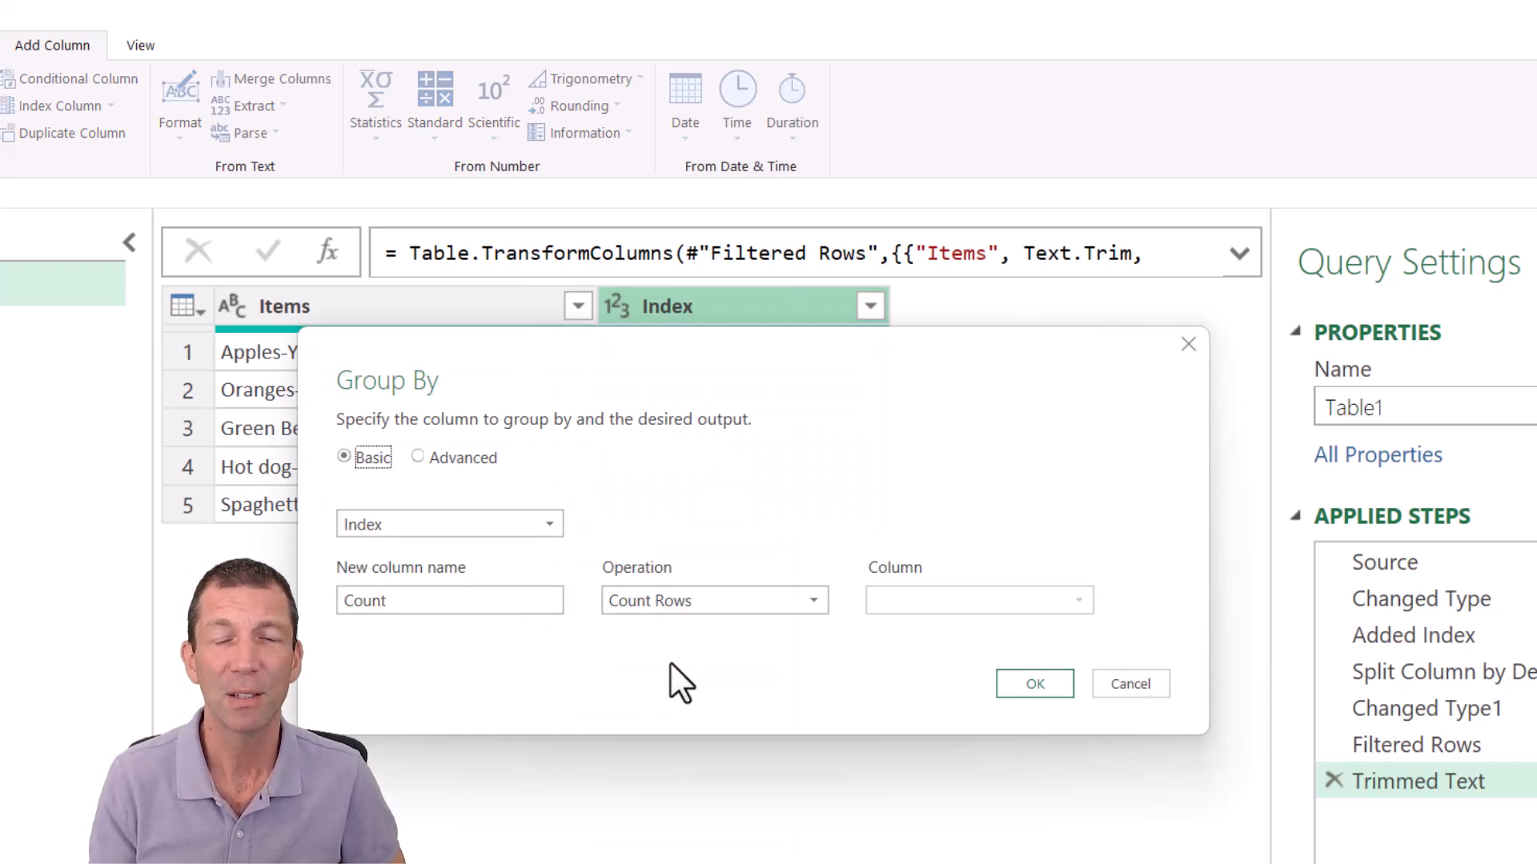
{"action": "triple_click", "coordinate": [448, 600]}
{"action": "type", "text": "Data"}
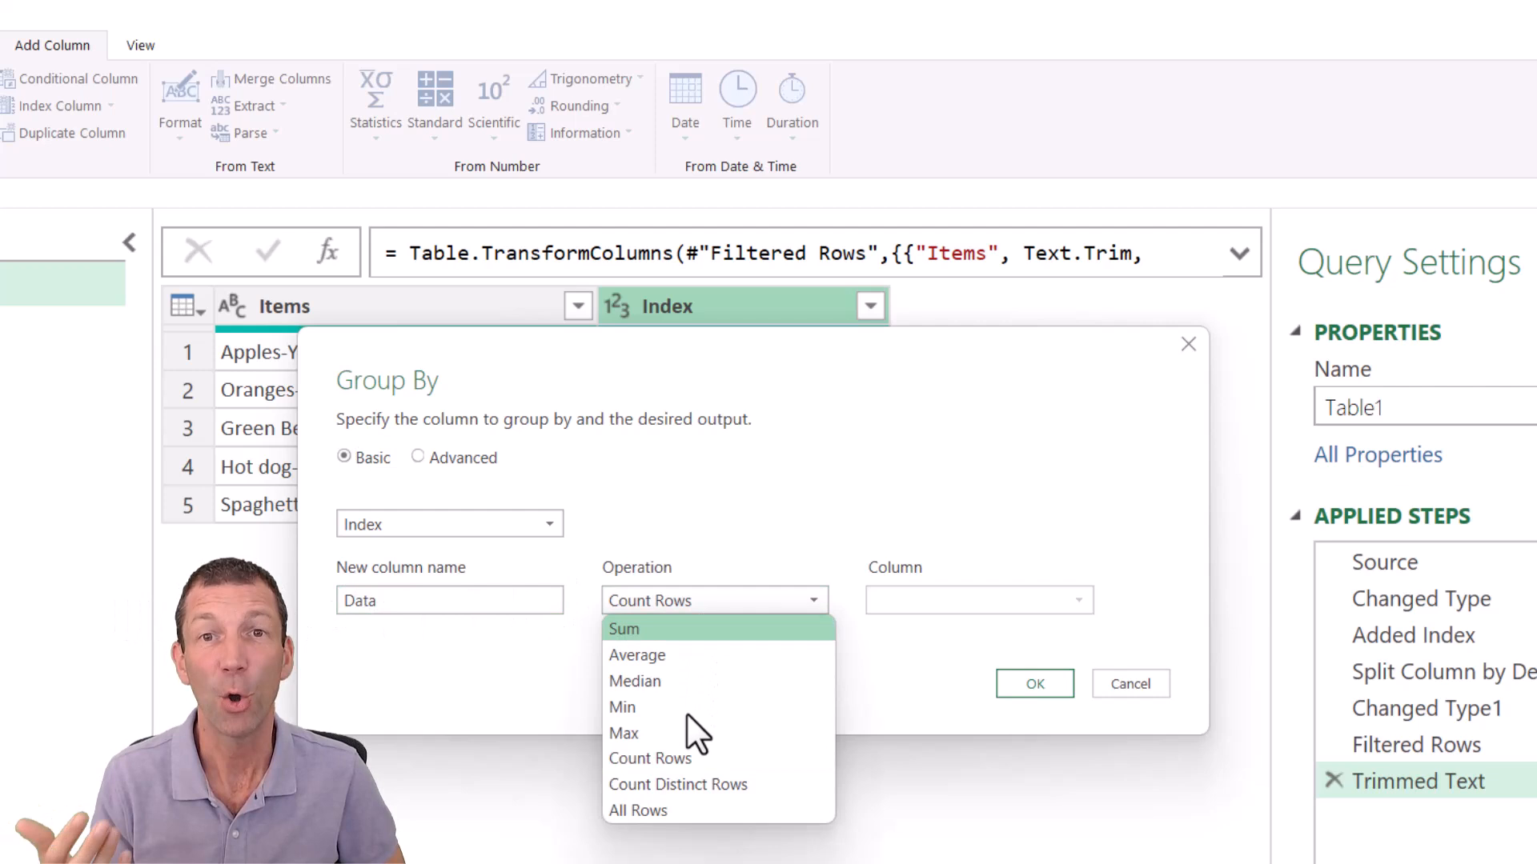
{"action": "left_click", "coordinate": [637, 810]}
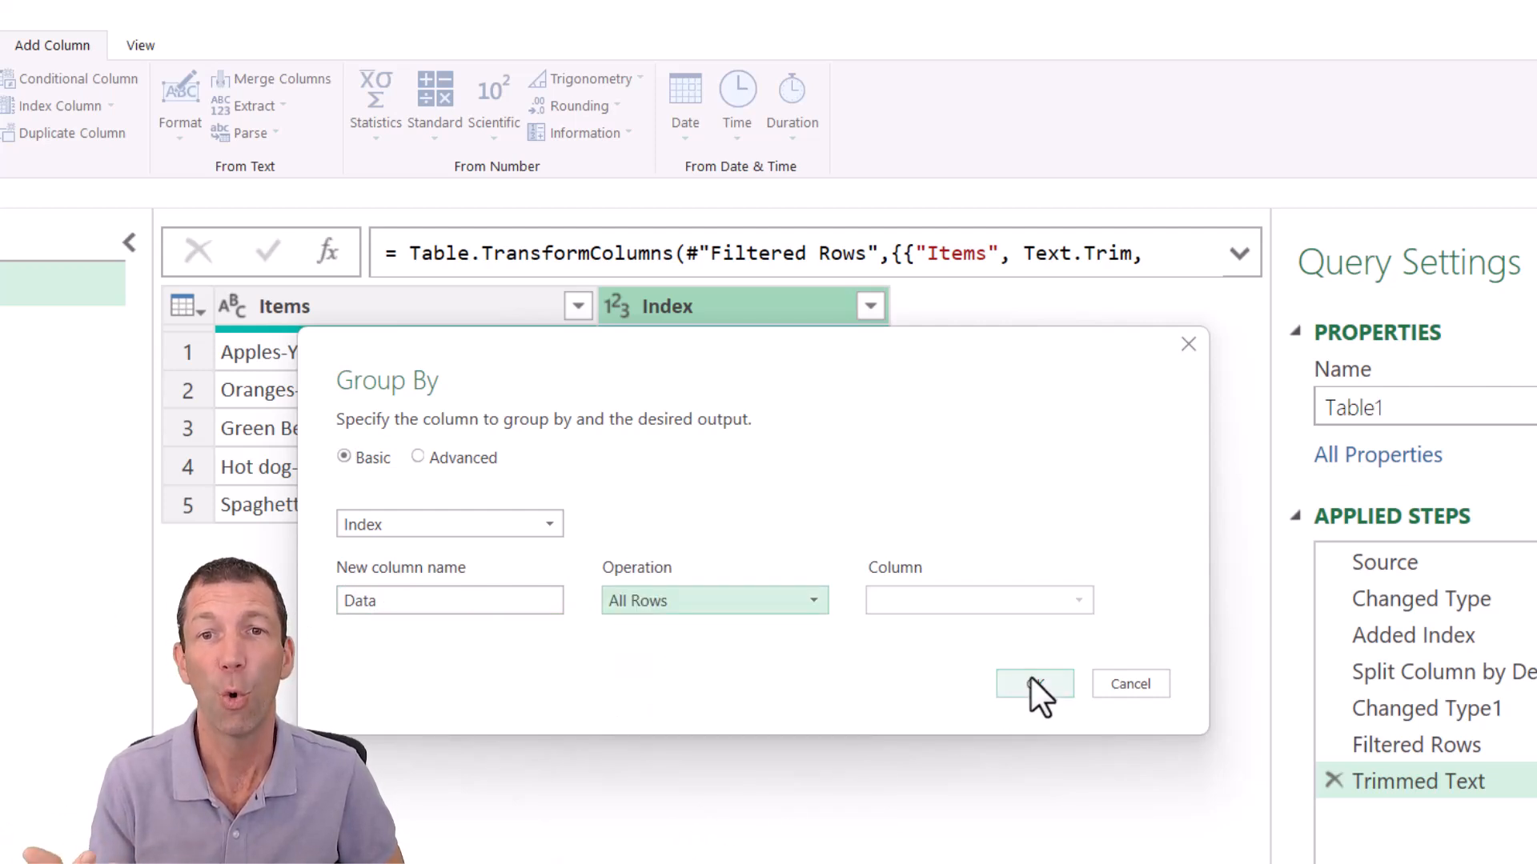
{"action": "left_click", "coordinate": [1033, 683]}
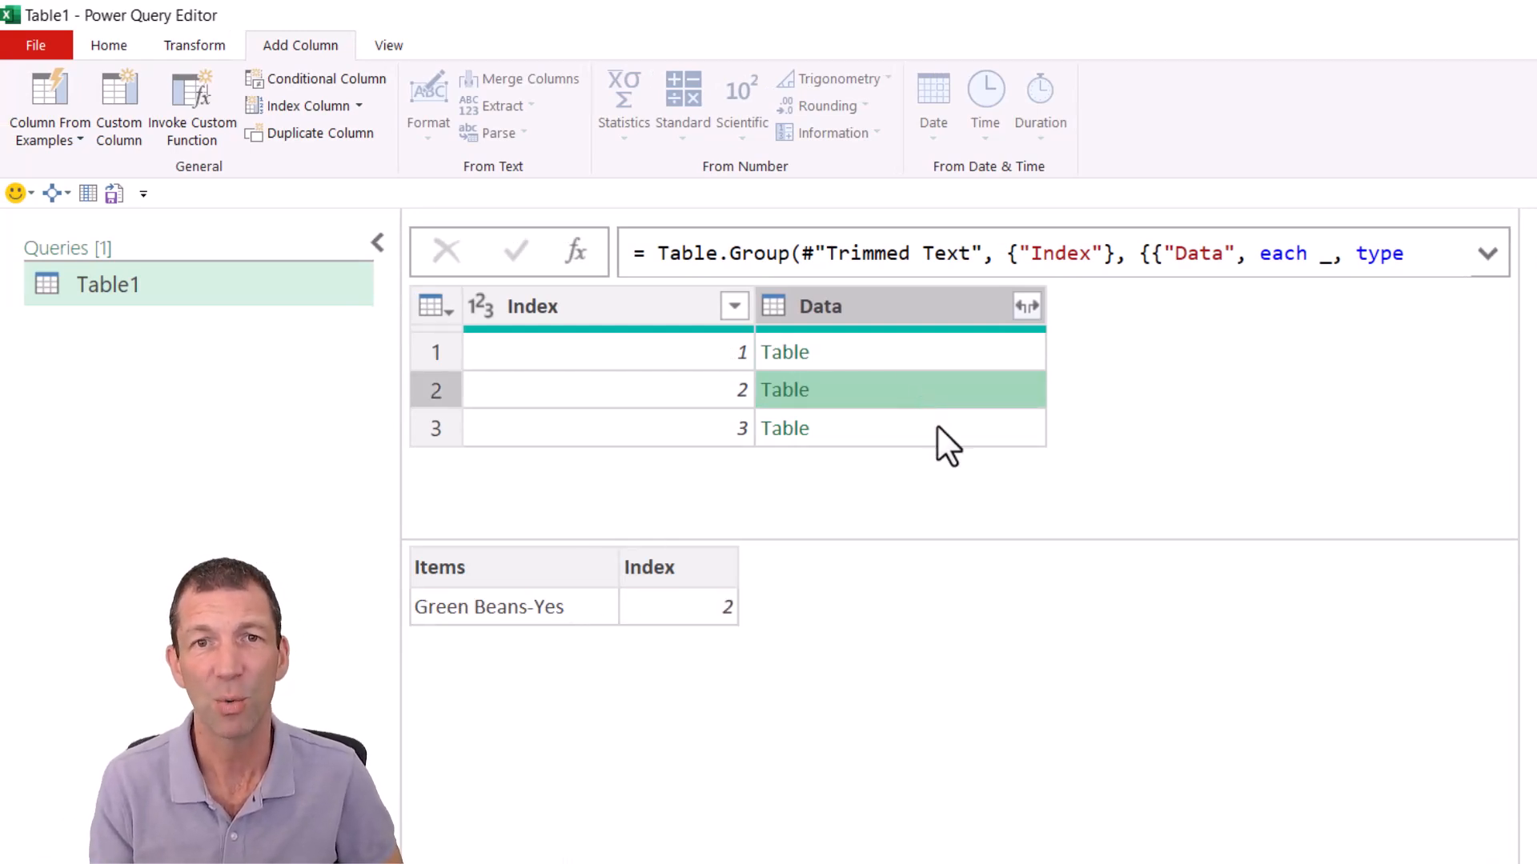
{"action": "left_click", "coordinate": [897, 428]}
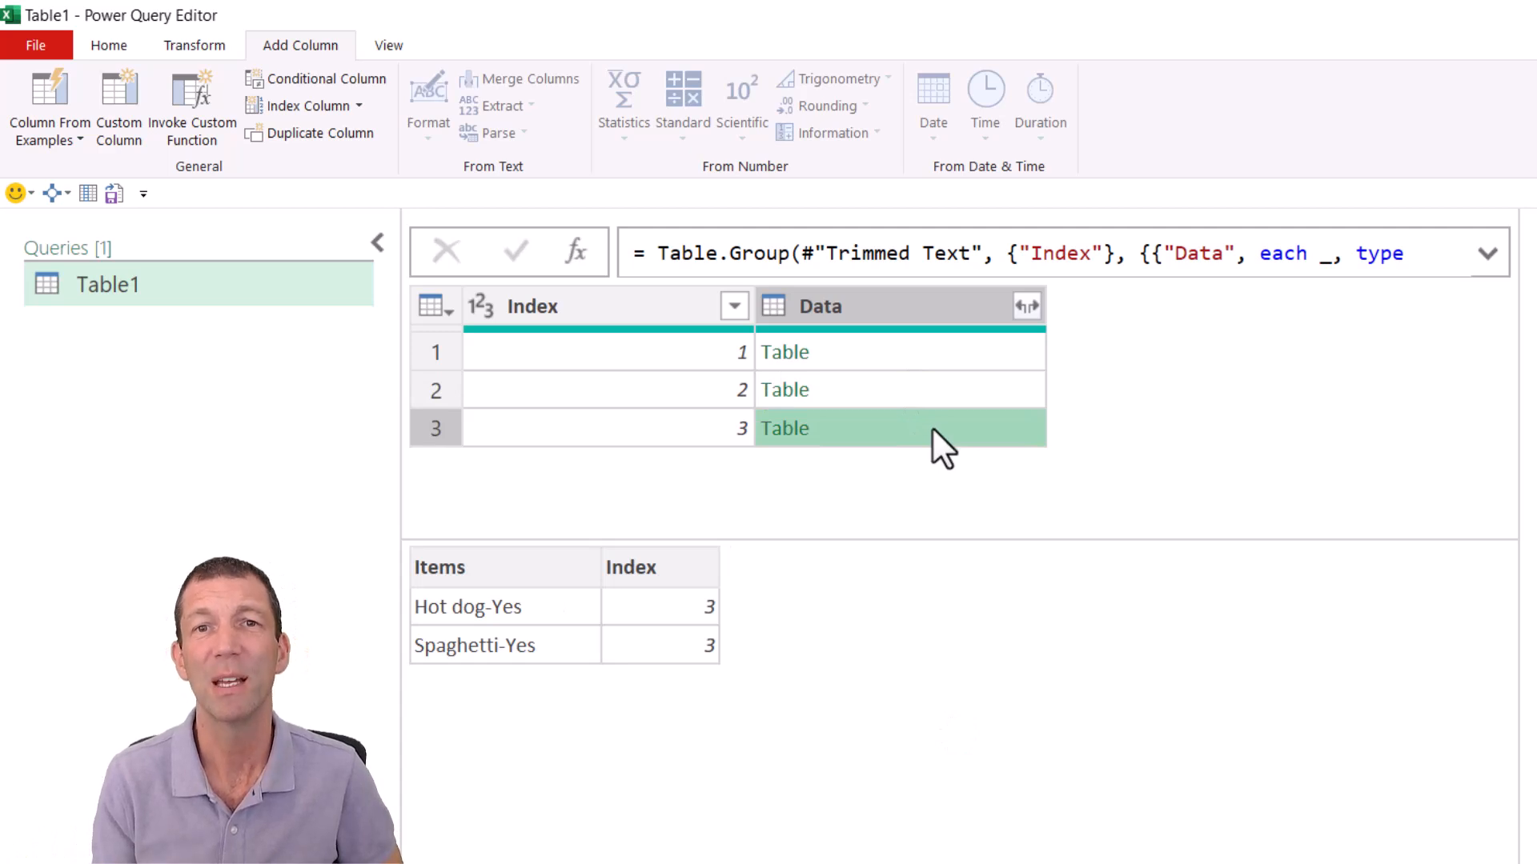
{"action": "mouse_move", "coordinate": [578, 648]}
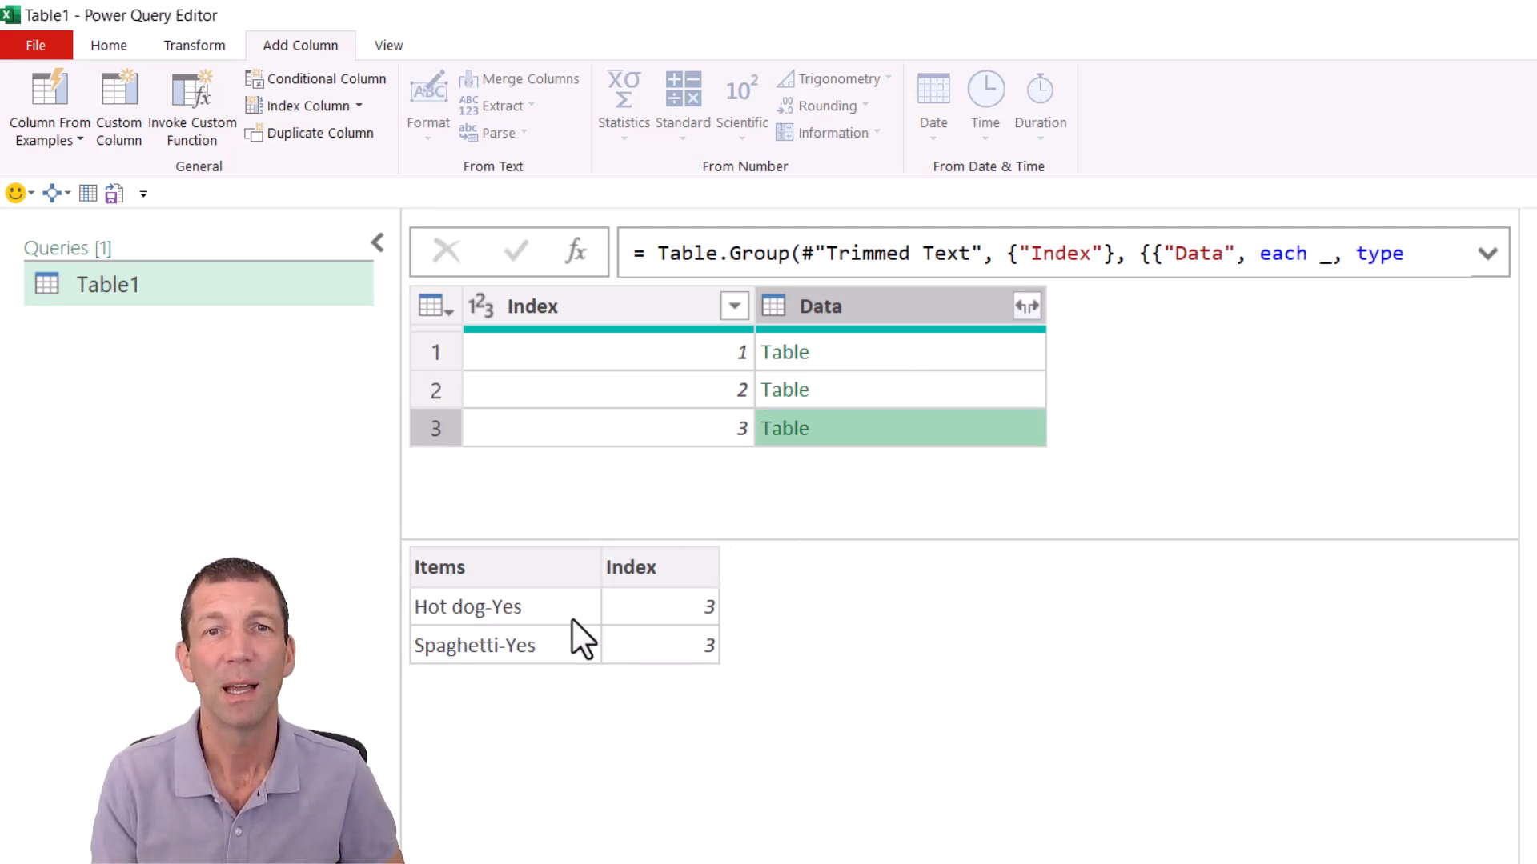
{"action": "left_click", "coordinate": [815, 352]}
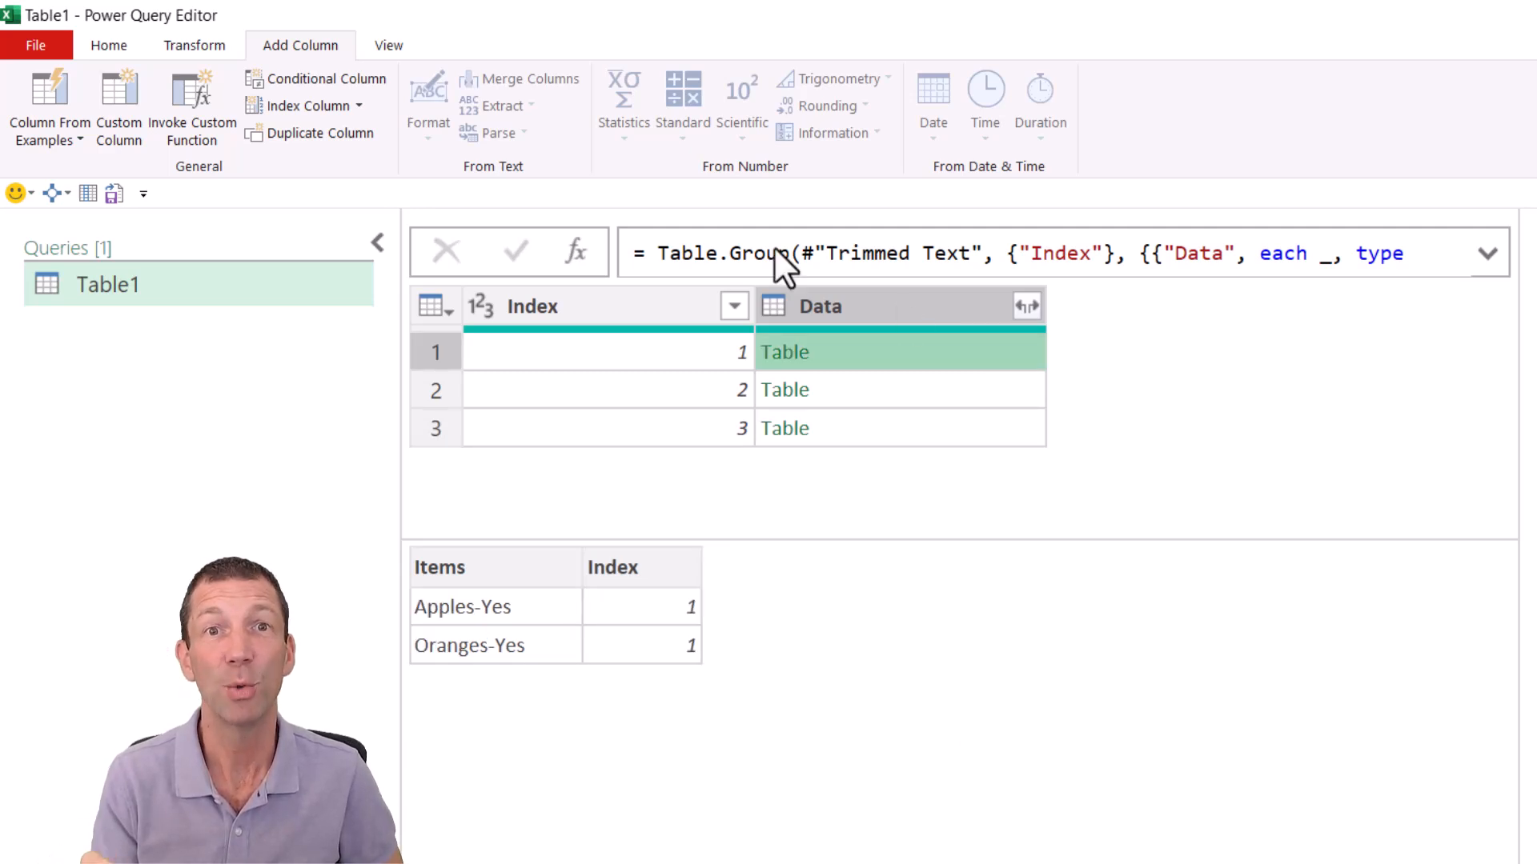
{"action": "mouse_move", "coordinate": [306, 58]}
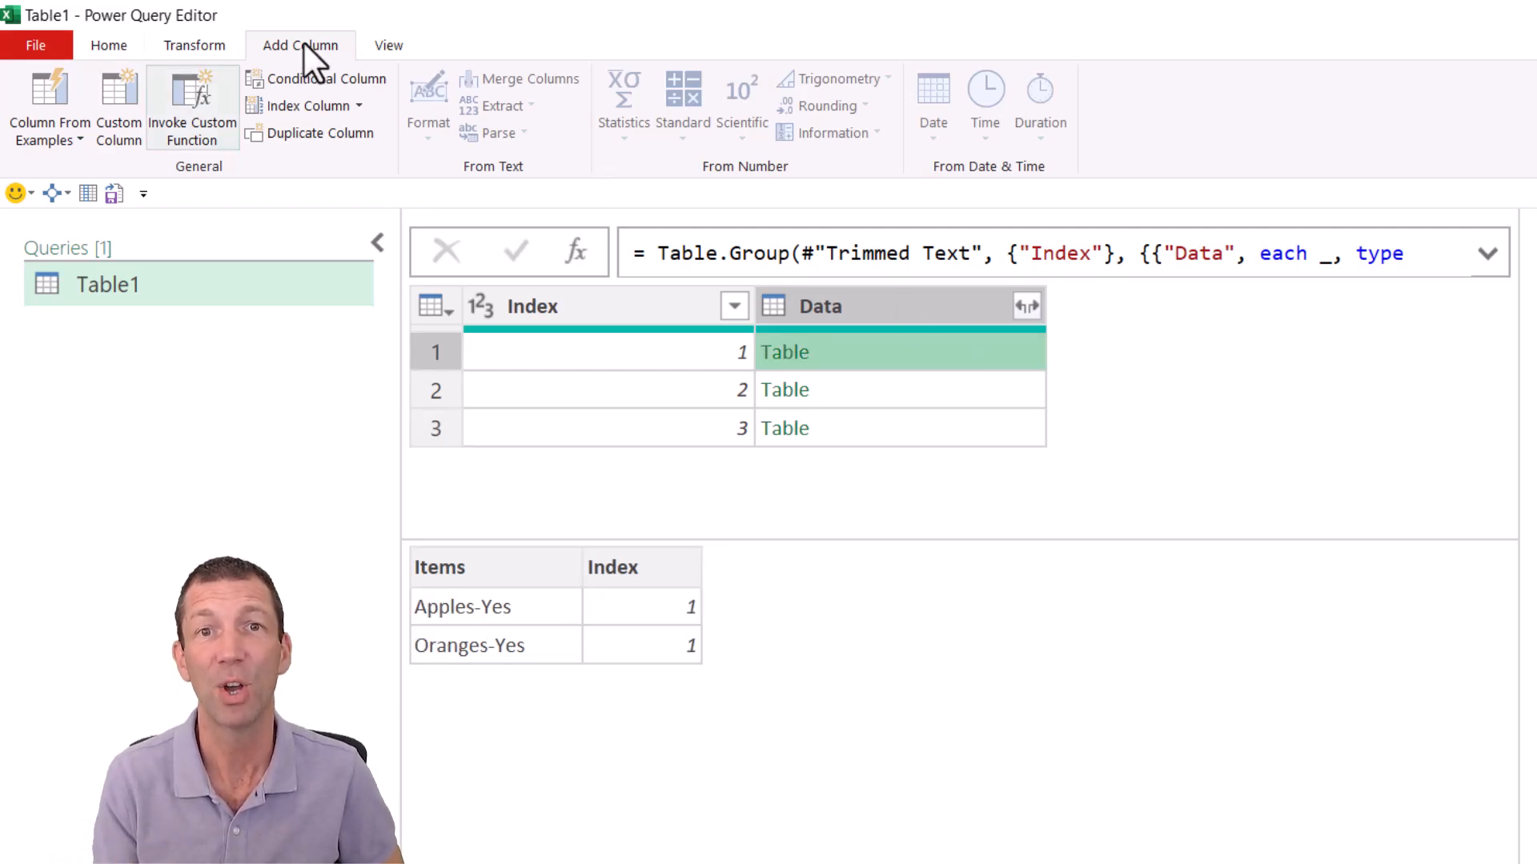
{"action": "left_click", "coordinate": [118, 104]}
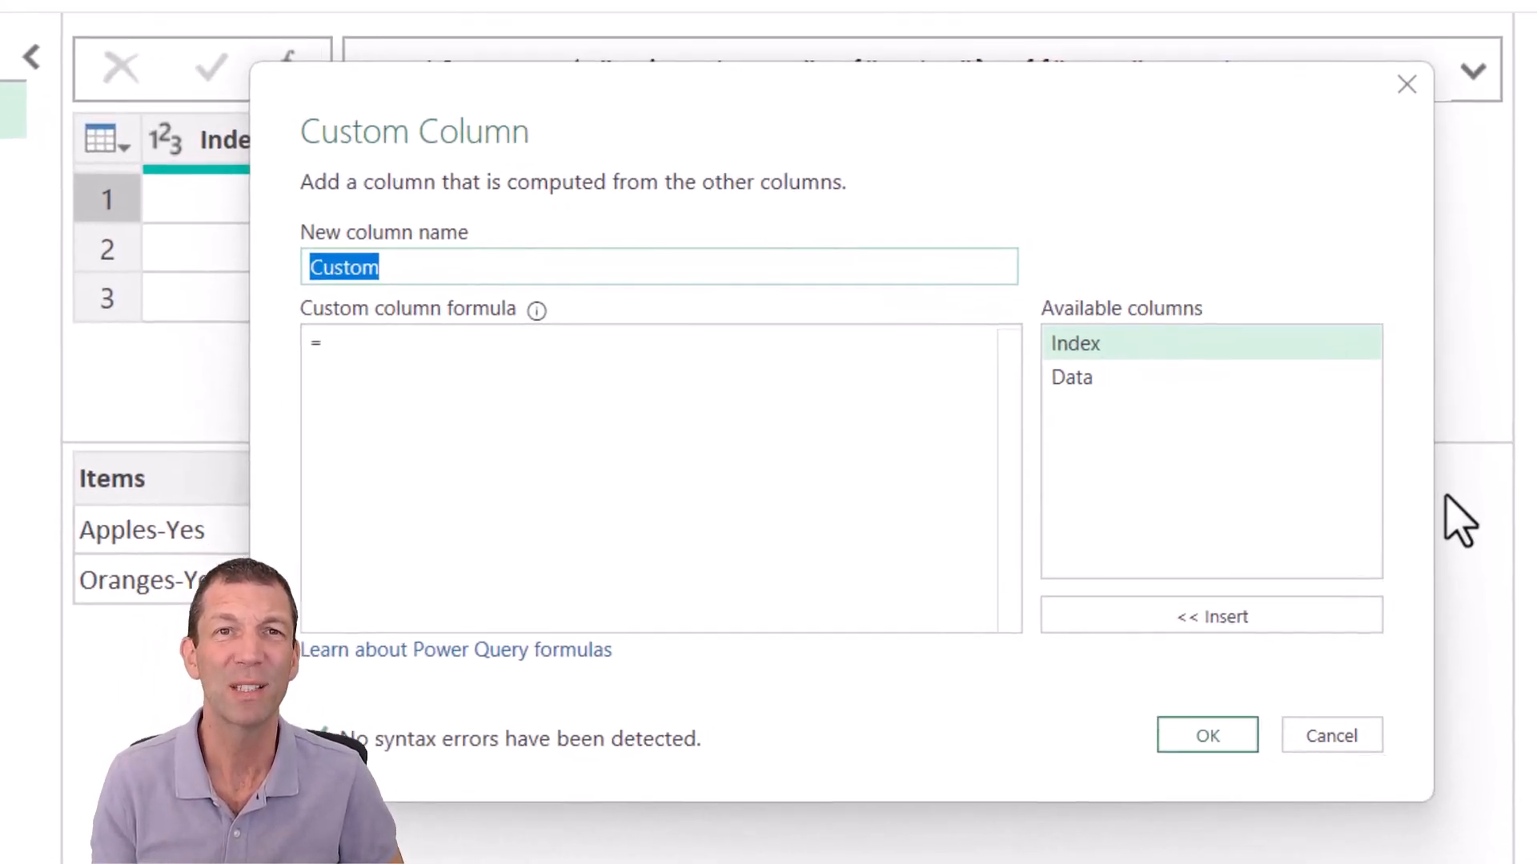
Add a custom column Final with formula =Text.Combine([Data][Items], ",").
{"action": "type", "text": "F"}
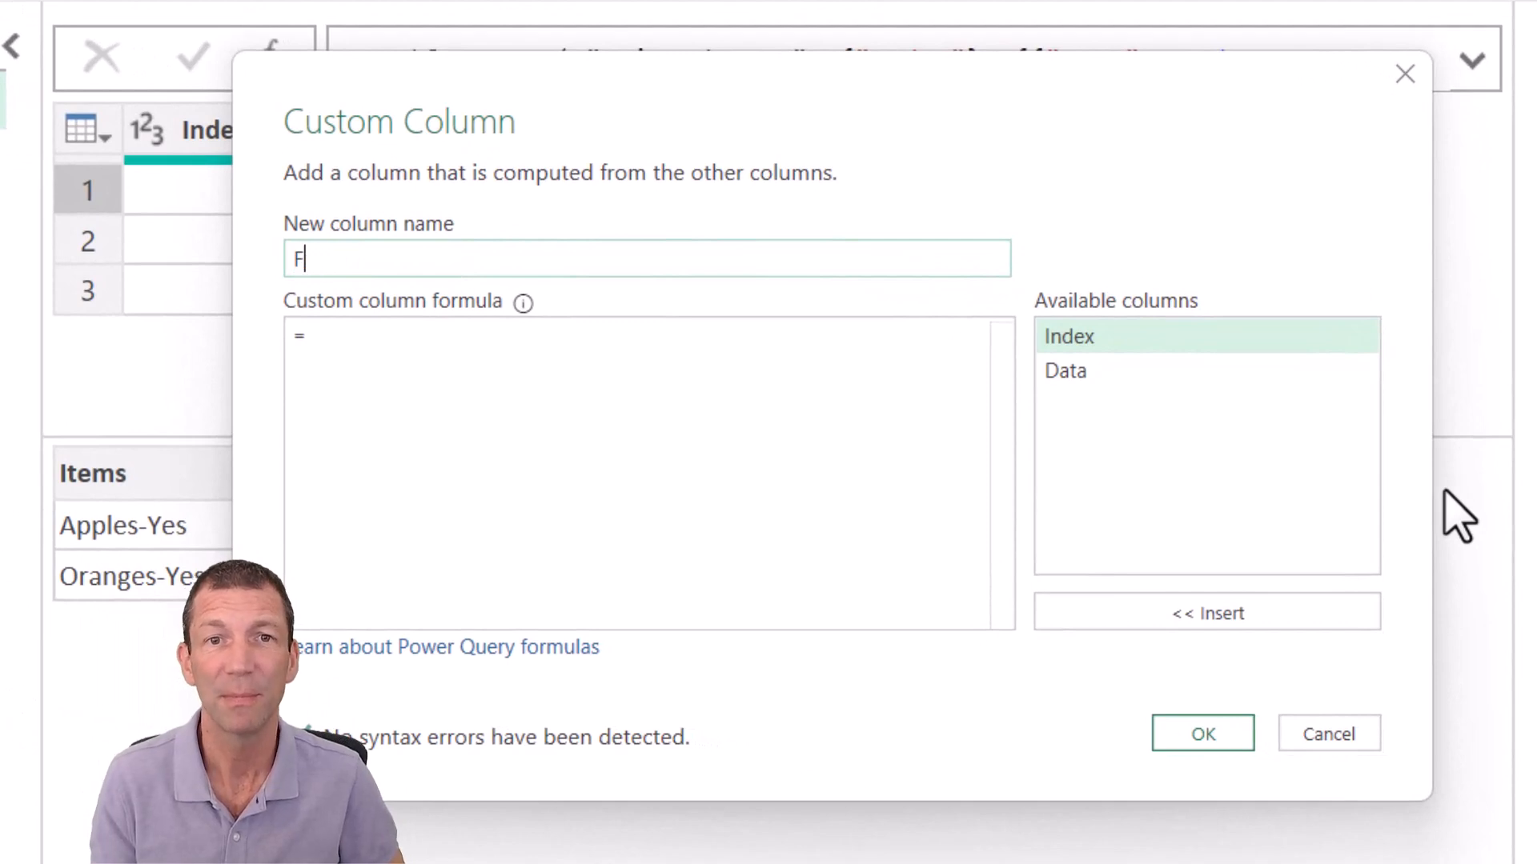
{"action": "type", "text": "inal"}
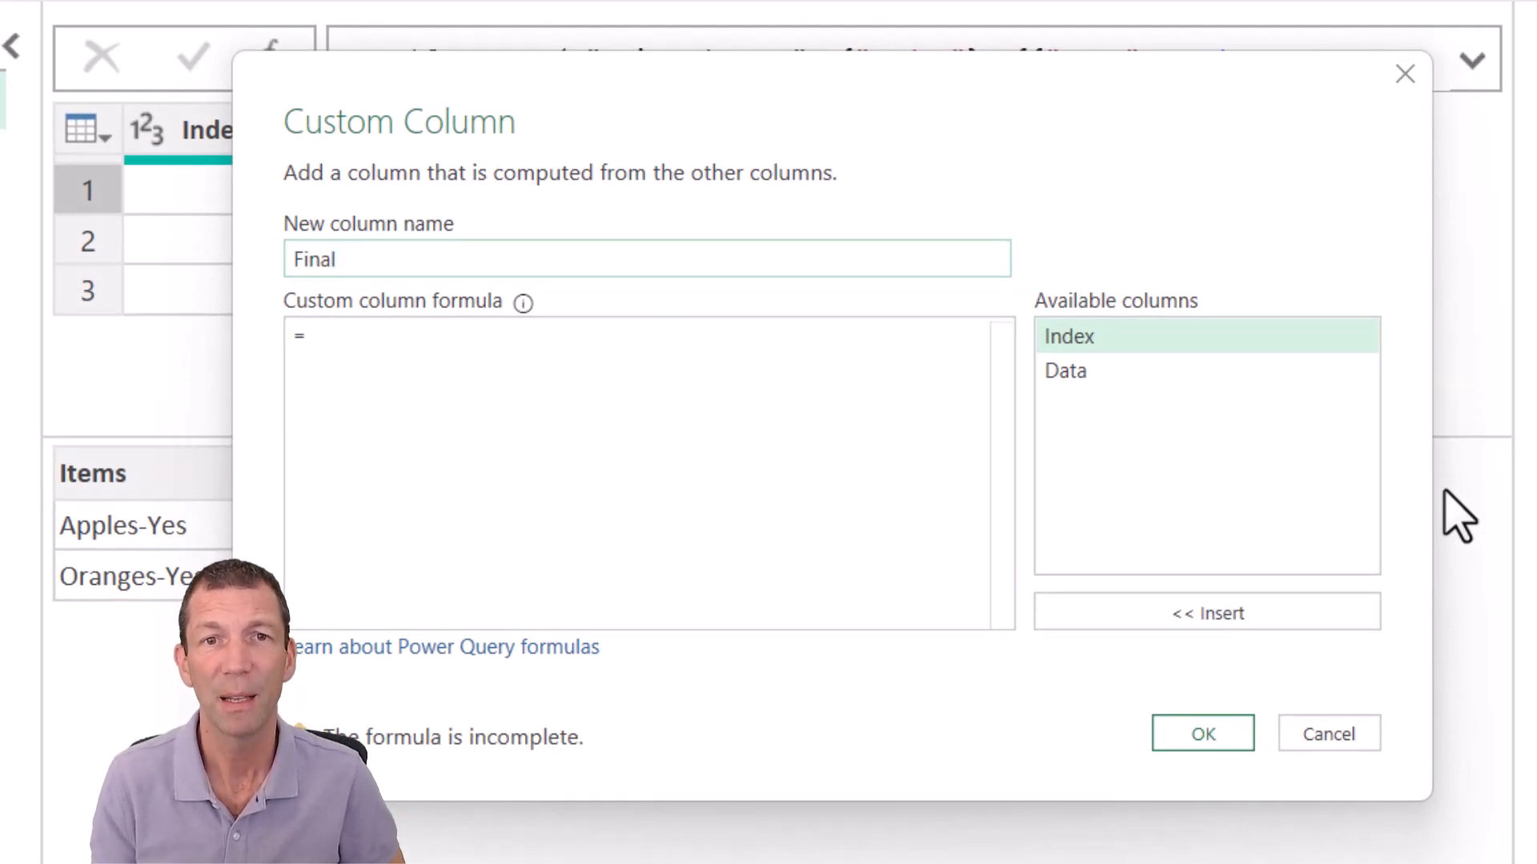
{"action": "left_click", "coordinate": [312, 336]}
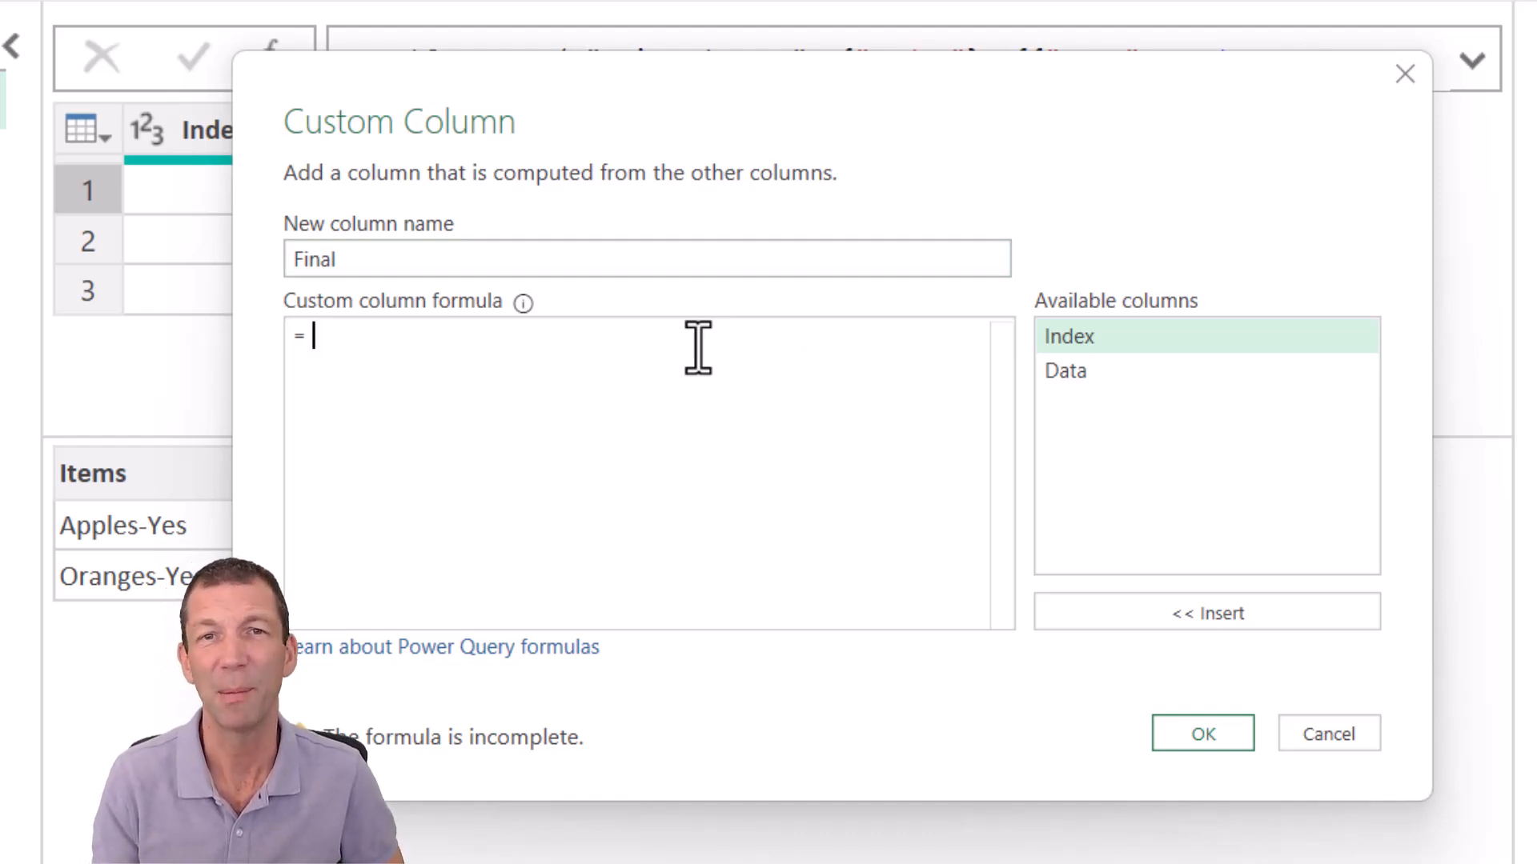
{"action": "type", "text": "textc"}
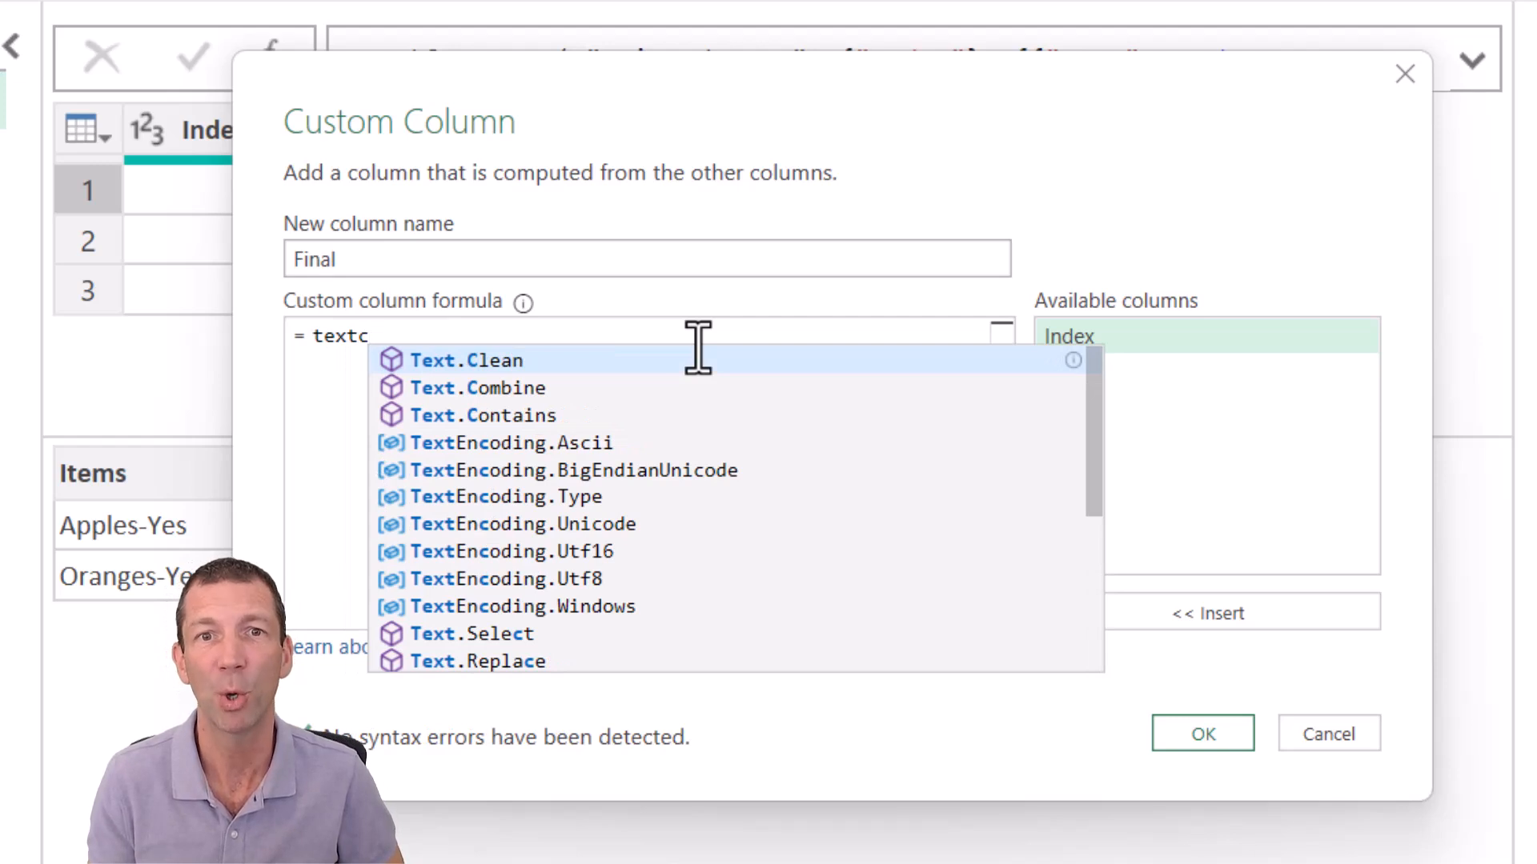
{"action": "mouse_move", "coordinate": [459, 371]}
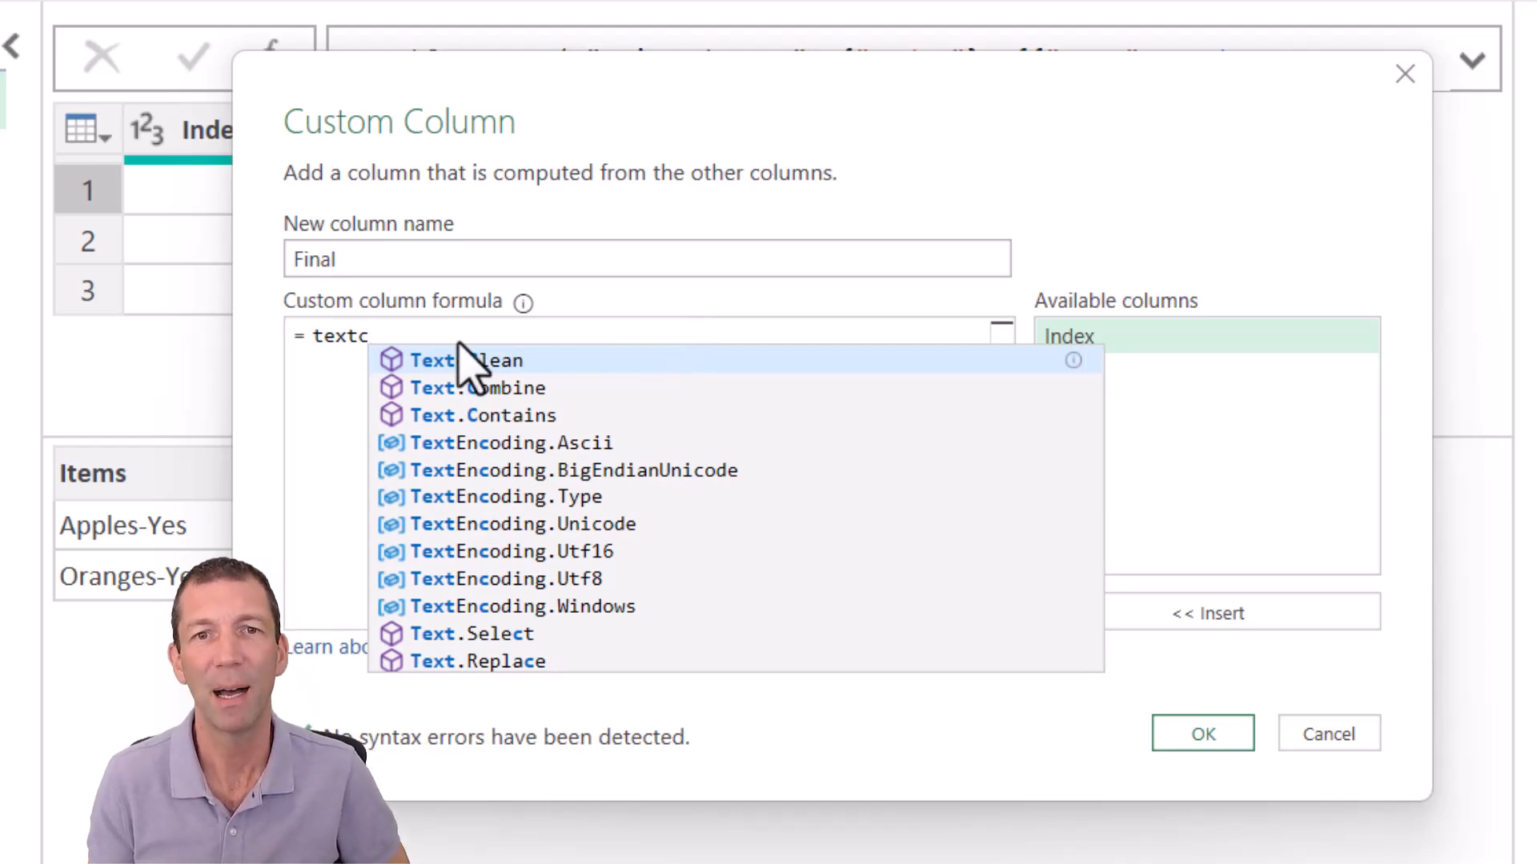
{"action": "mouse_move", "coordinate": [505, 418]}
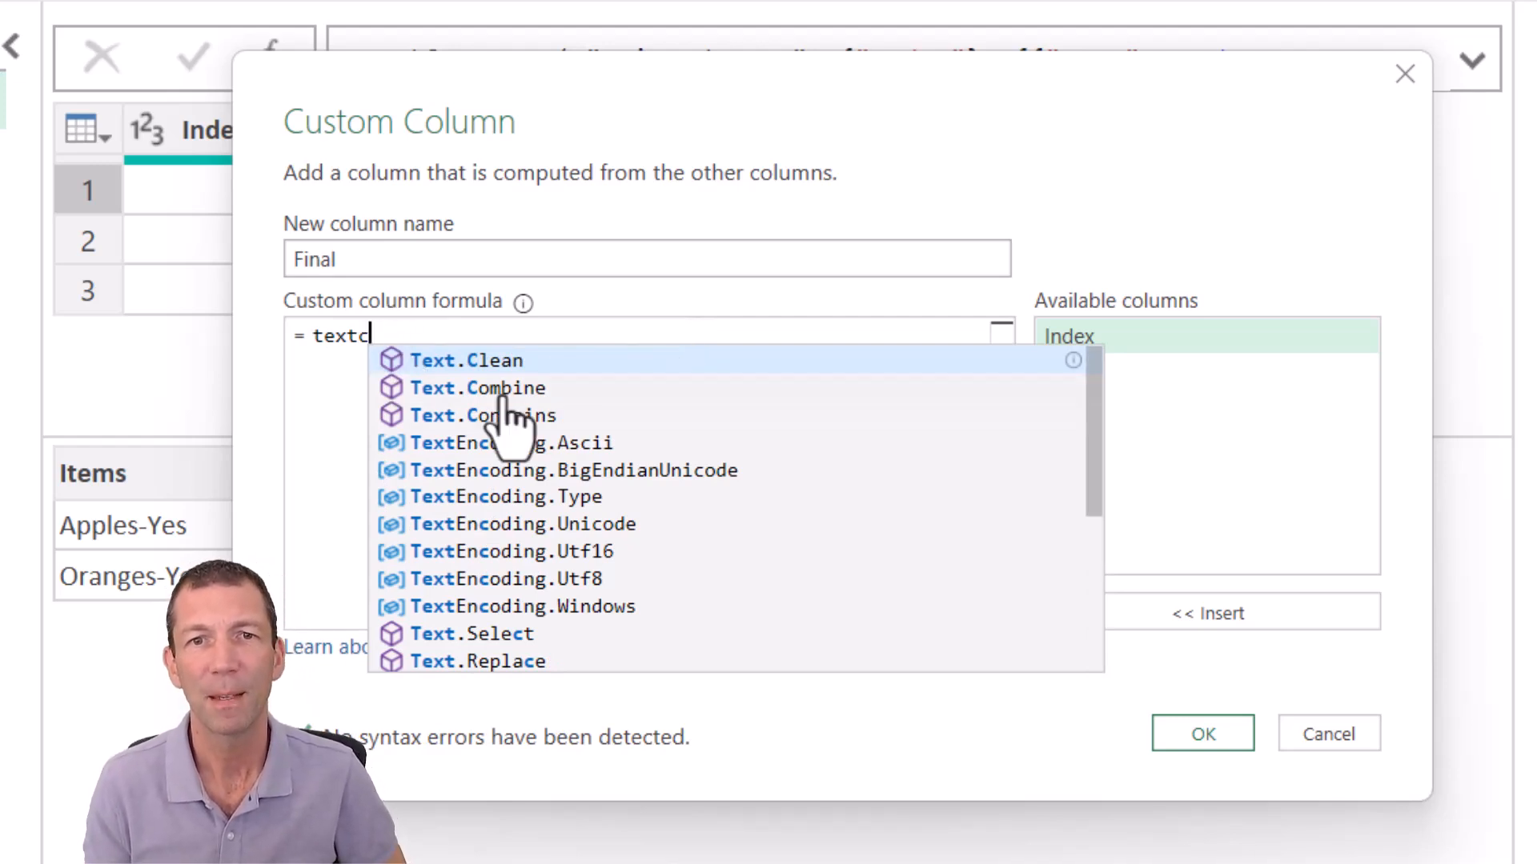
{"action": "left_click", "coordinate": [478, 388]}
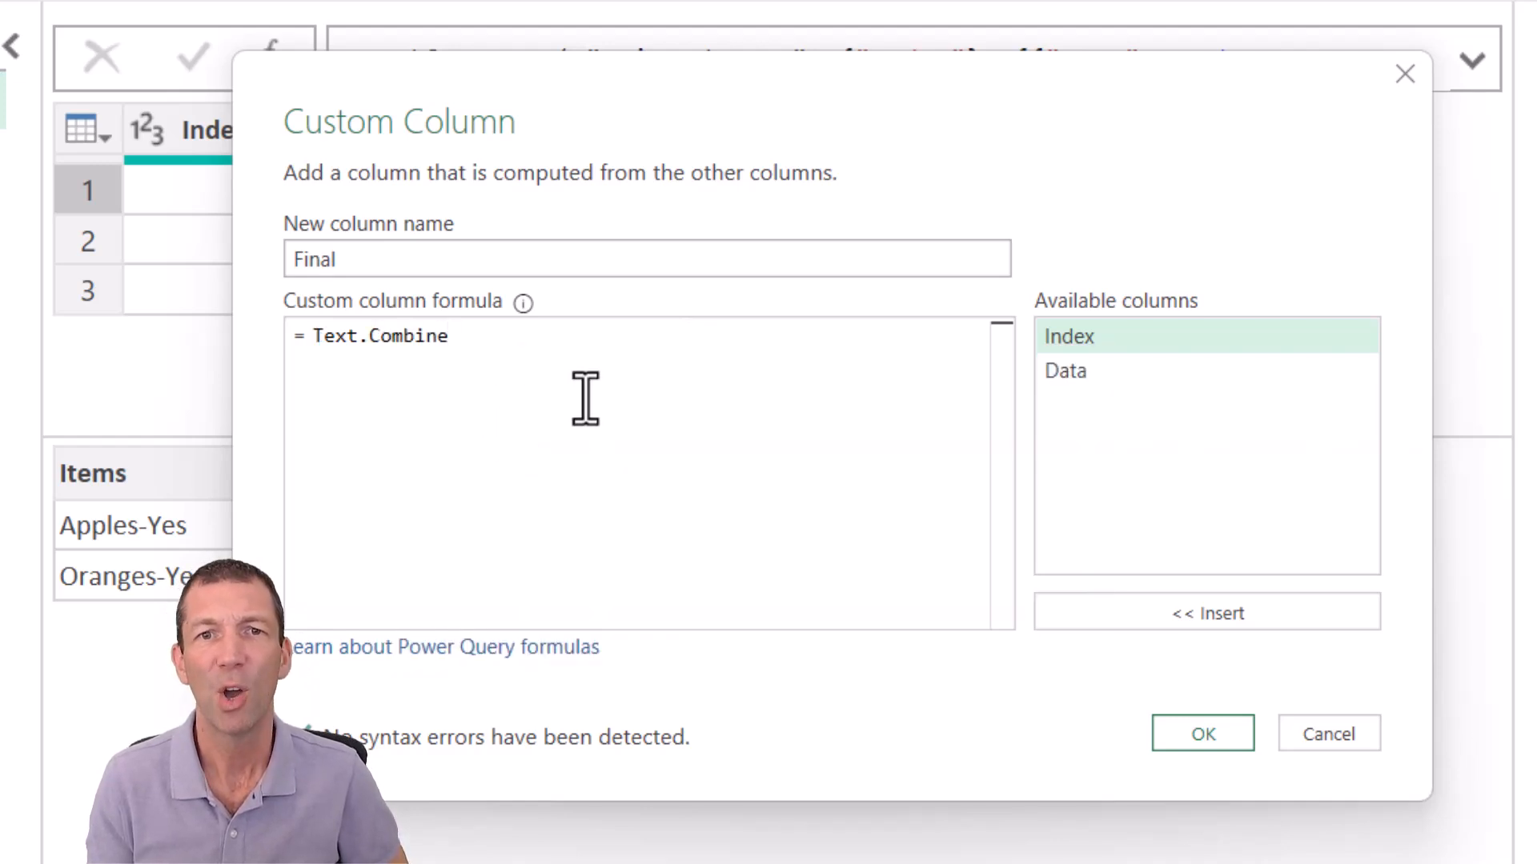
{"action": "type", "text": "("}
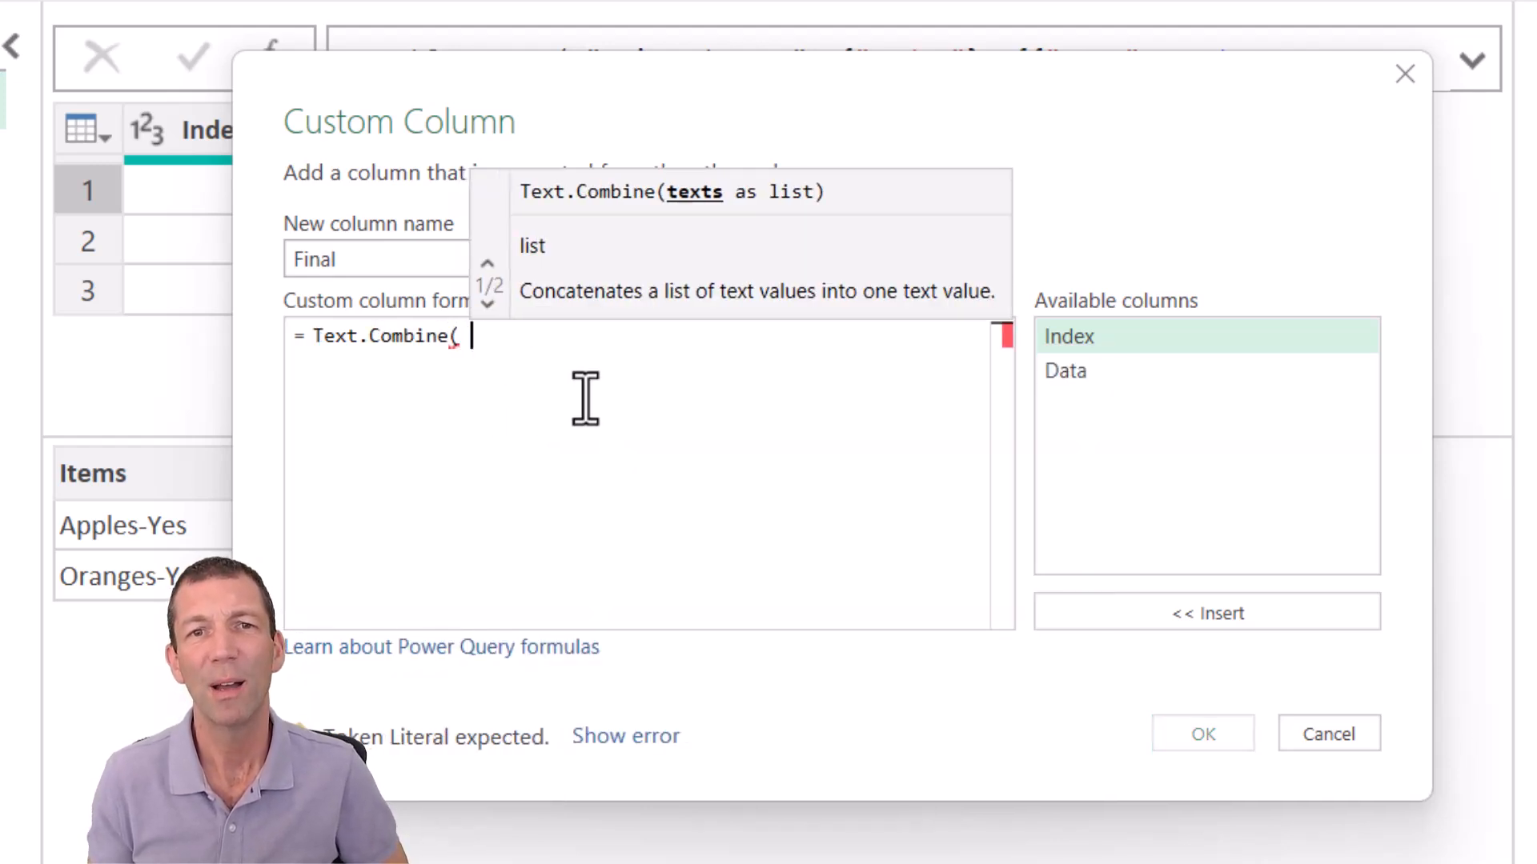
{"action": "mouse_move", "coordinate": [1174, 88]}
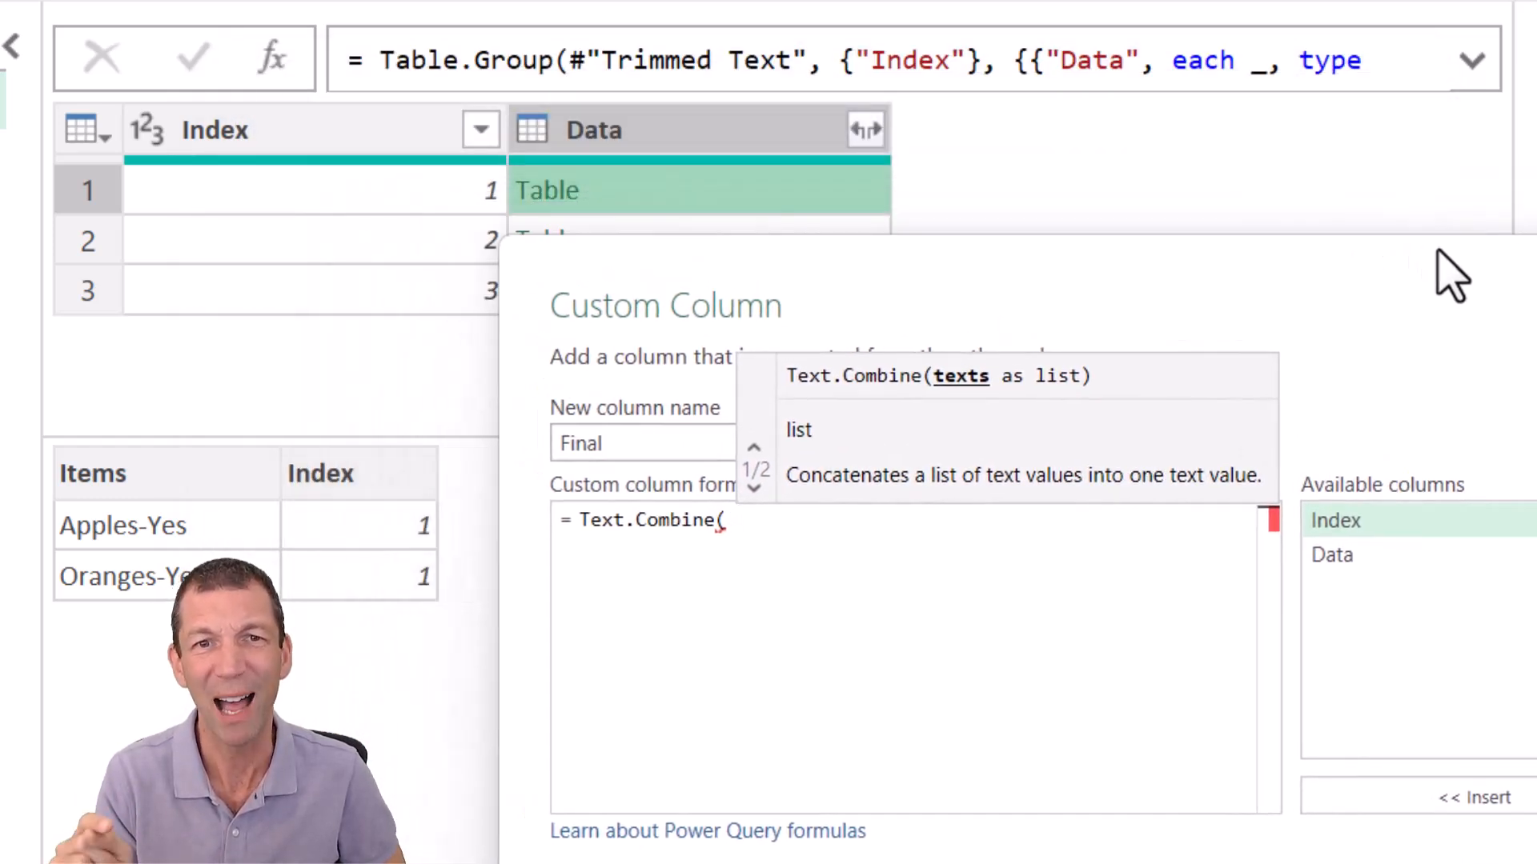
{"action": "mouse_move", "coordinate": [559, 200]}
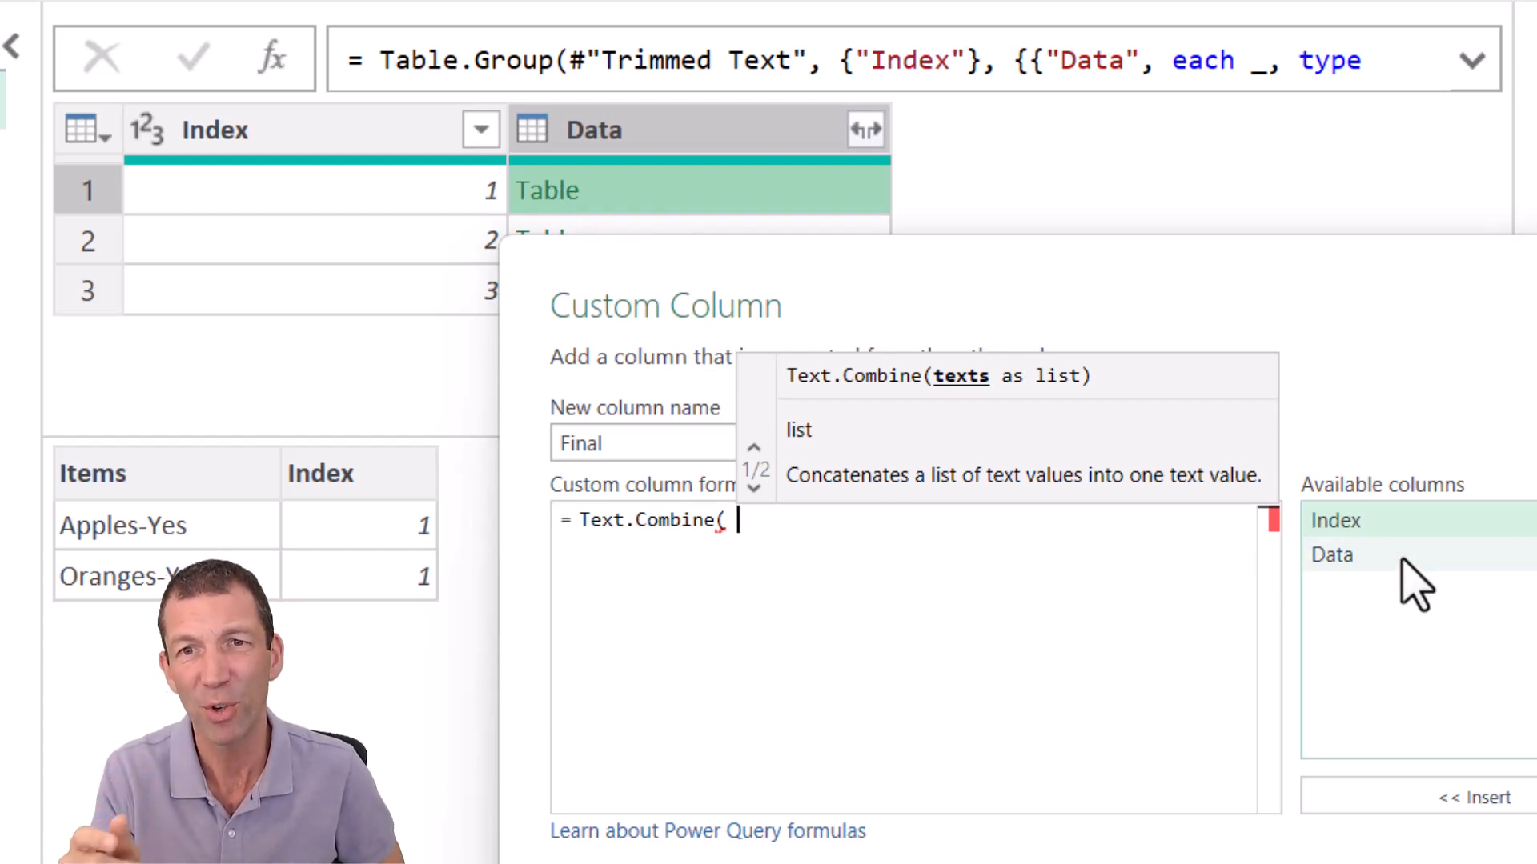
{"action": "double_click", "coordinate": [1332, 555]}
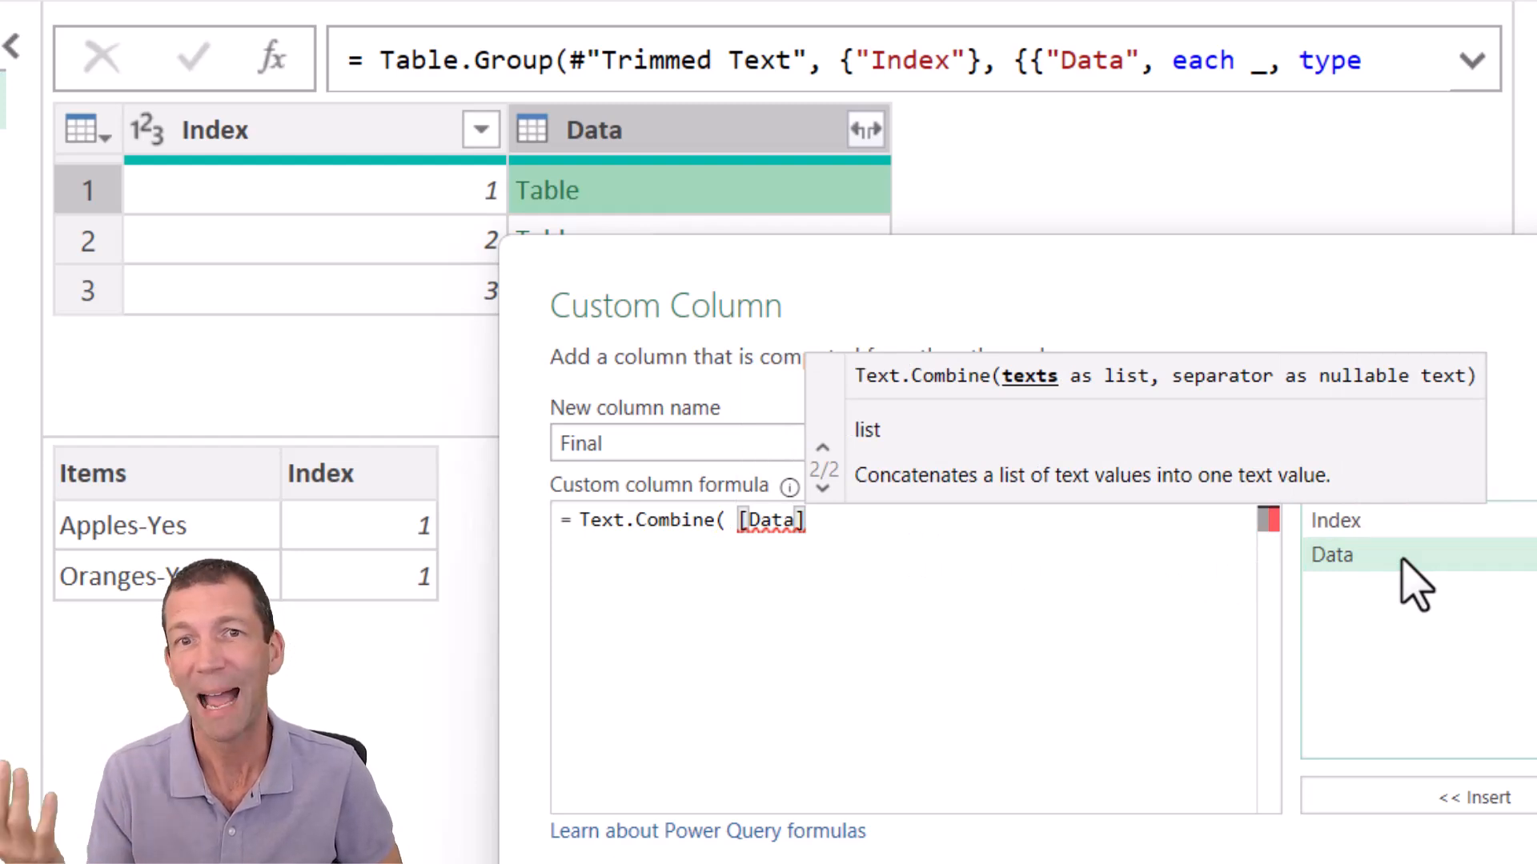
{"action": "type", "text": "["}
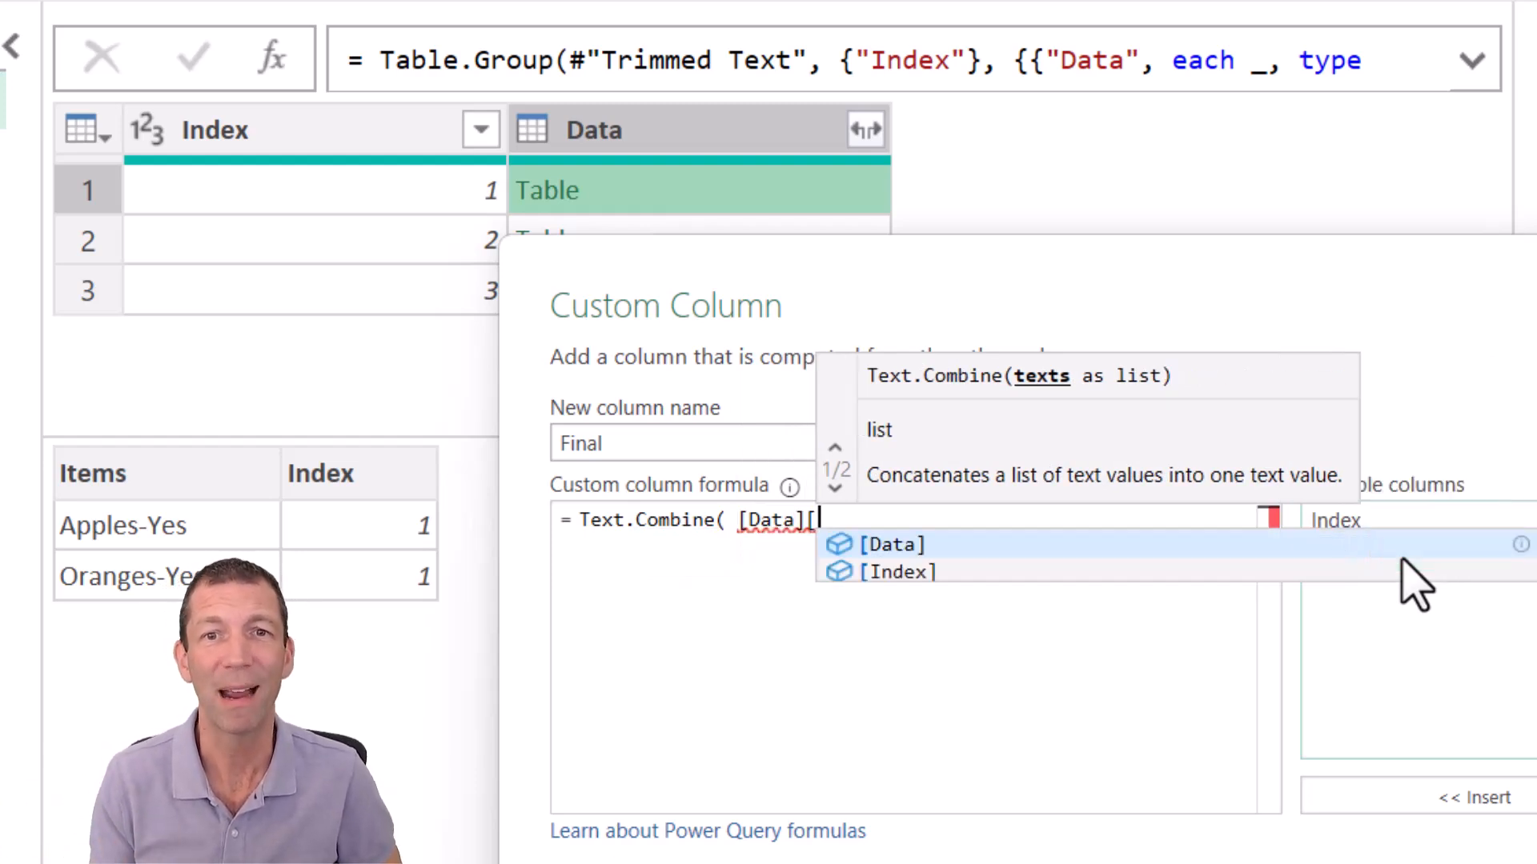
{"action": "type", "text": "Items"}
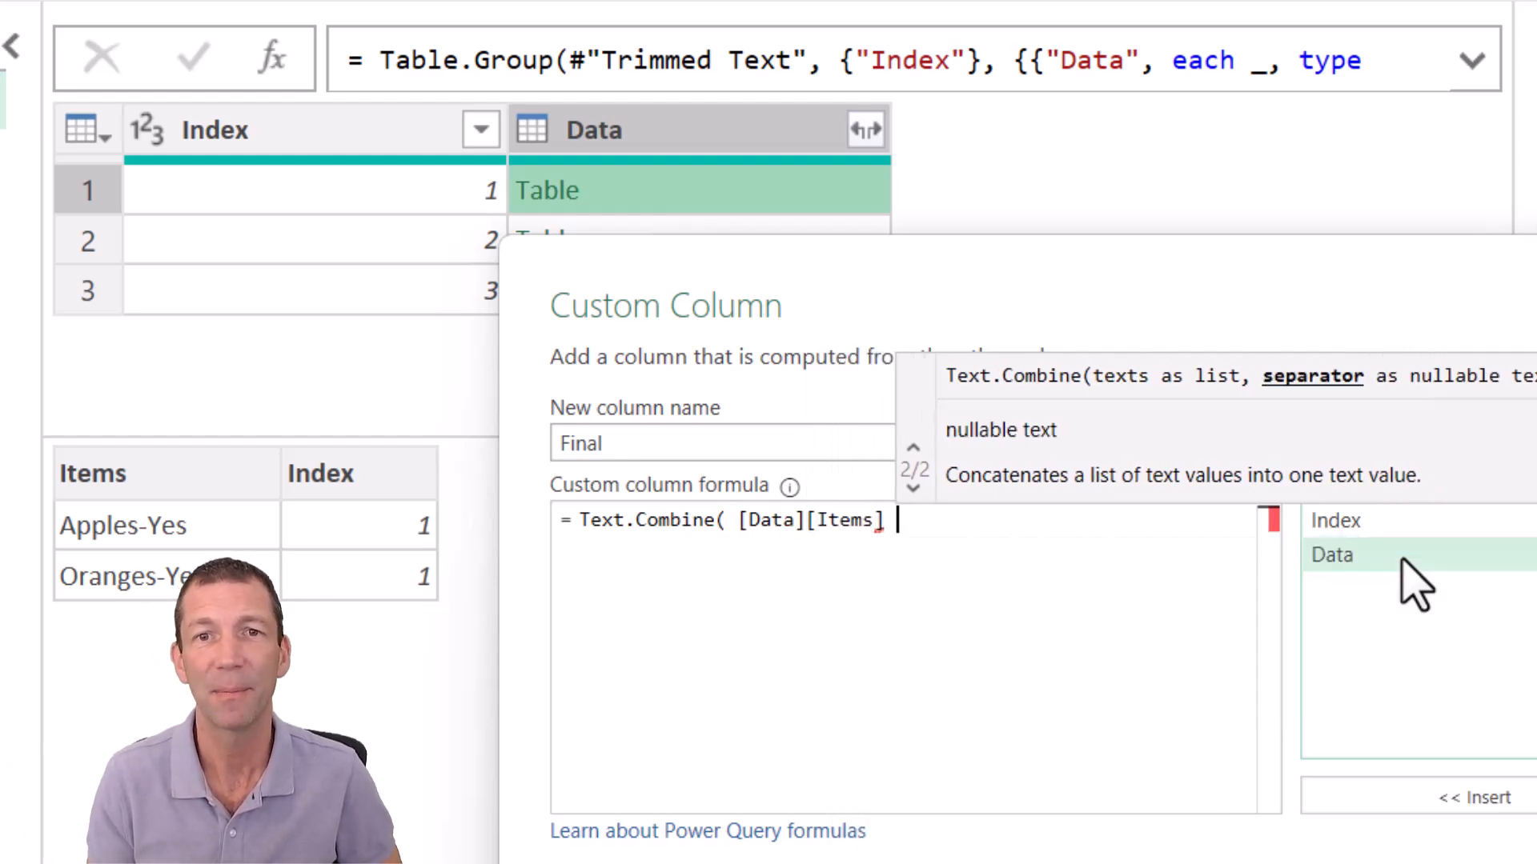
{"action": "type", "text": ","}
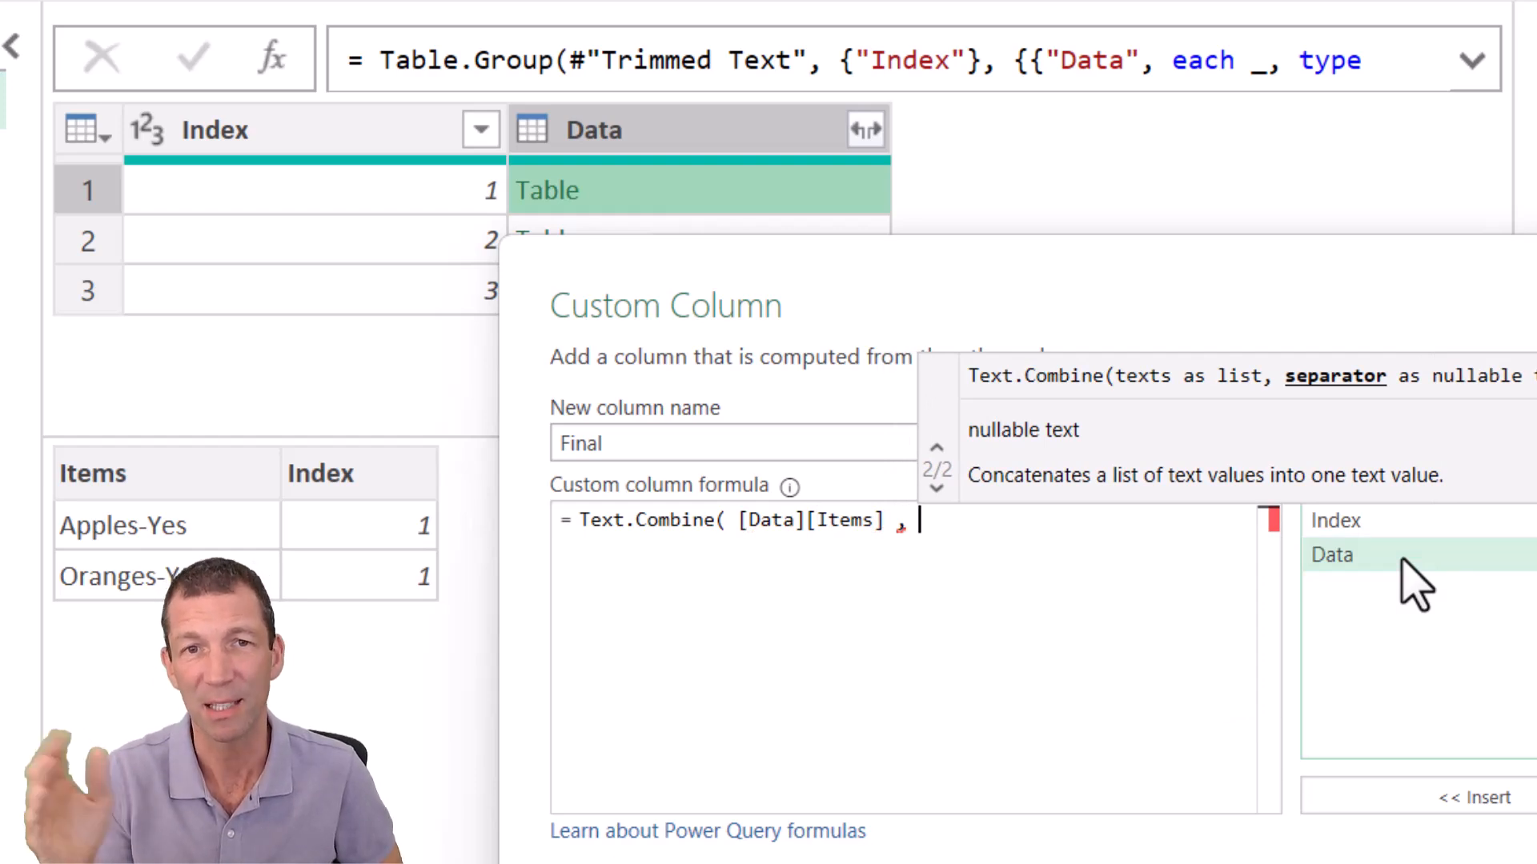
{"action": "type", "text": "\", \""}
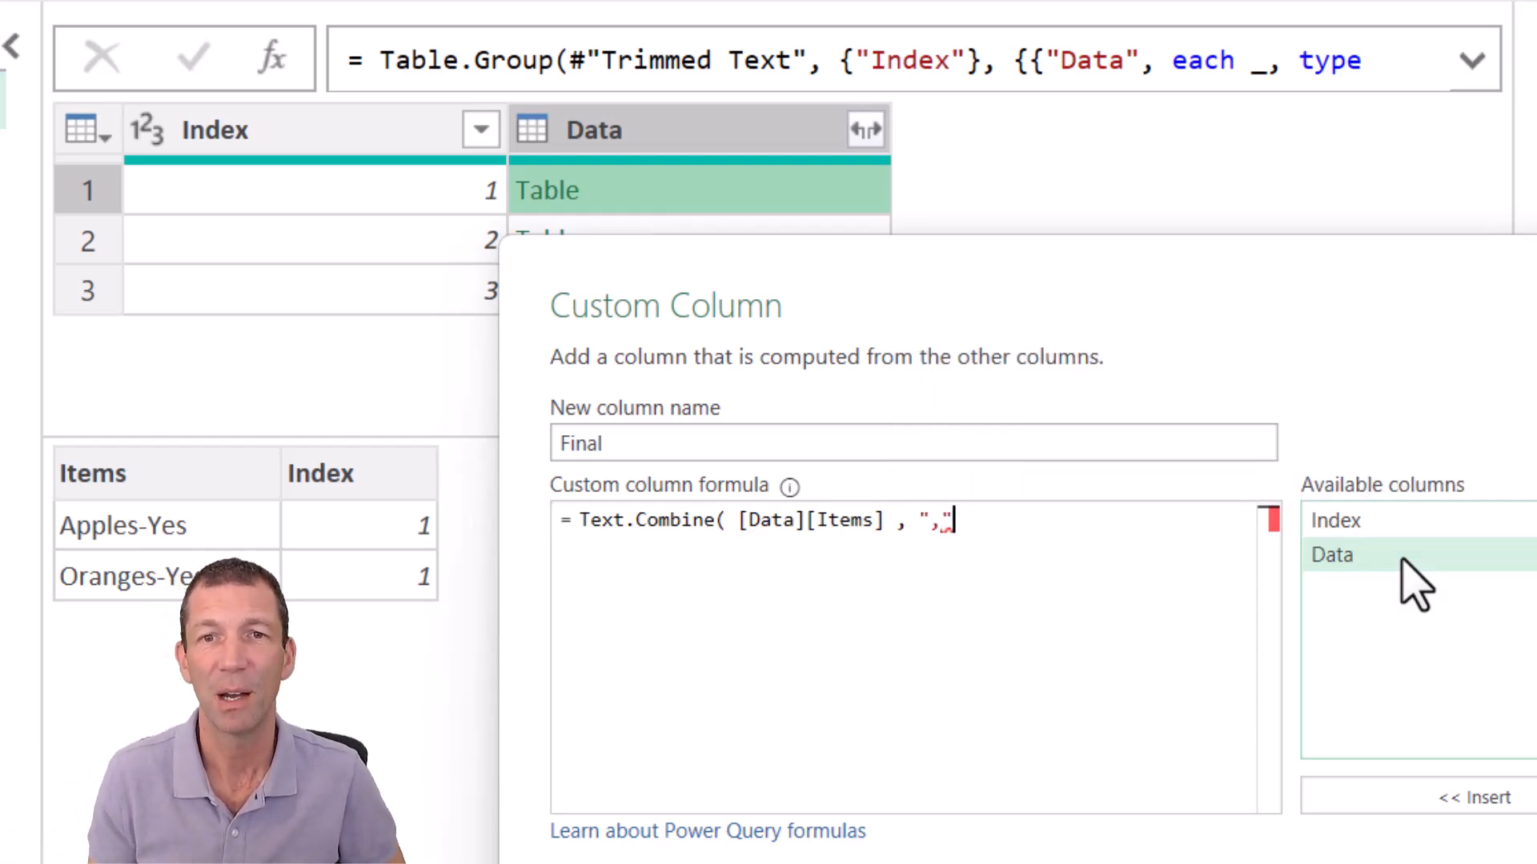
{"action": "type", "text": ")"}
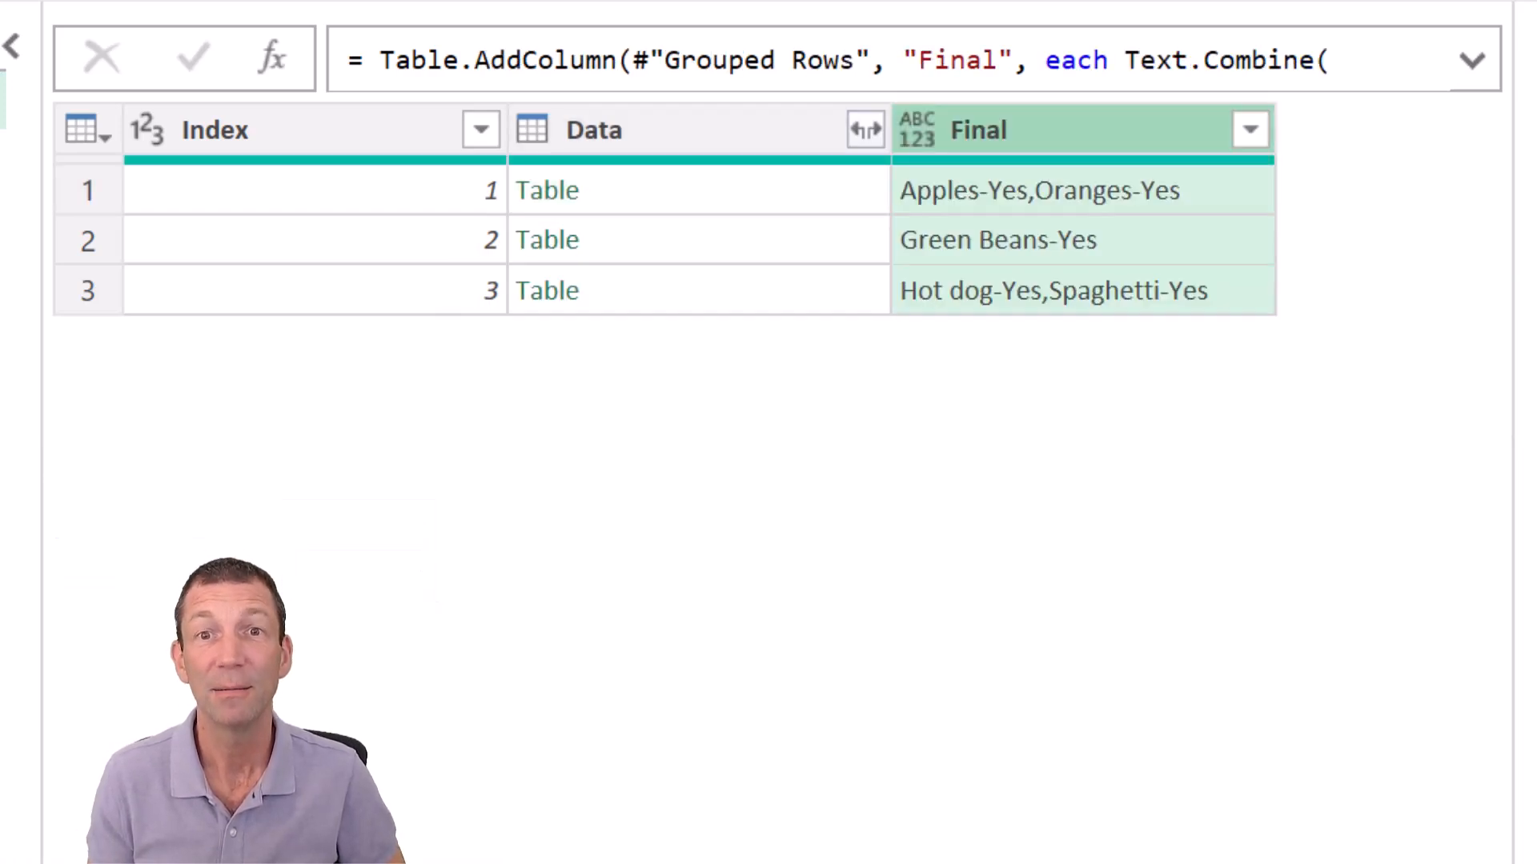
{"action": "mouse_move", "coordinate": [1088, 202]}
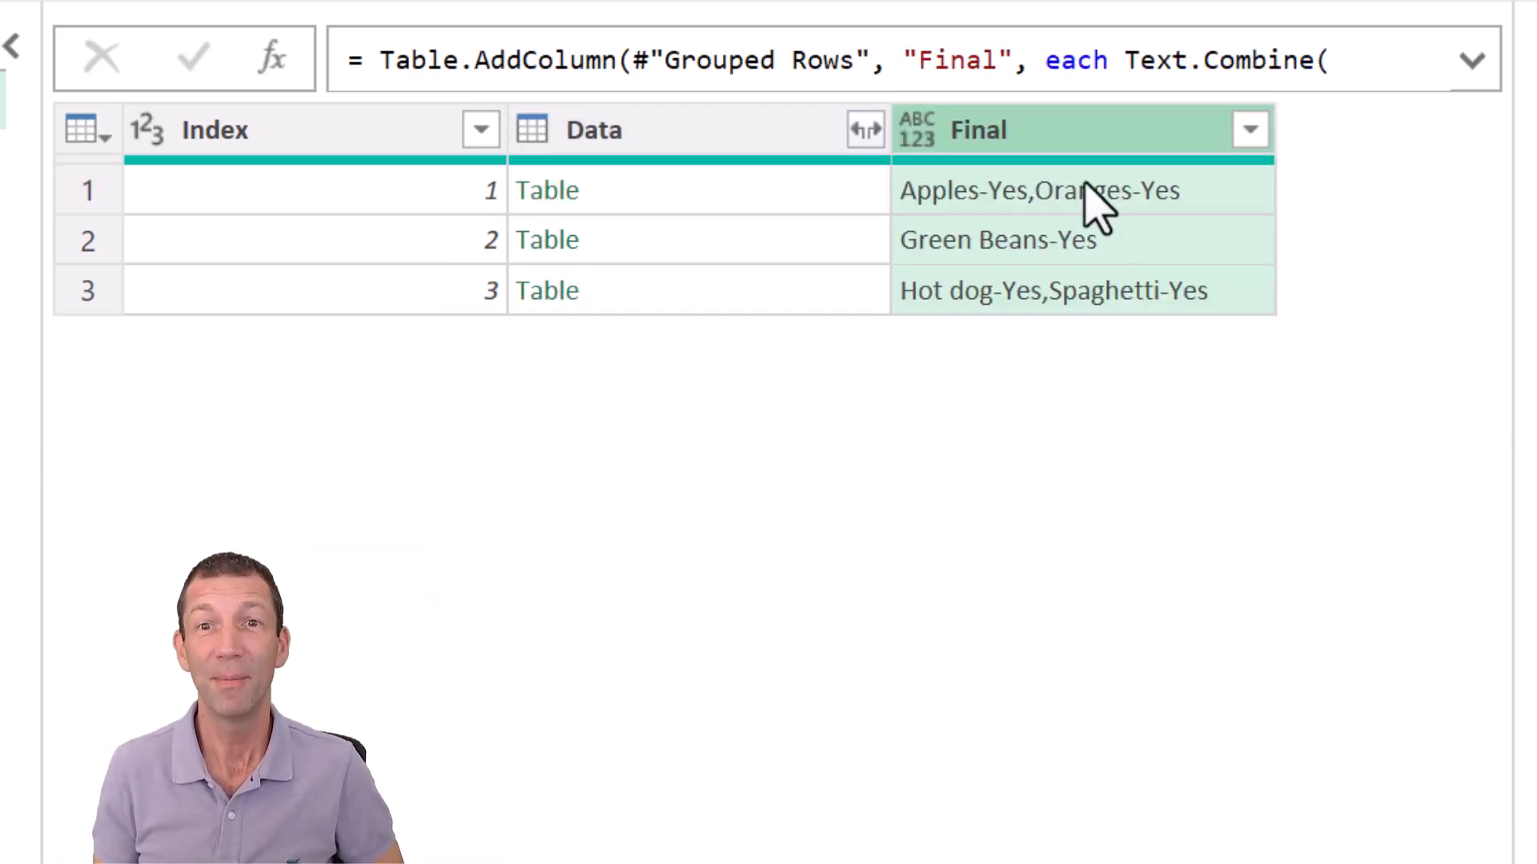
{"action": "mouse_move", "coordinate": [1206, 589]}
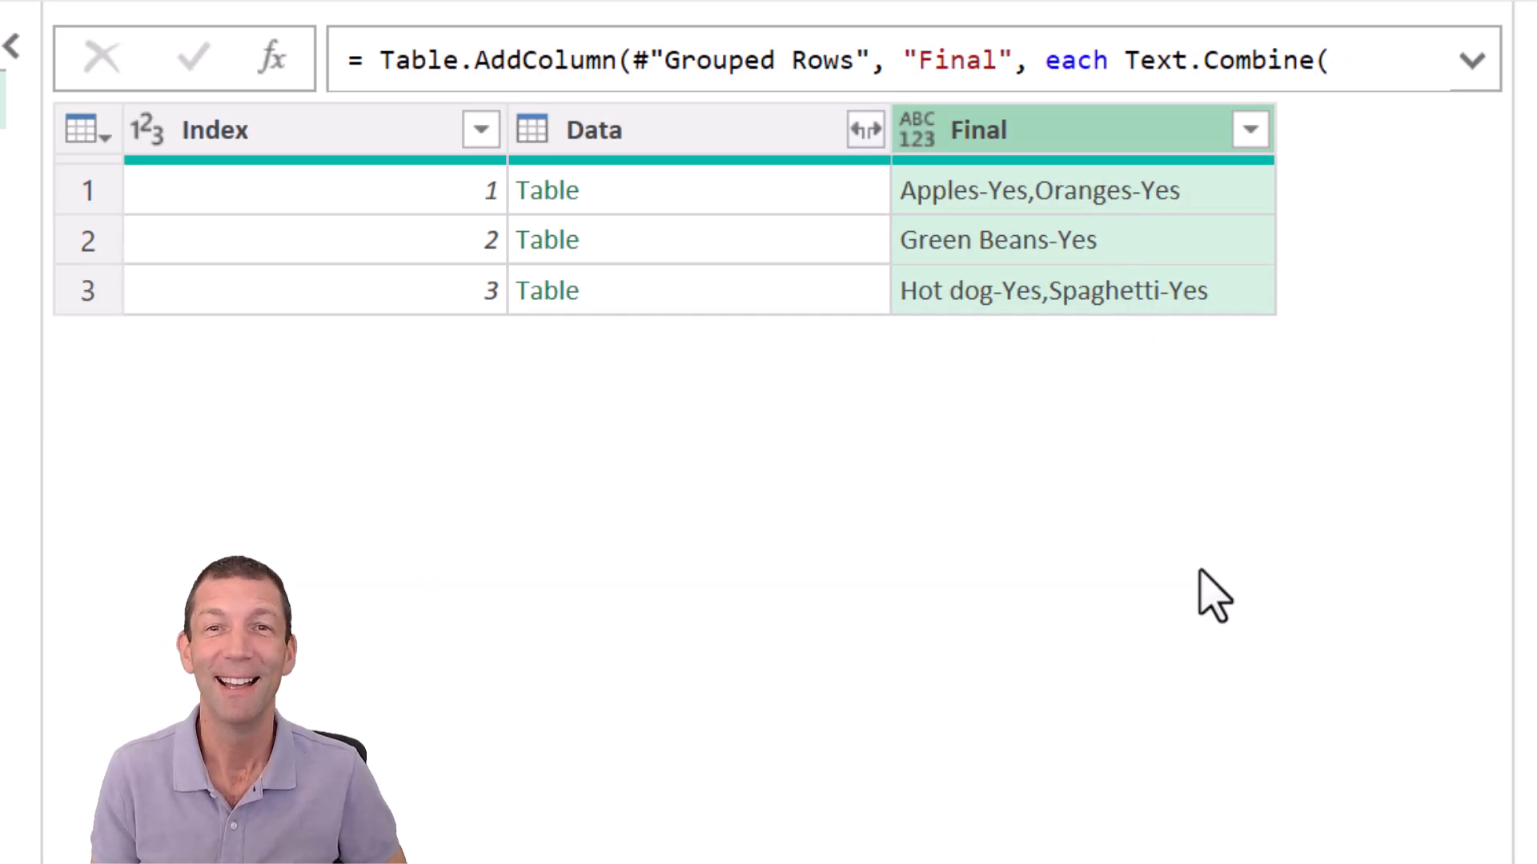
{"action": "mouse_move", "coordinate": [1052, 148]}
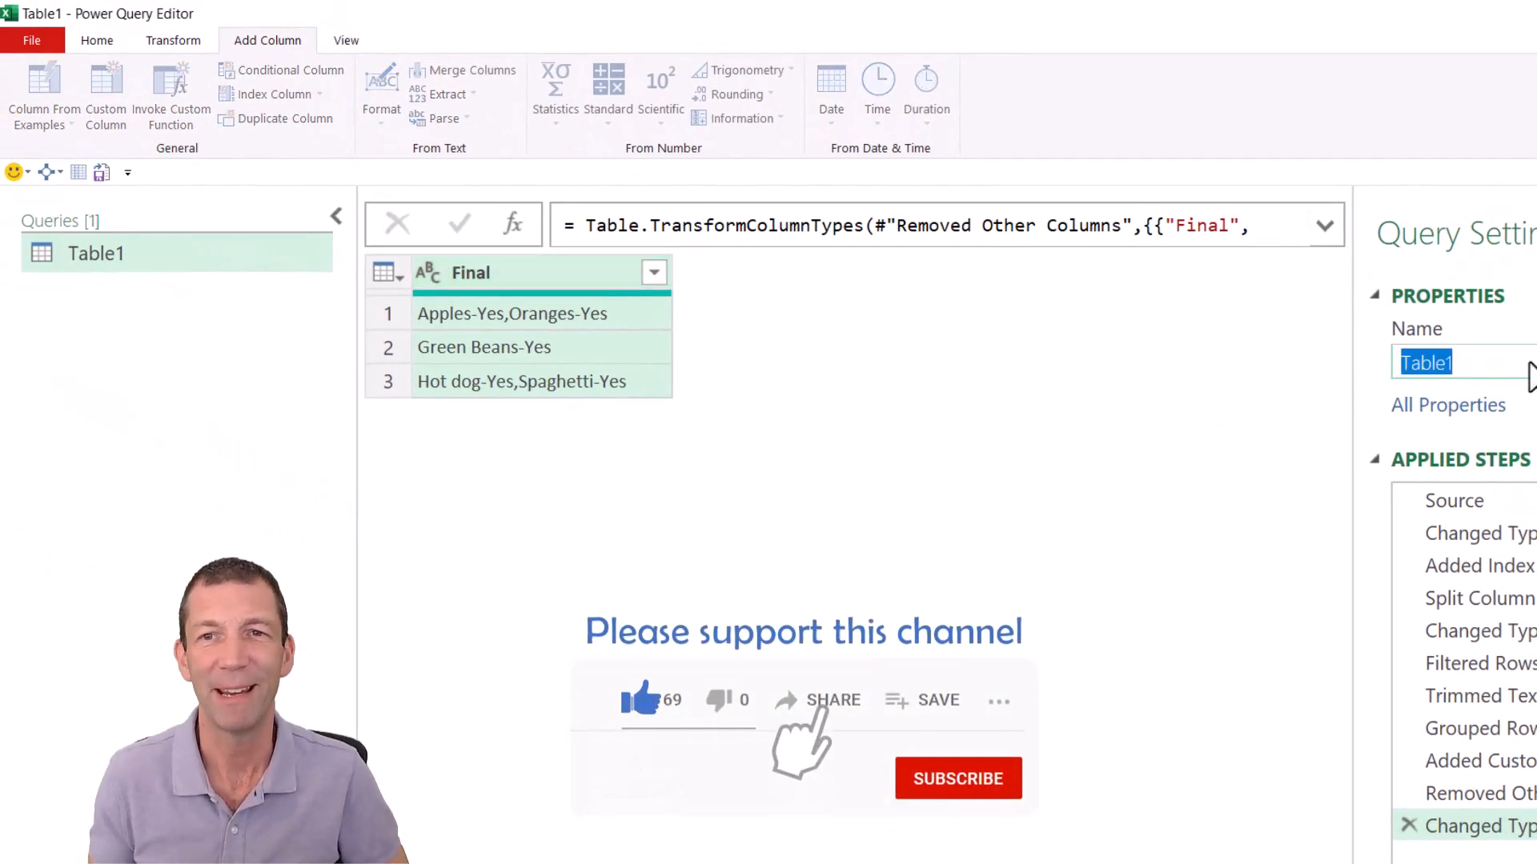
Rename the query to CleanData and choose Close & Load To.
{"action": "type", "text": "CleanData"}
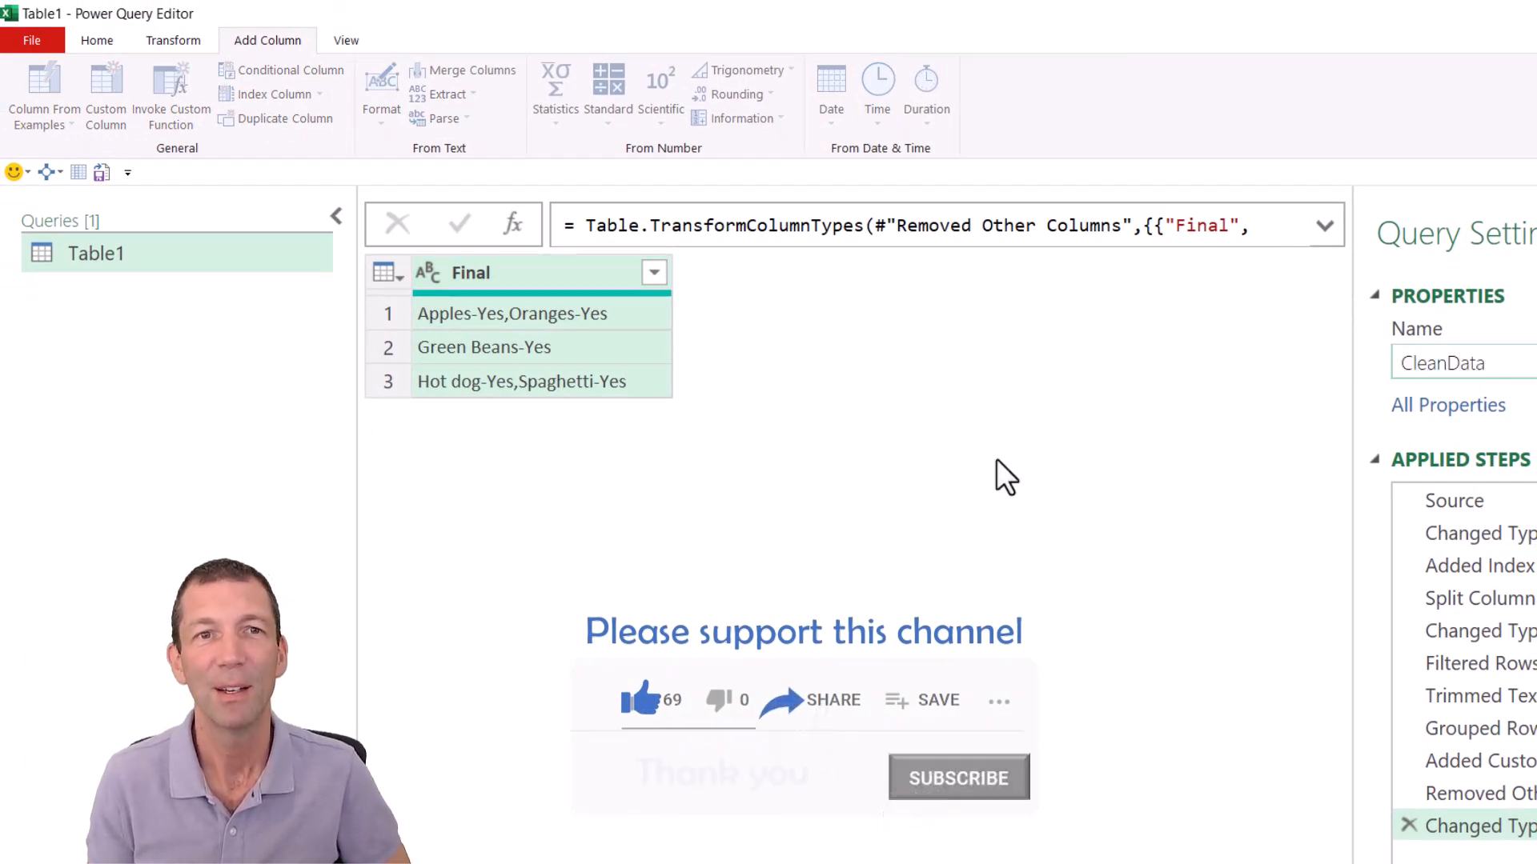
{"action": "left_click", "coordinate": [96, 40]}
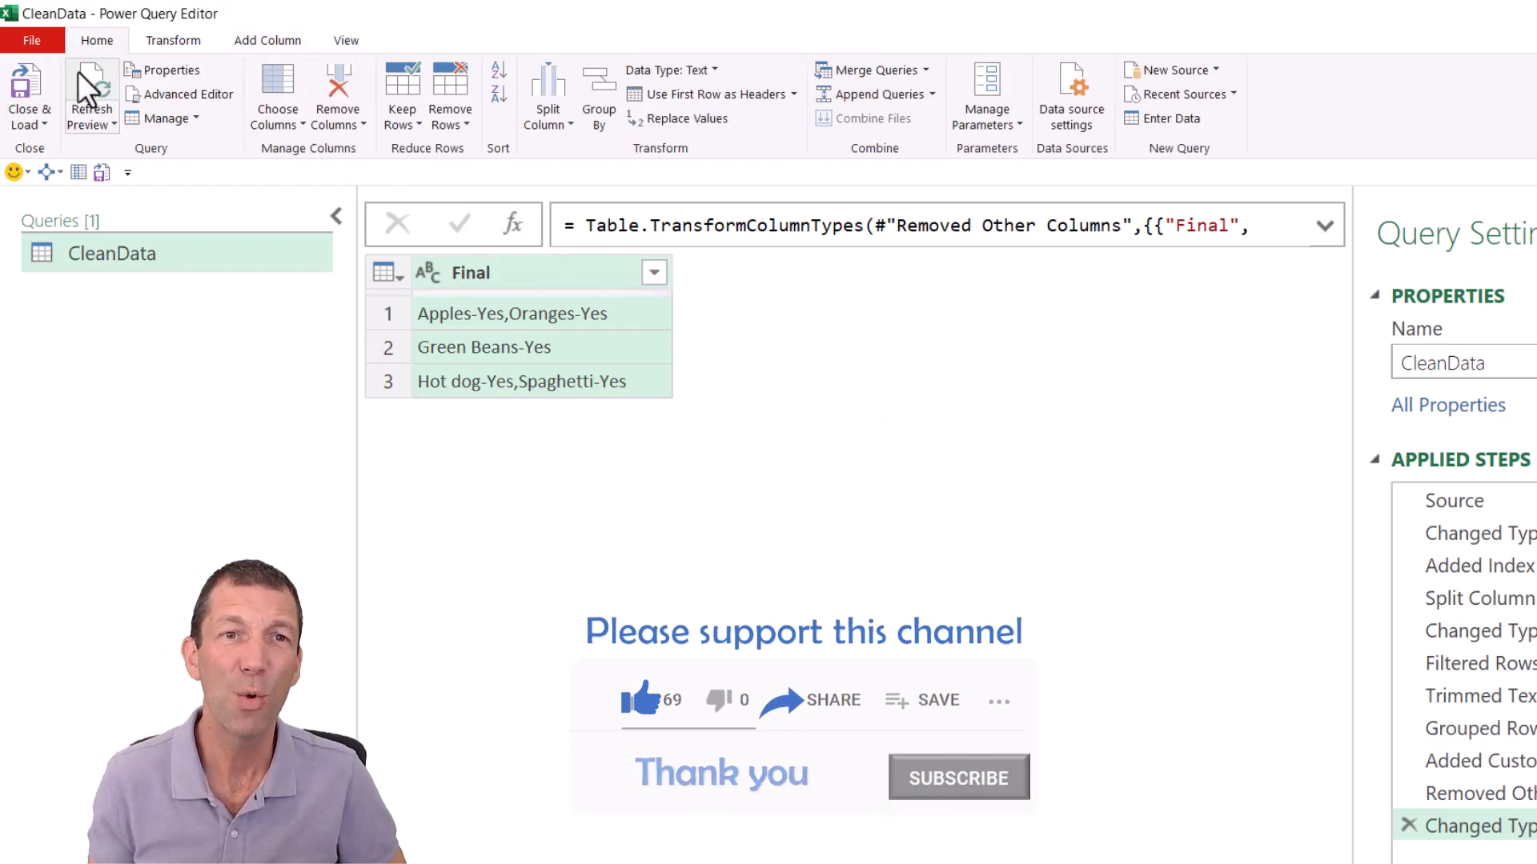
{"action": "left_click", "coordinate": [28, 96]}
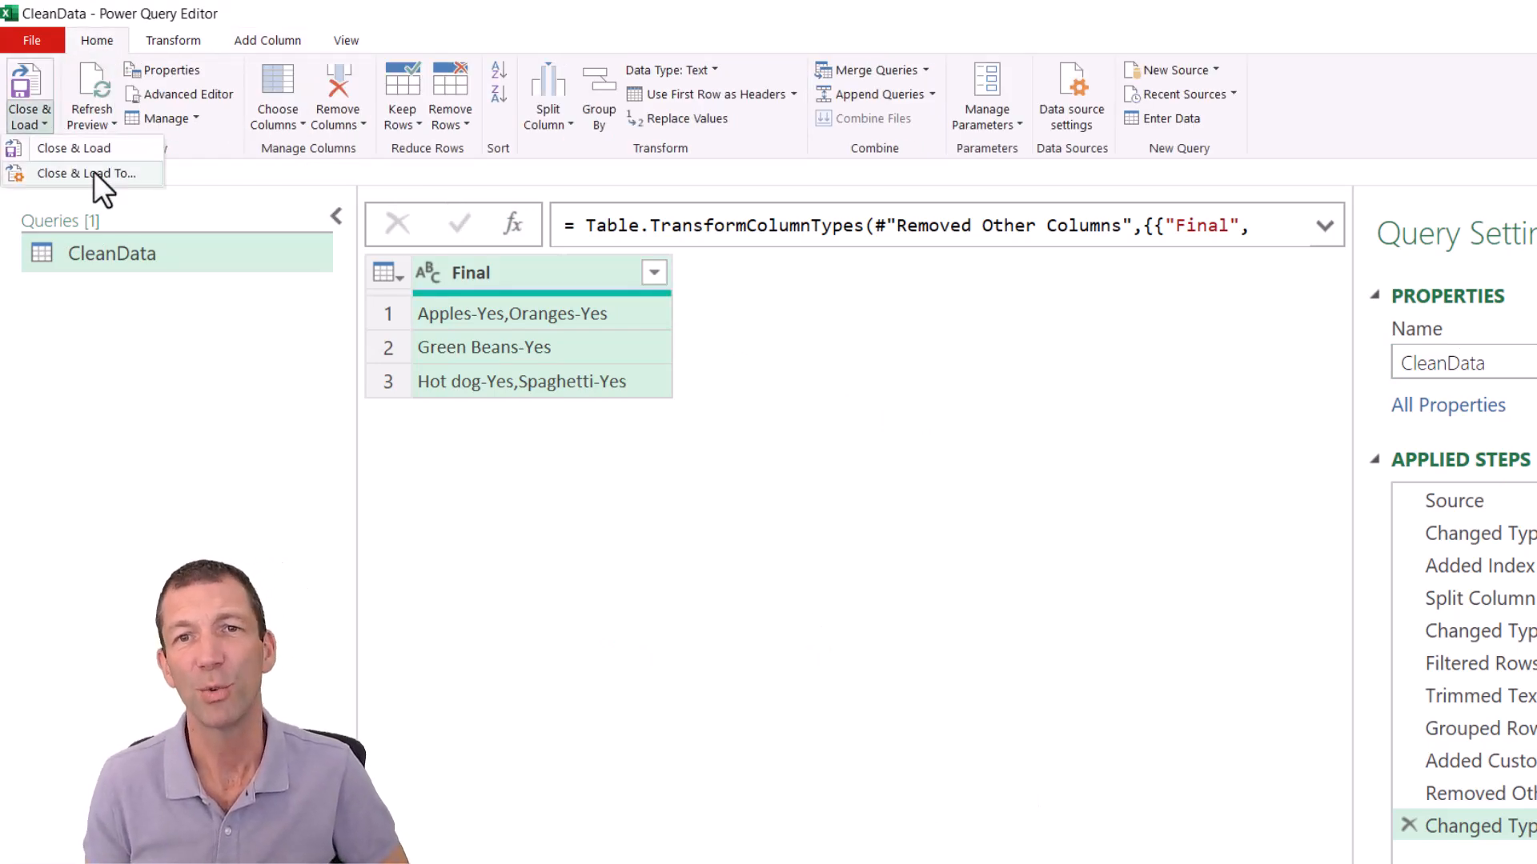
{"action": "left_click", "coordinate": [72, 148]}
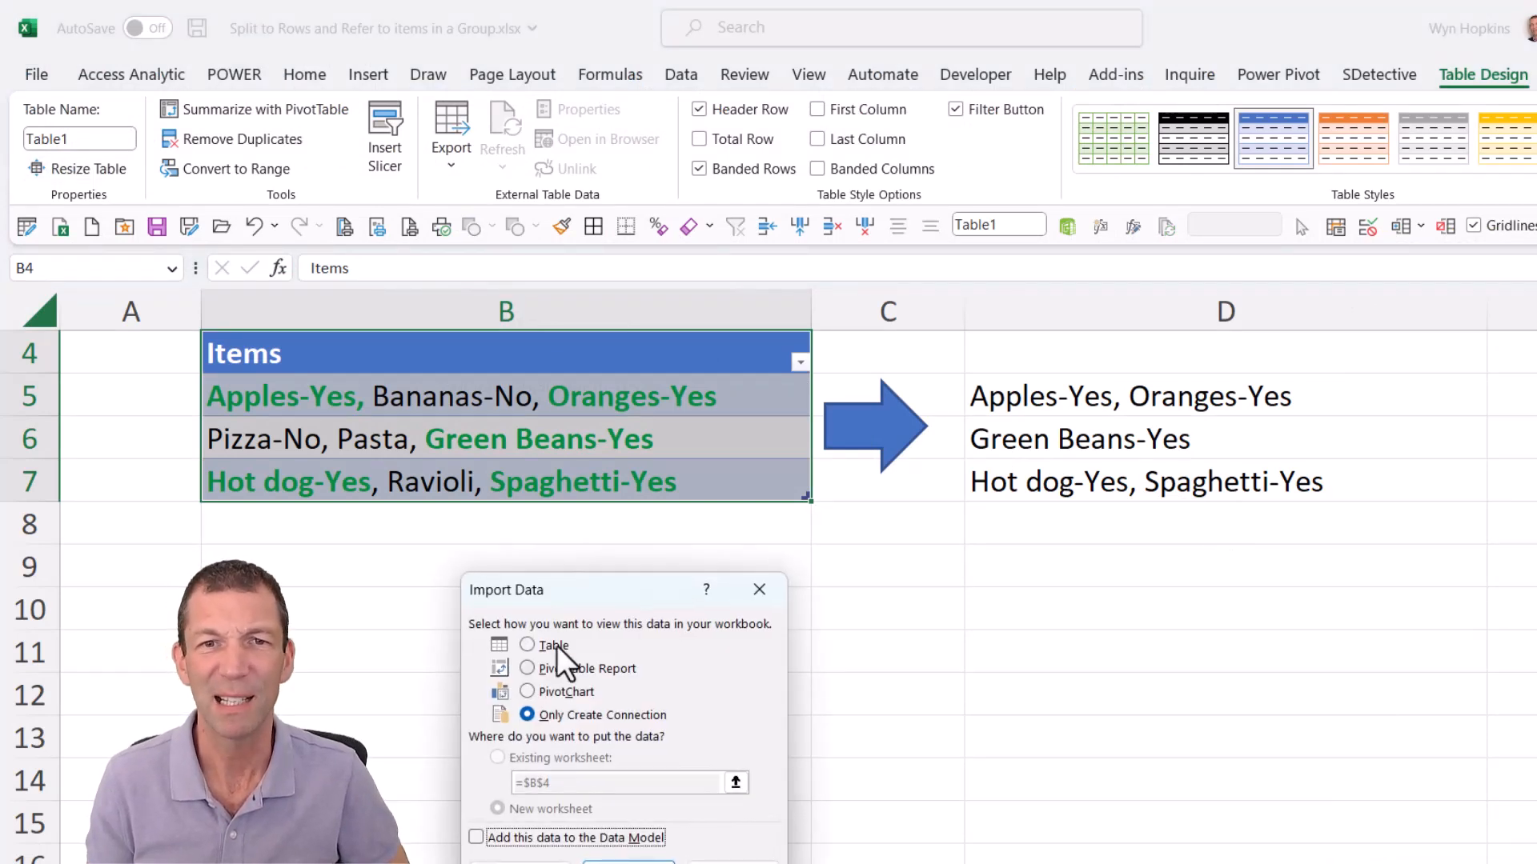
Load the CleanData query as a table on the existing worksheet at cell D9.
{"action": "left_click", "coordinate": [526, 645]}
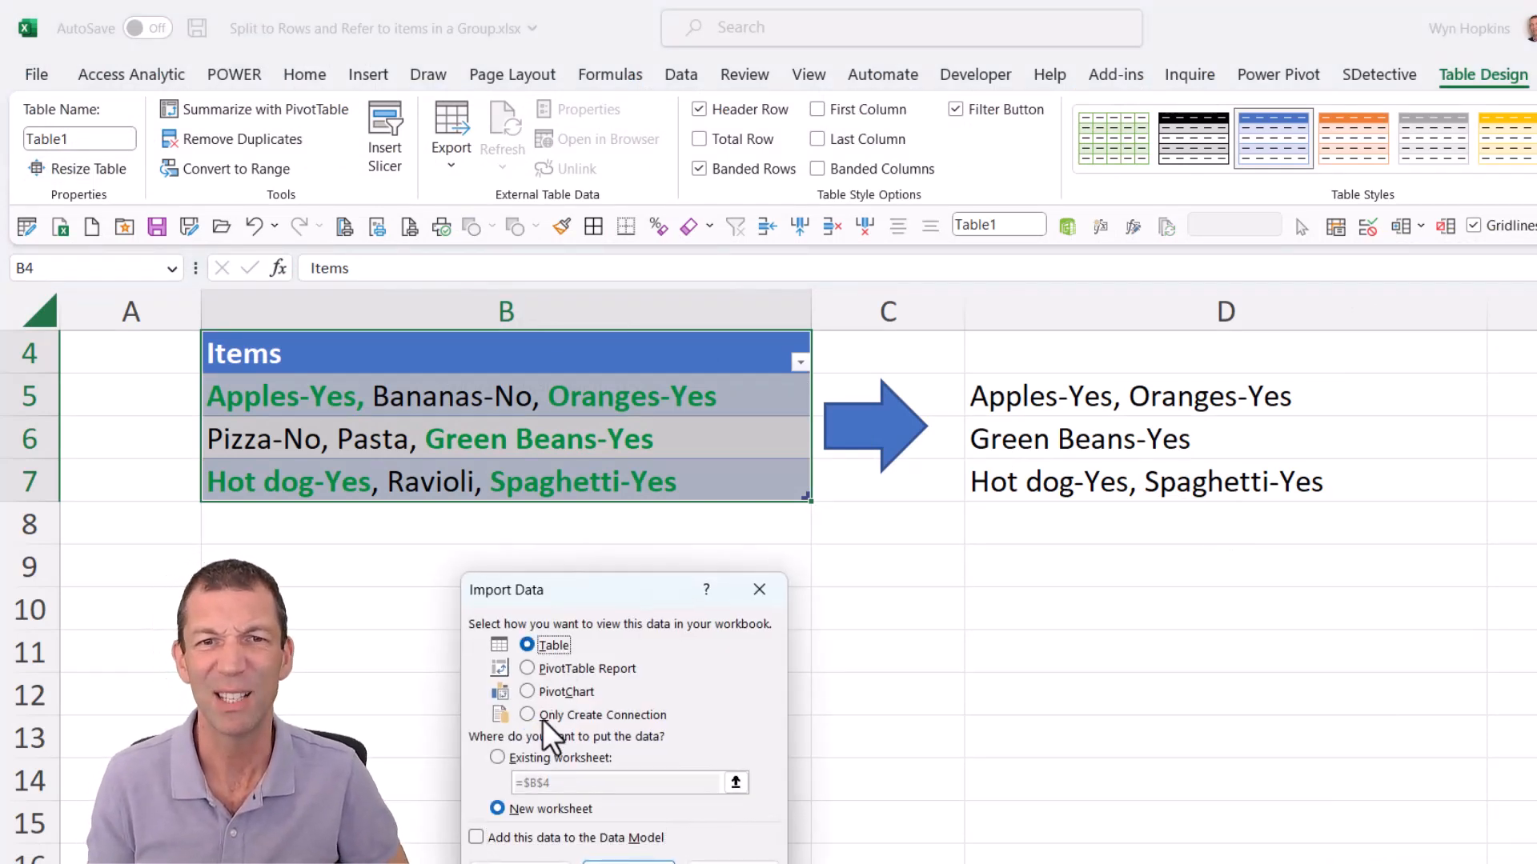
{"action": "left_click", "coordinate": [497, 757]}
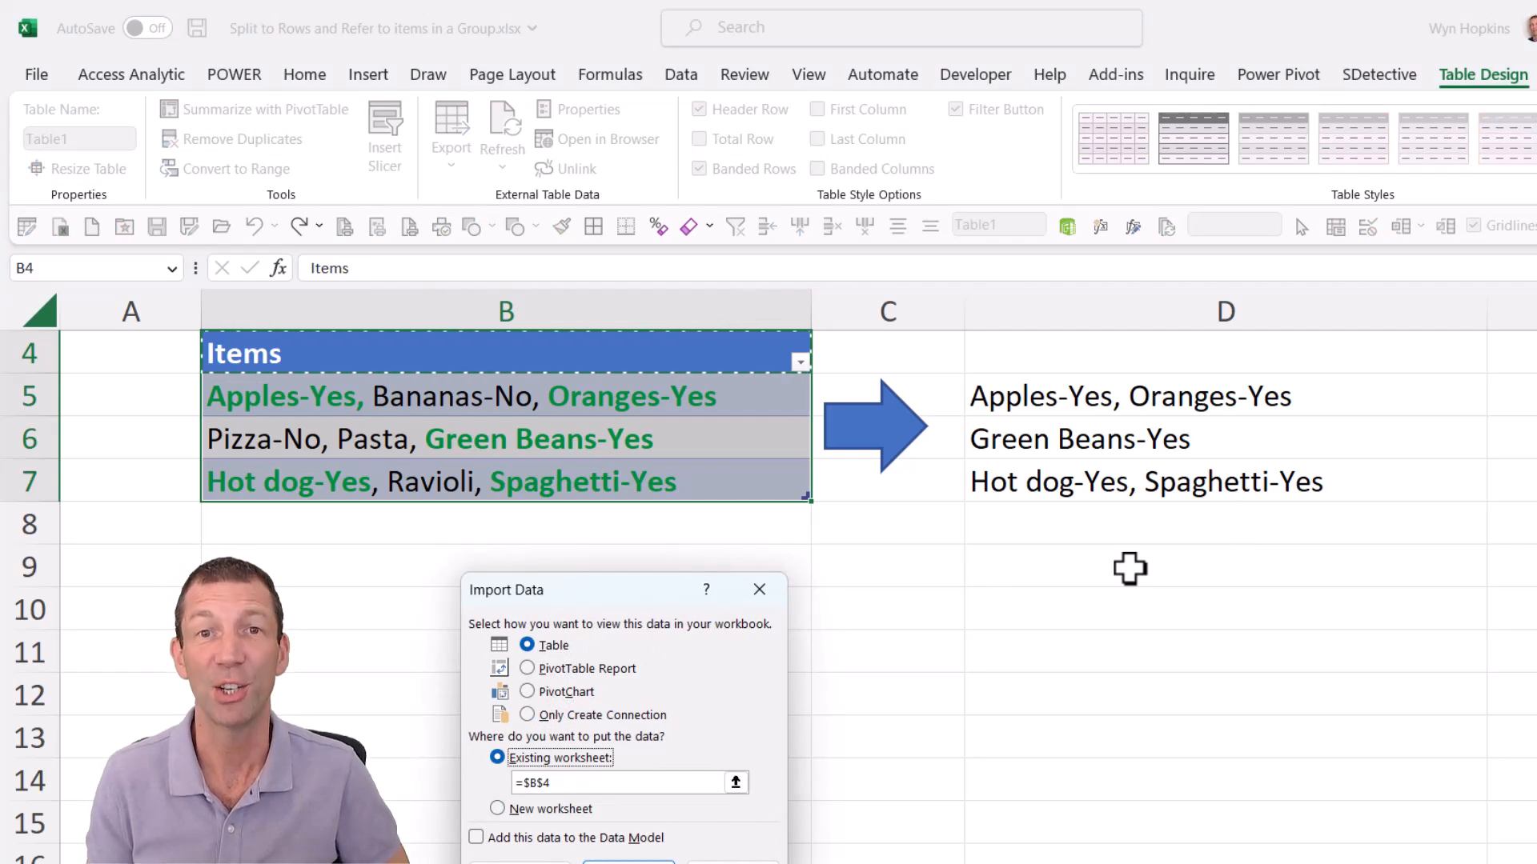
{"action": "left_click", "coordinate": [1130, 568]}
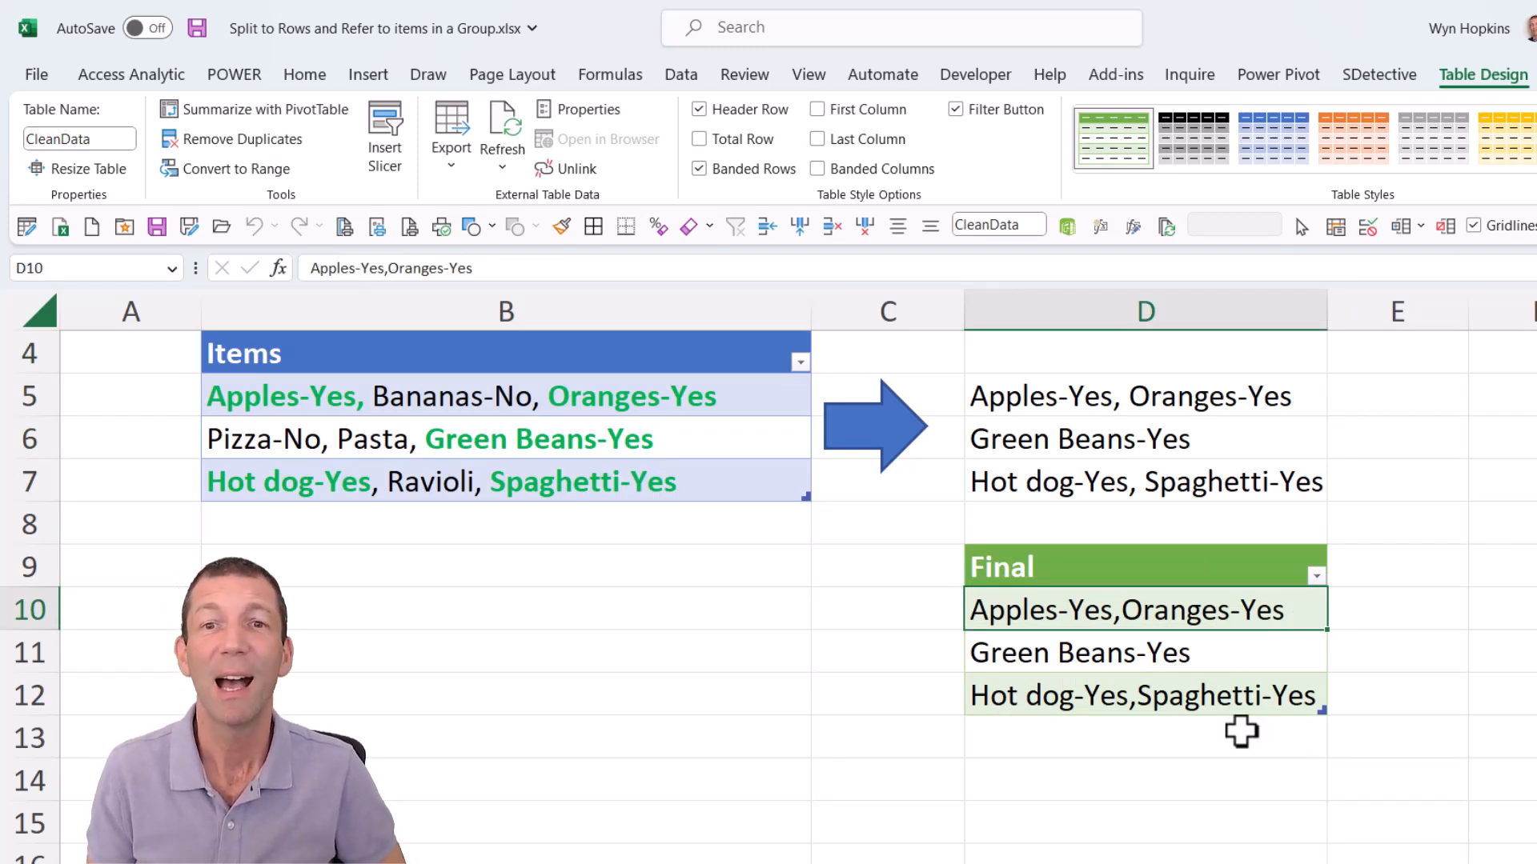
{"action": "mouse_move", "coordinate": [1197, 625]}
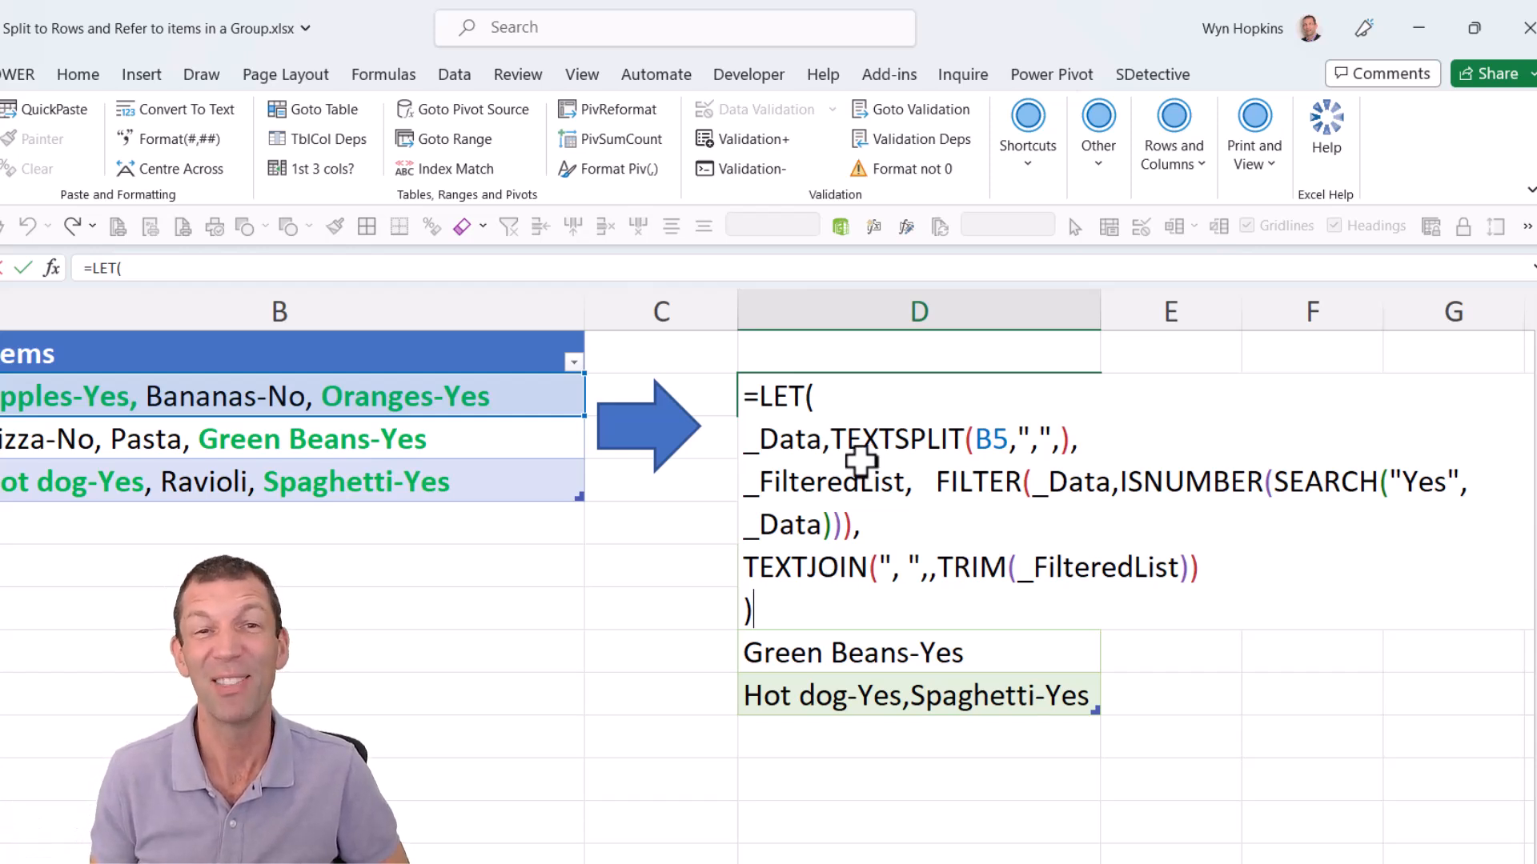
{"action": "key", "text": "Enter"}
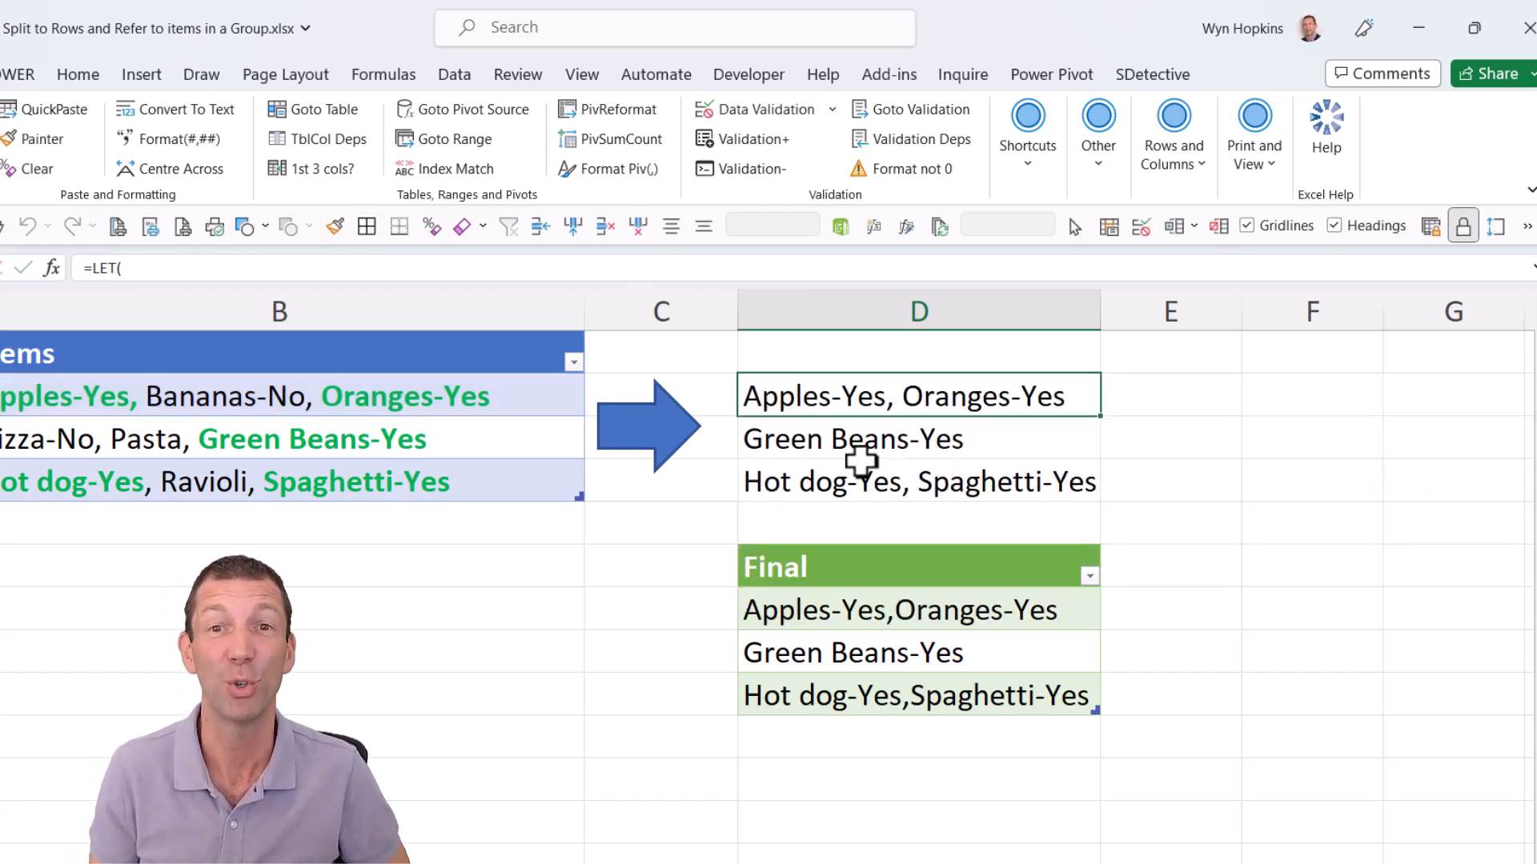